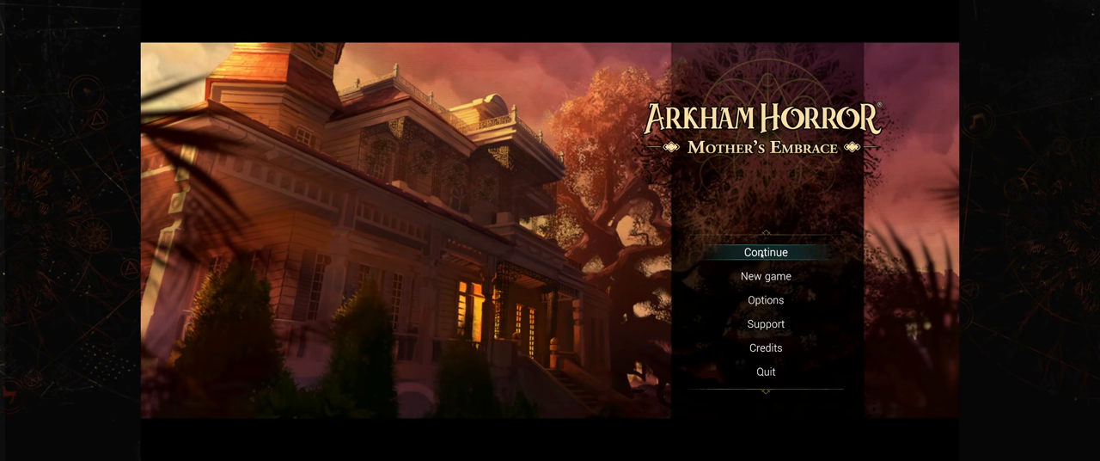
Step: Choose New game and confirm overwriting the existing save file
left_click(765, 276)
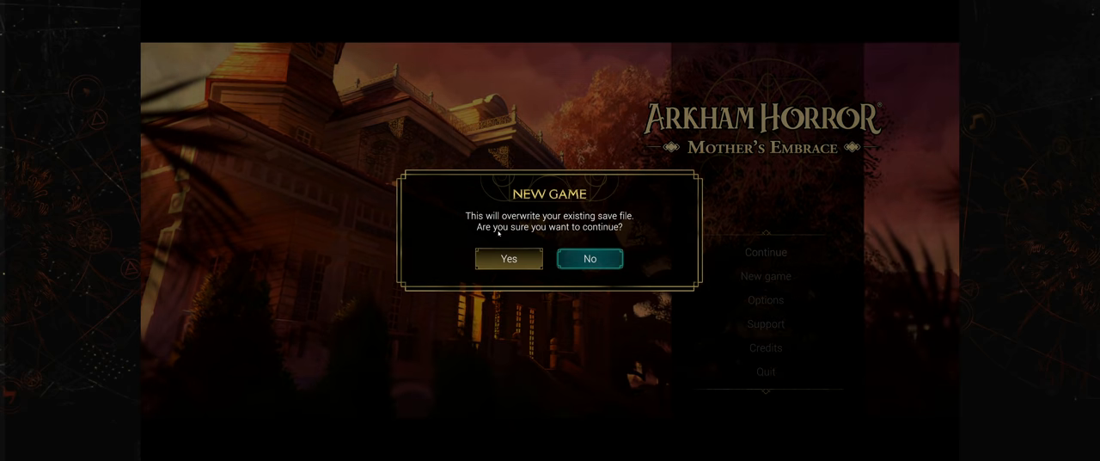
left_click(507, 258)
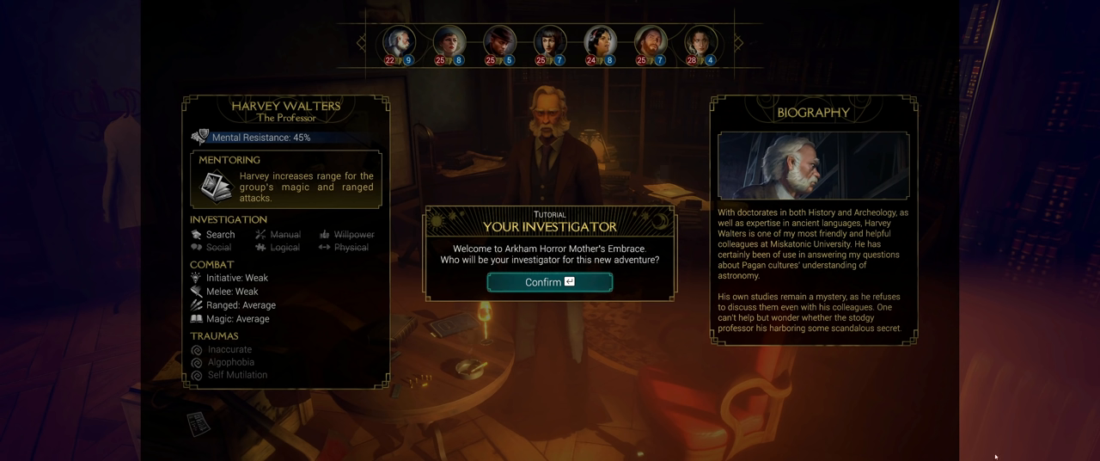
mouse_move(614, 186)
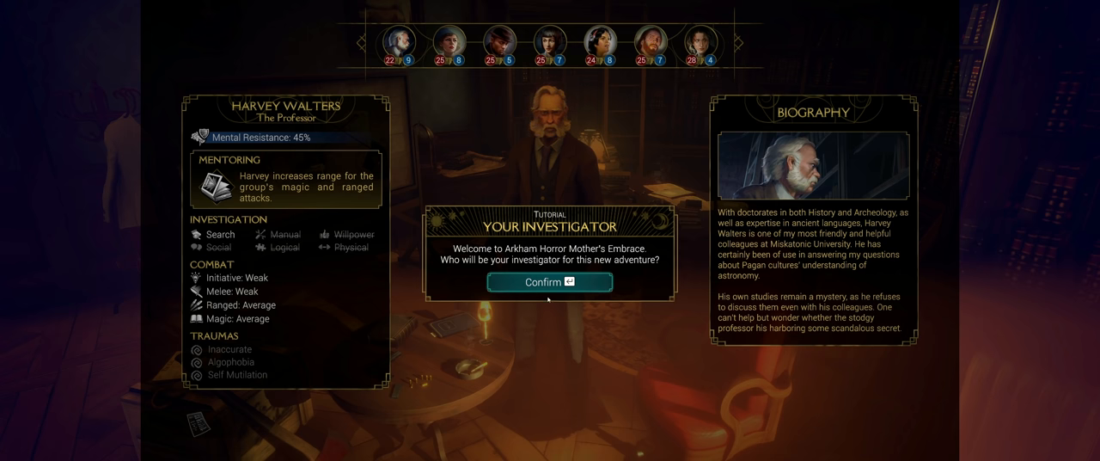
Step: Dismiss the tutorial and browse Kate Winthrop, Jenny Barnes, Zoey Samaras and Sefina Rousseau's profiles
left_click(498, 41)
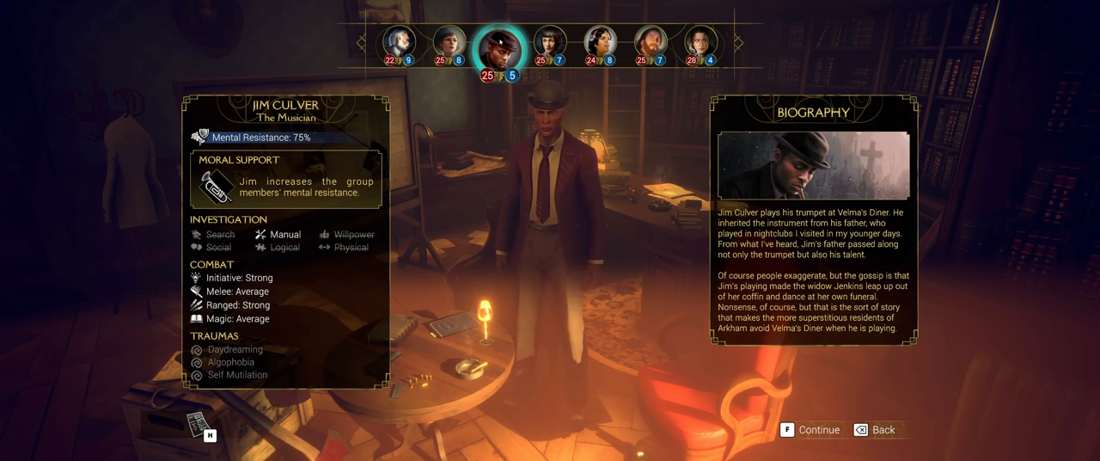
left_click(548, 42)
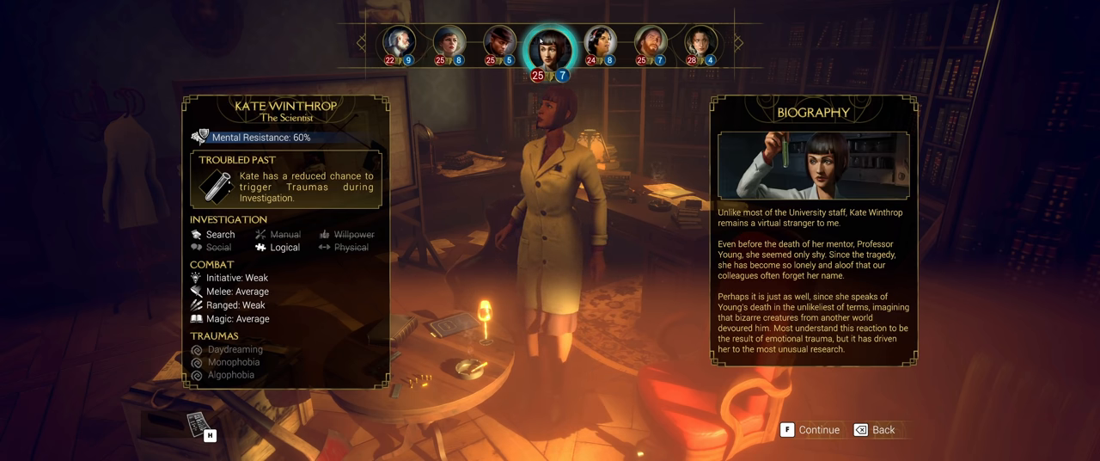
left_click(446, 42)
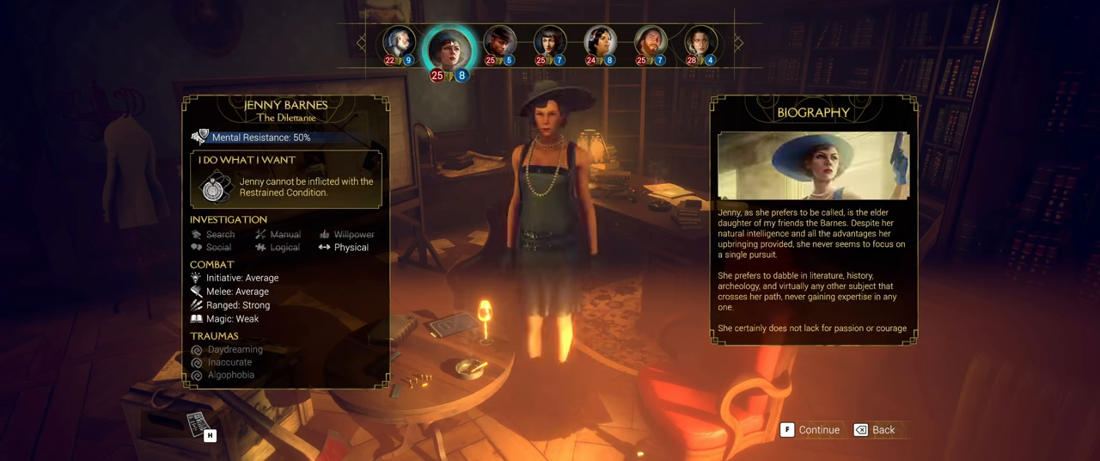
left_click(648, 42)
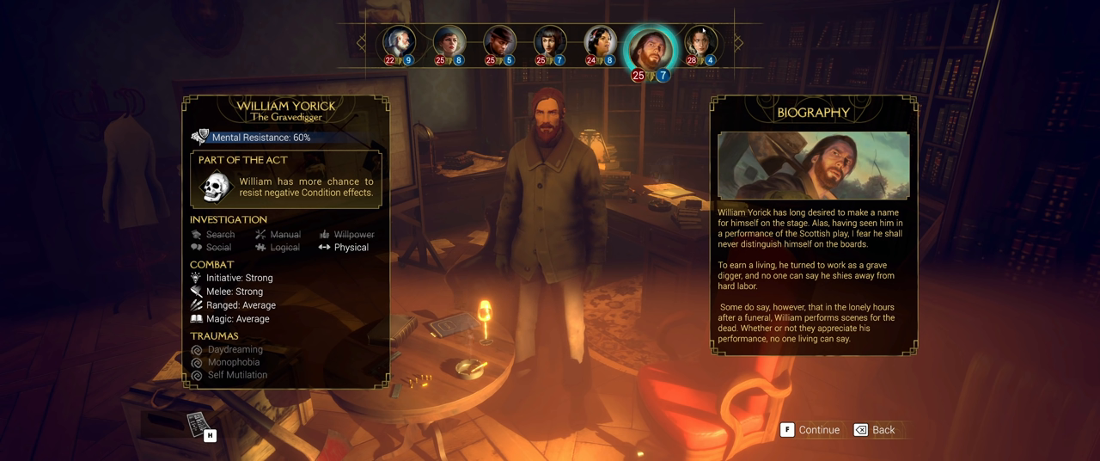
left_click(701, 41)
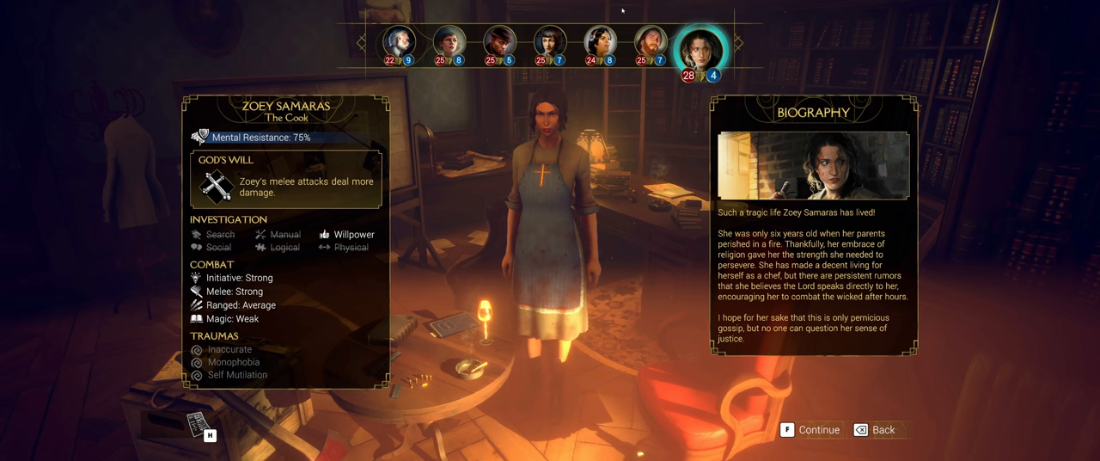
left_click(599, 41)
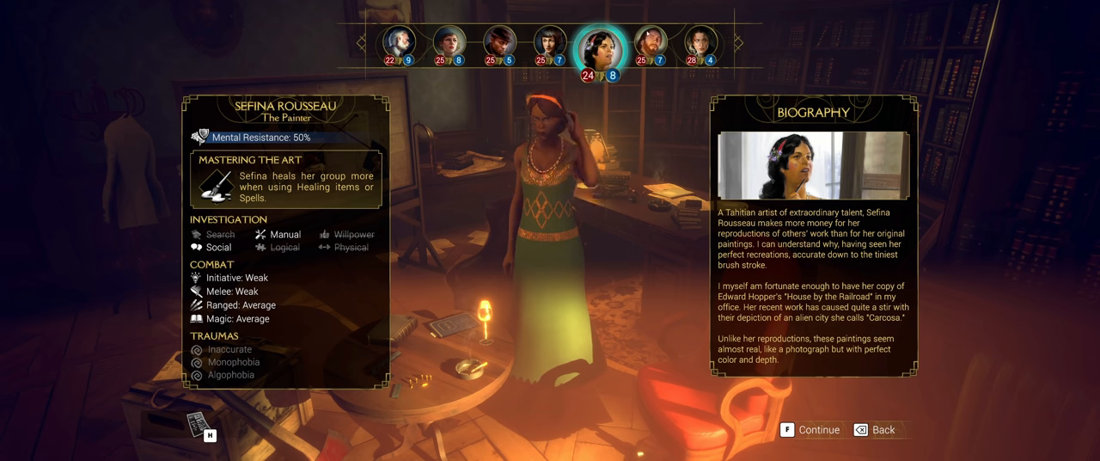
left_click(817, 429)
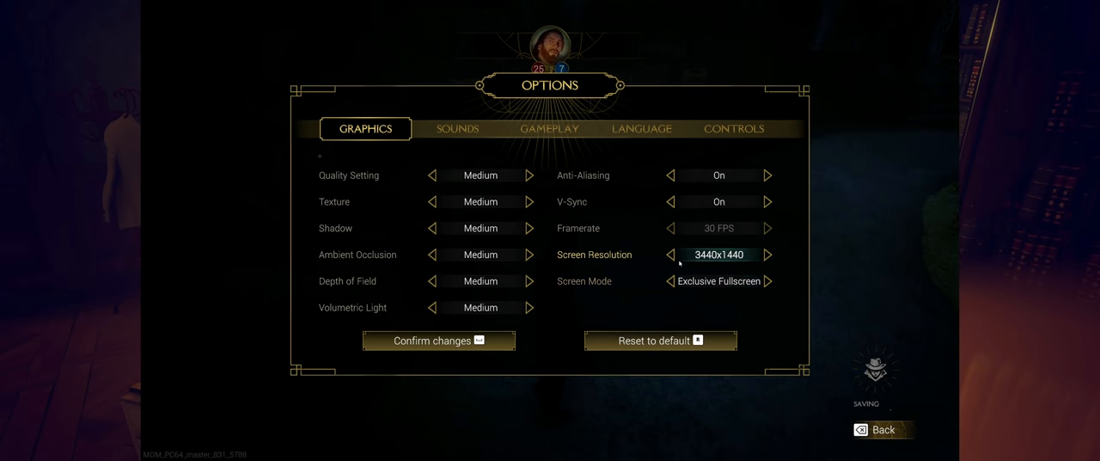
Step: Back out of the settings to the Game Paused menu and resume play
key("Escape")
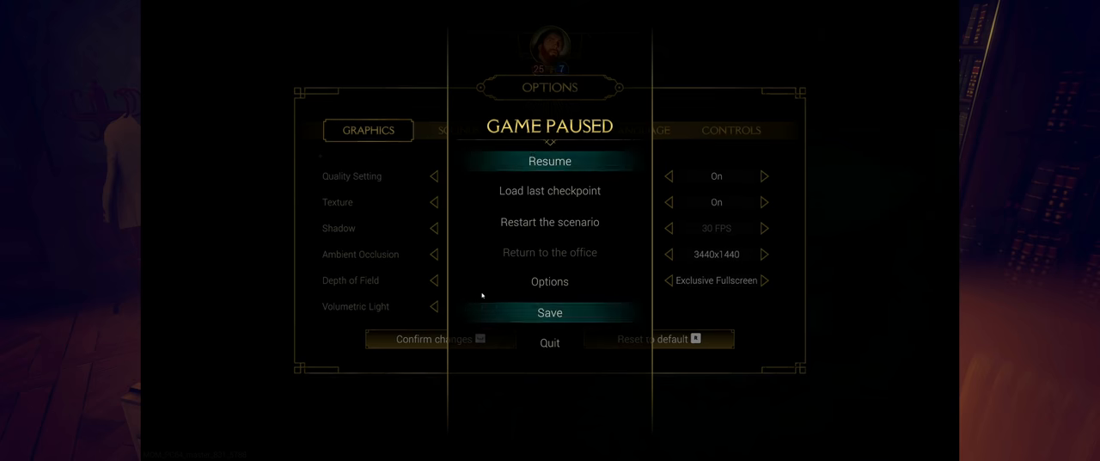
left_click(550, 161)
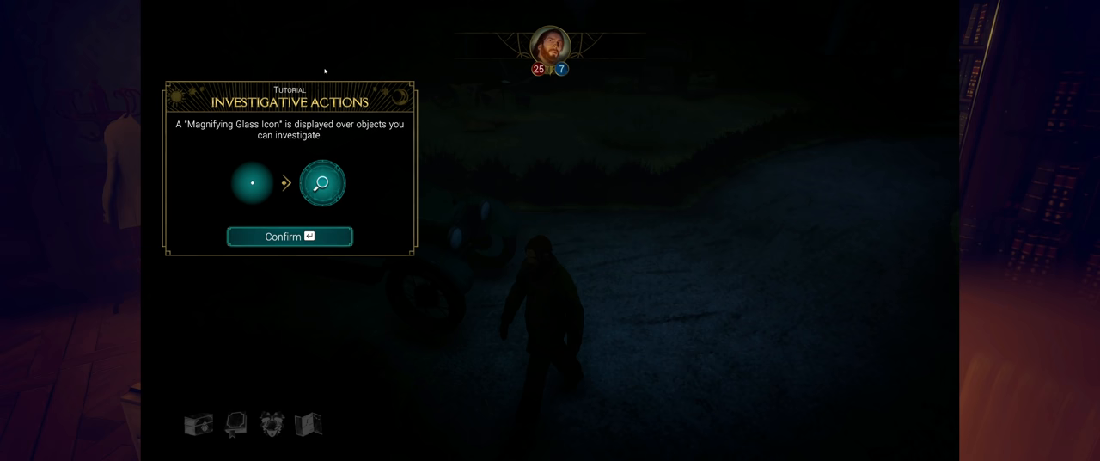
Step: Dismiss the investigative actions tutorial and examine the car William Yorick arrived in
left_click(288, 236)
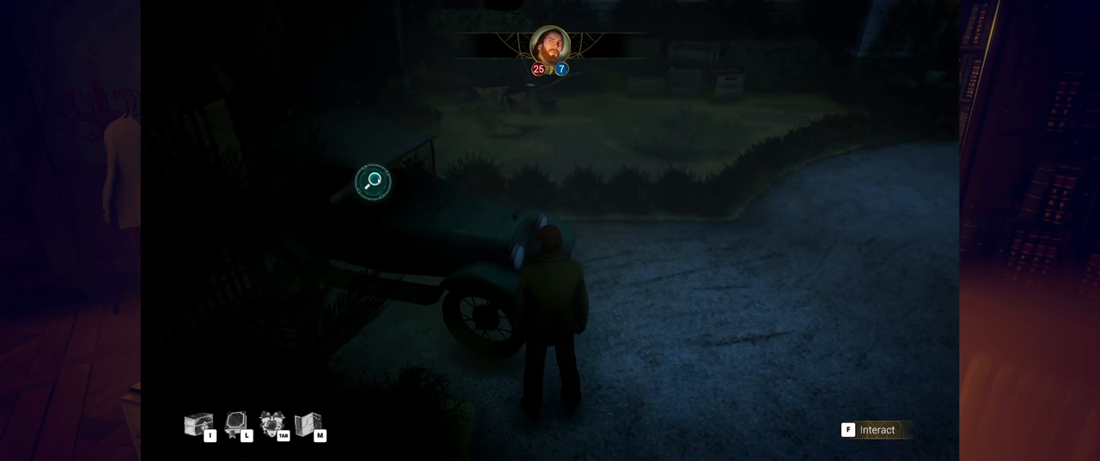
key("f")
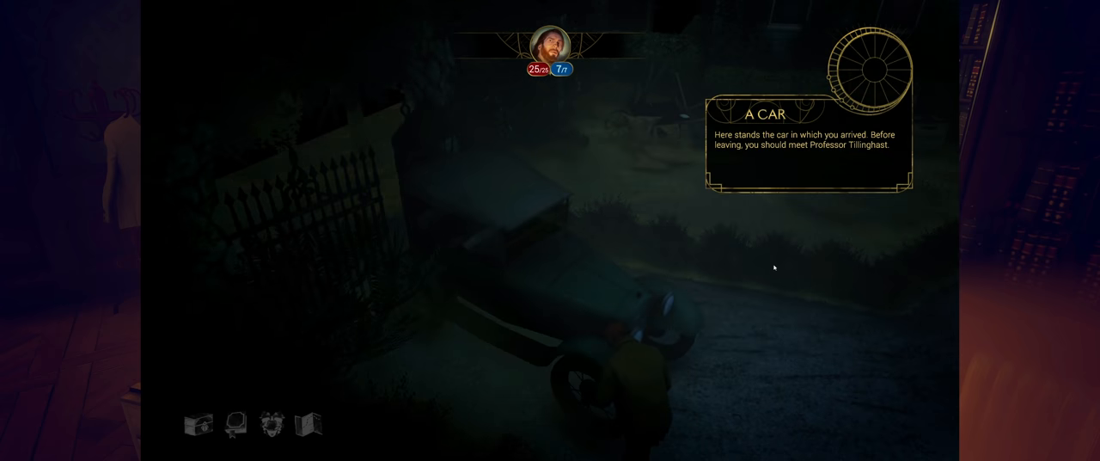
mouse_move(823, 280)
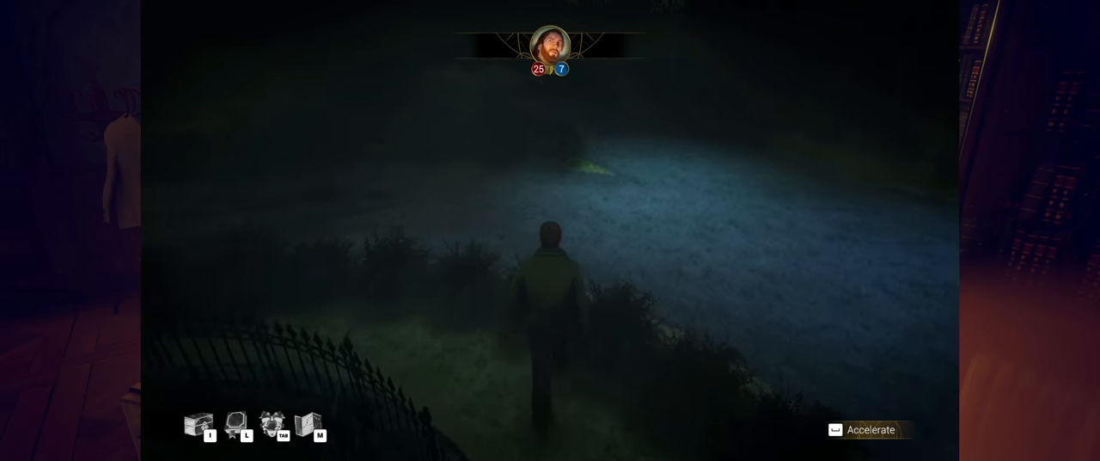
key("tab")
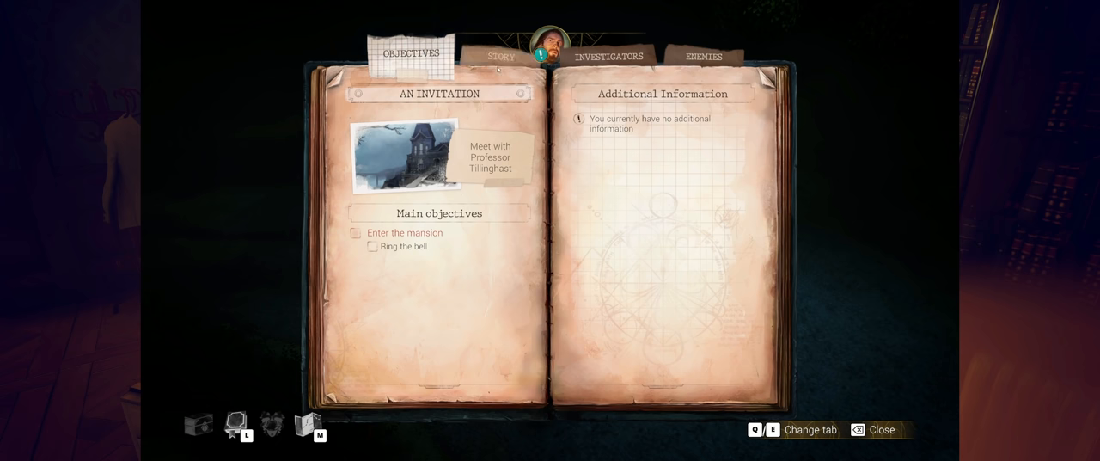
Step: Read the notebook's Story page, then look at the next notebook tab
left_click(501, 56)
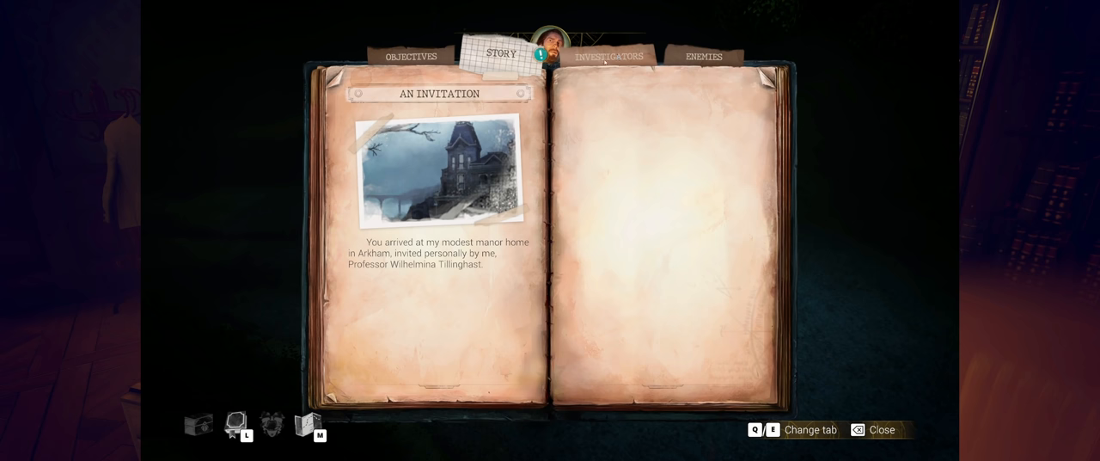
left_click(609, 56)
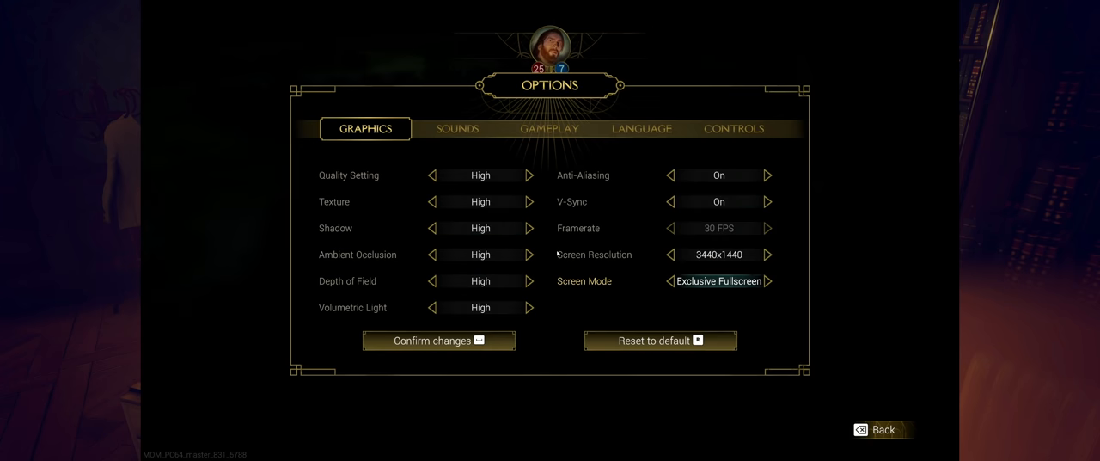
Step: Review the controls settings page, then close Options and return to the garden
left_click(732, 128)
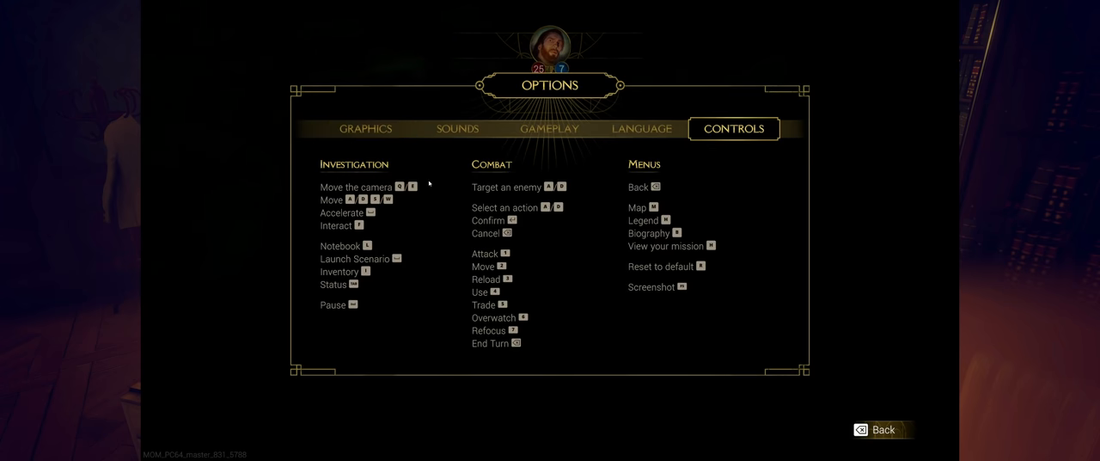
mouse_move(513, 206)
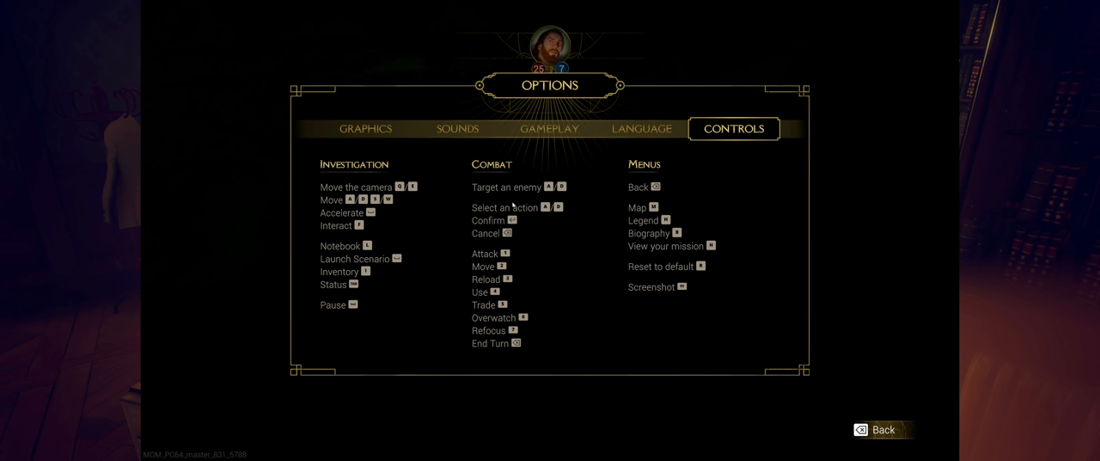
mouse_move(499, 209)
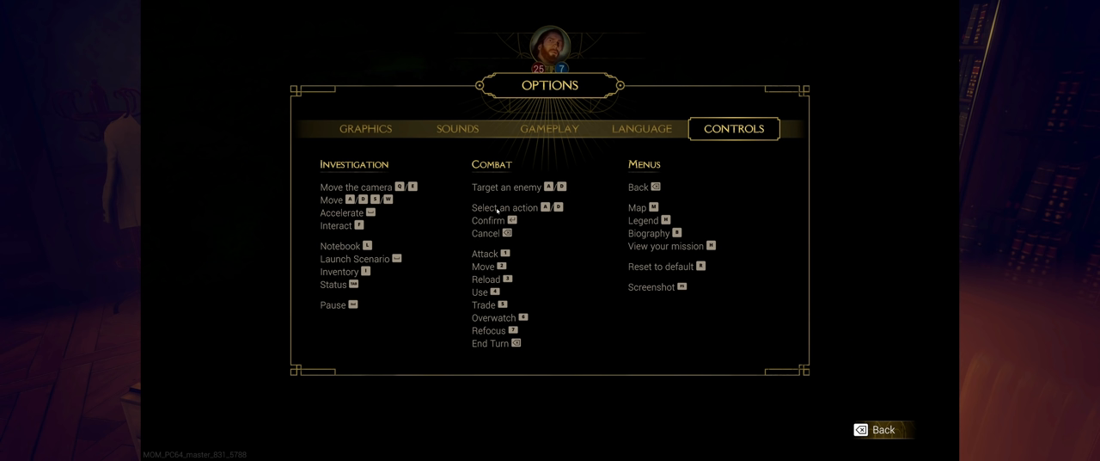
mouse_move(607, 271)
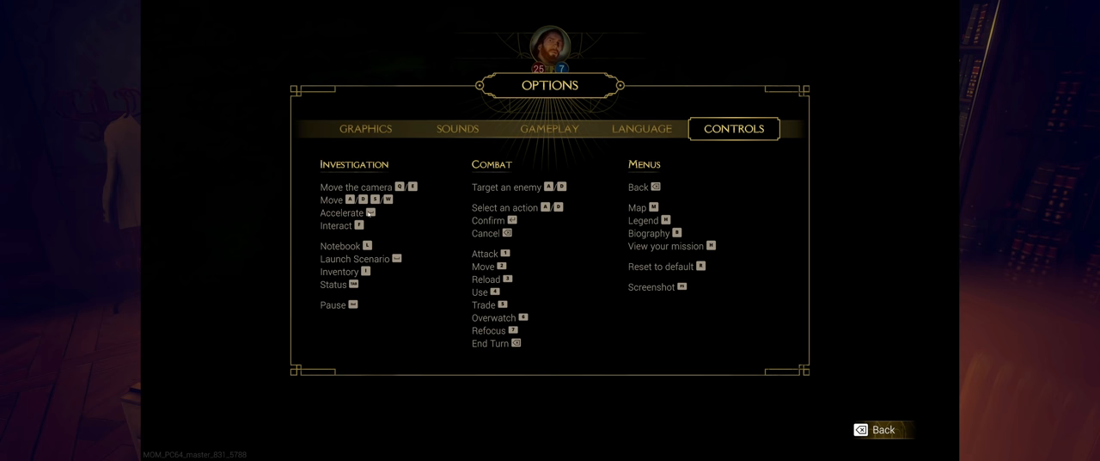
left_click(881, 429)
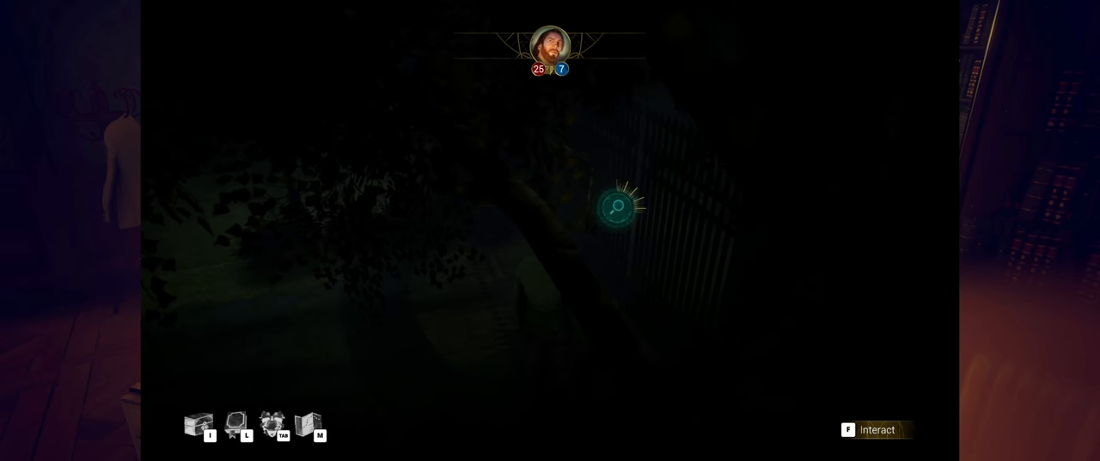
Step: Examine the shut gate at its magnifier marker to read its description
key("f")
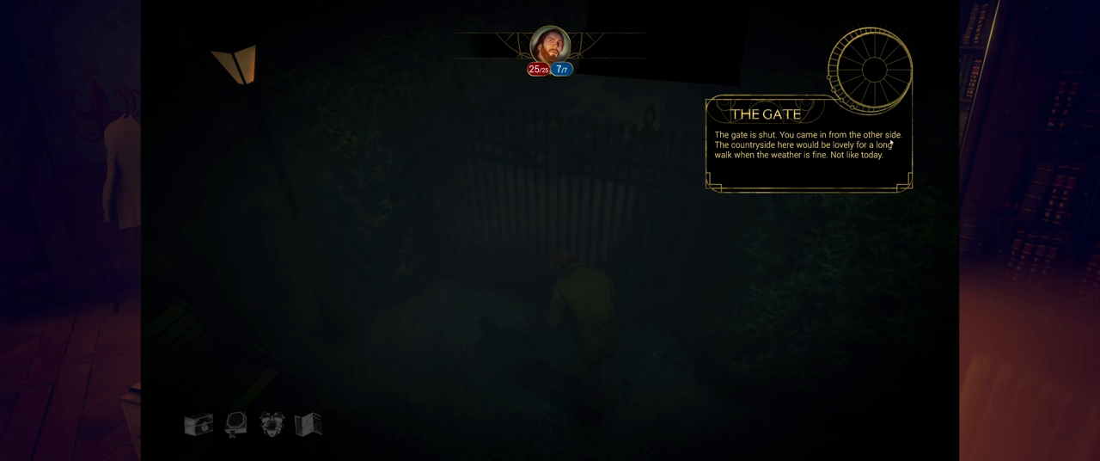
mouse_move(567, 191)
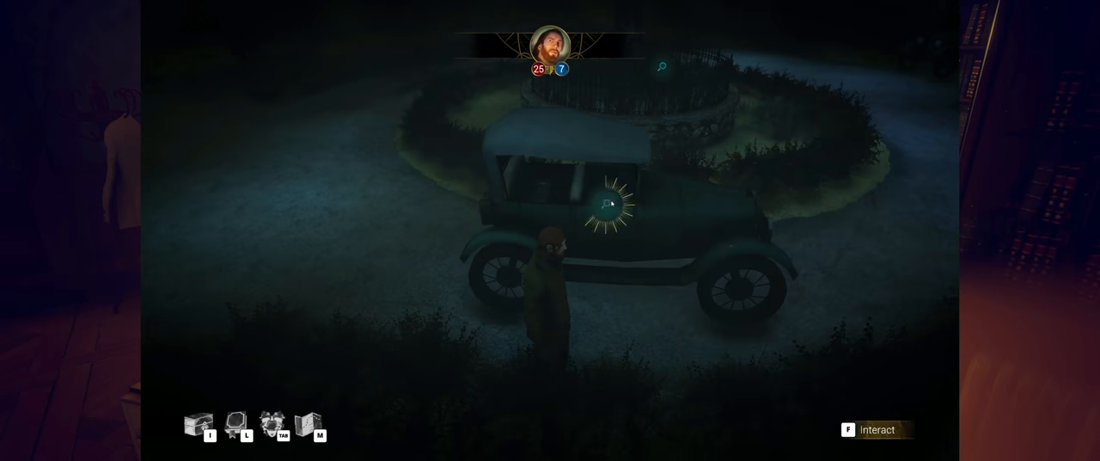
Step: Interact with the parked car and follow Yorick's remarks about the lit upstairs window
key("f")
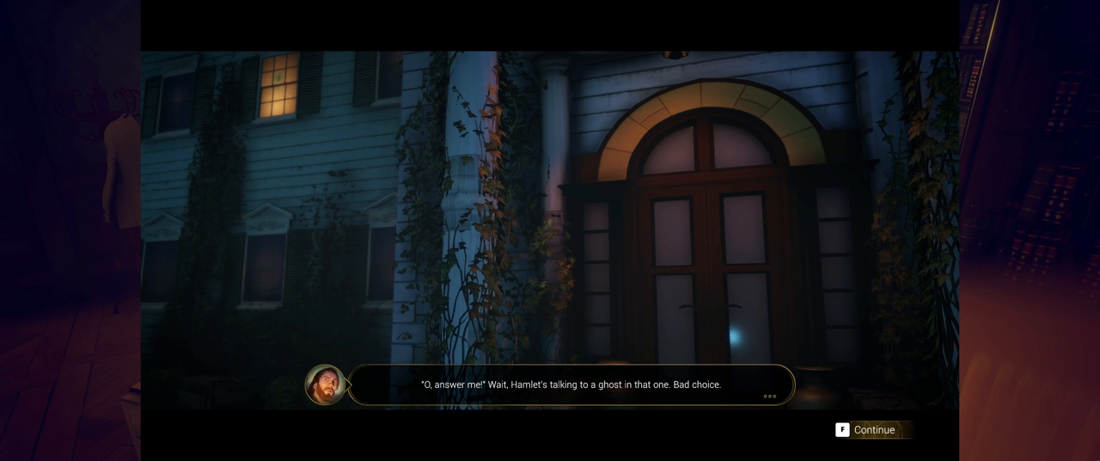
left_click(876, 429)
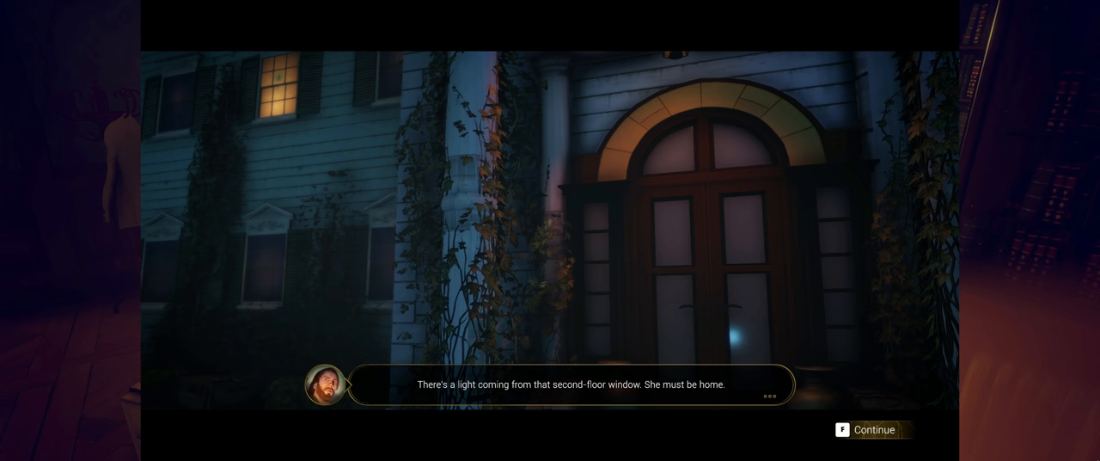
left_click(877, 429)
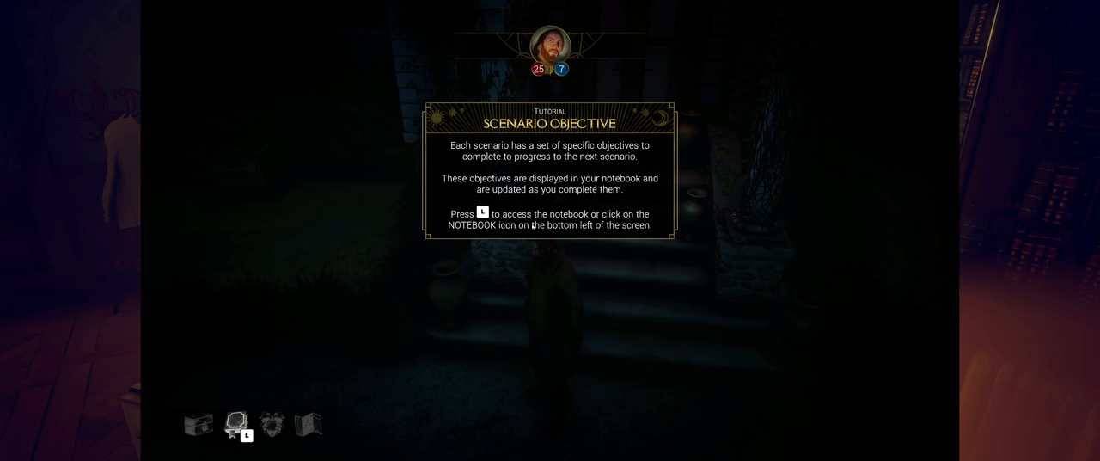
mouse_move(696, 237)
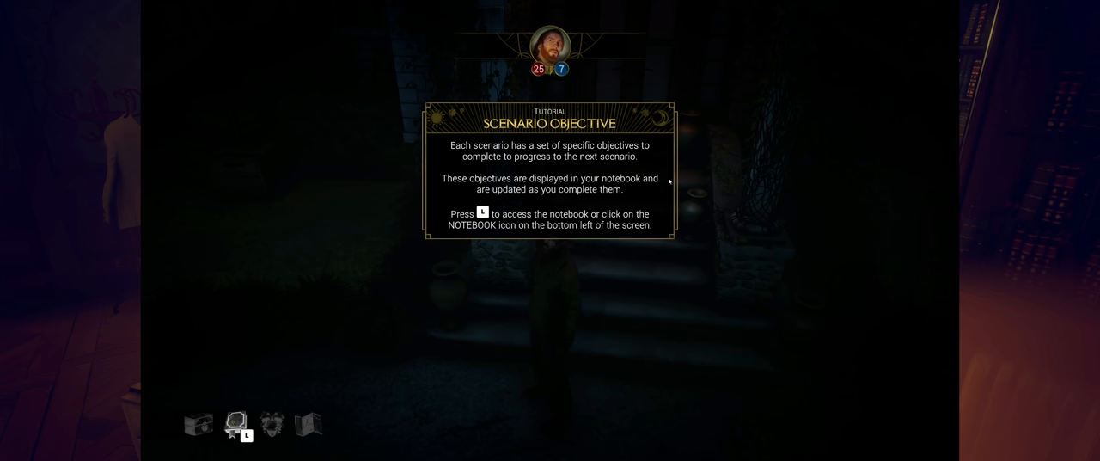
Step: Dismiss the Scenario Objective tutorial and bring up the Game Paused menu
key("l")
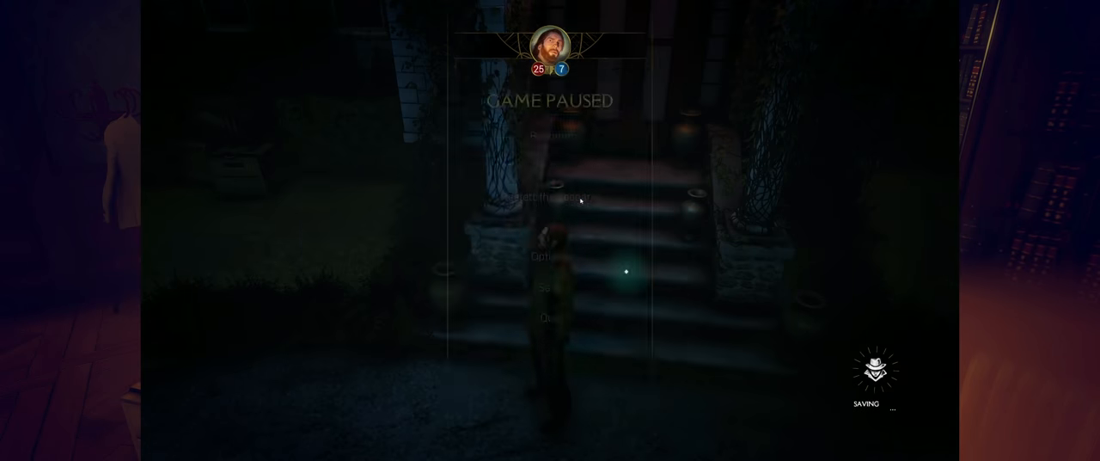
Step: Open Options from the pause menu and browse the Controls, Gameplay and Graphics tabs
left_click(553, 255)
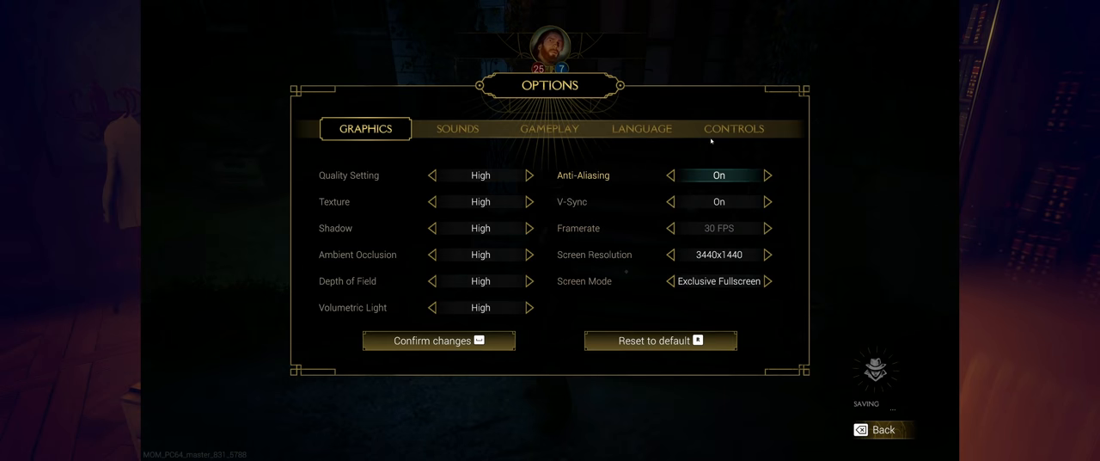
left_click(733, 128)
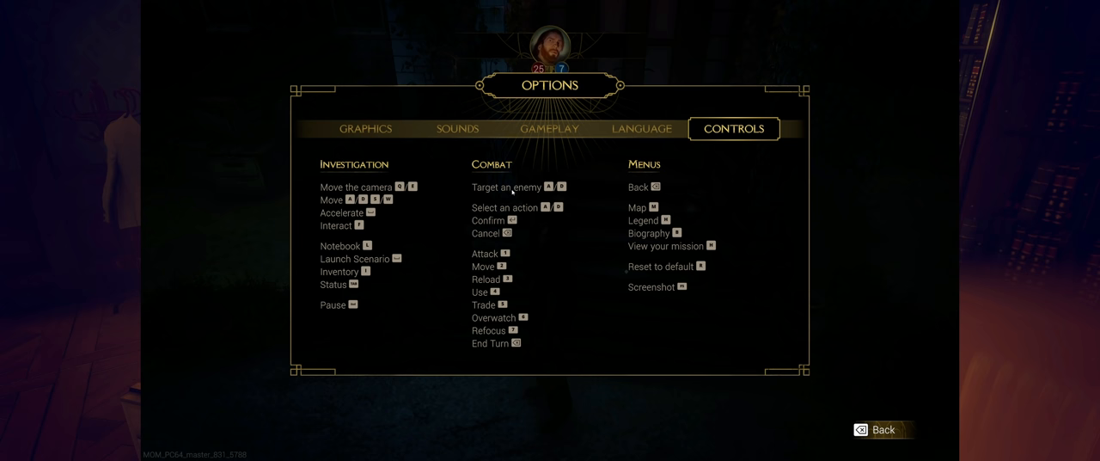
mouse_move(453, 232)
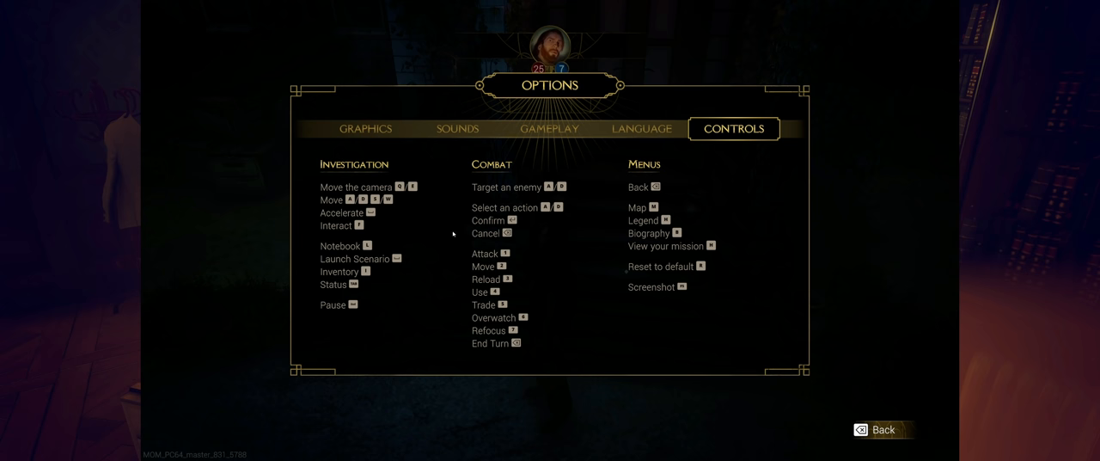
mouse_move(447, 158)
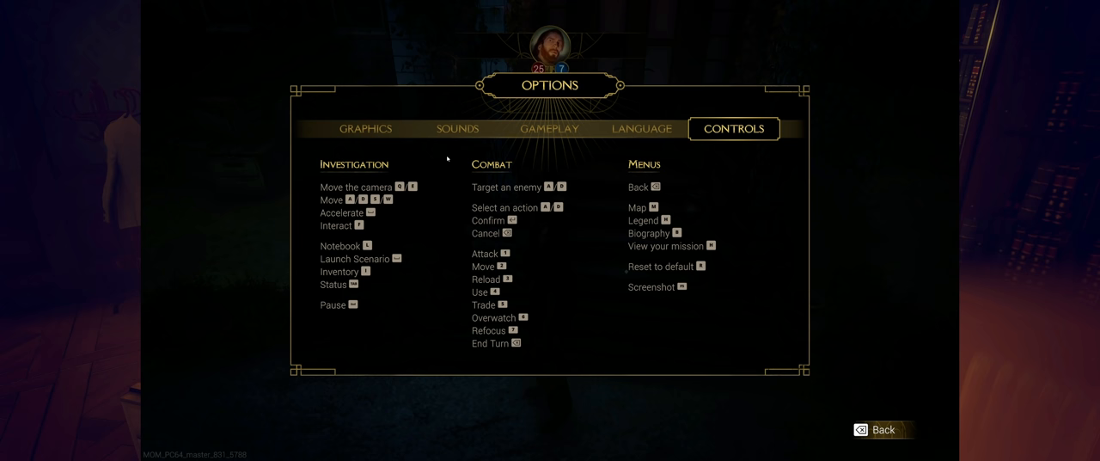
left_click(549, 128)
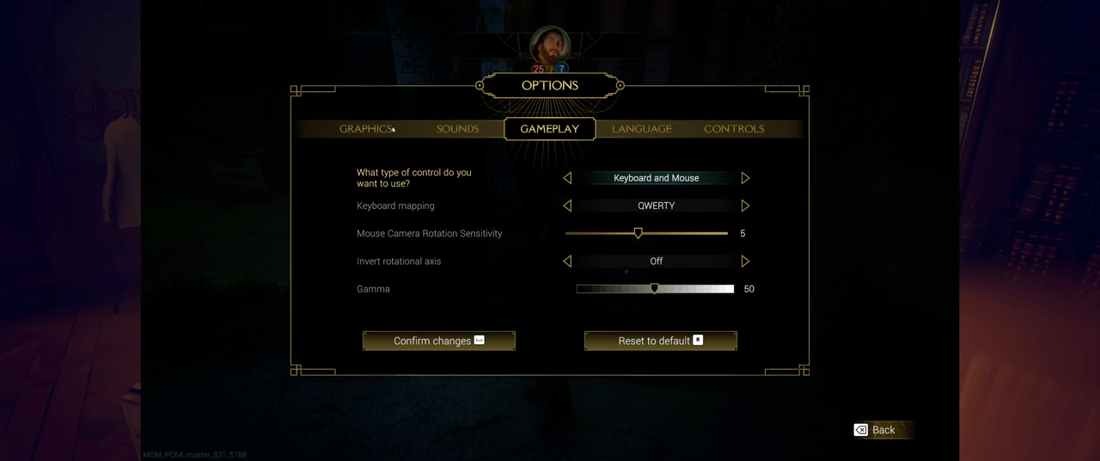
left_click(364, 128)
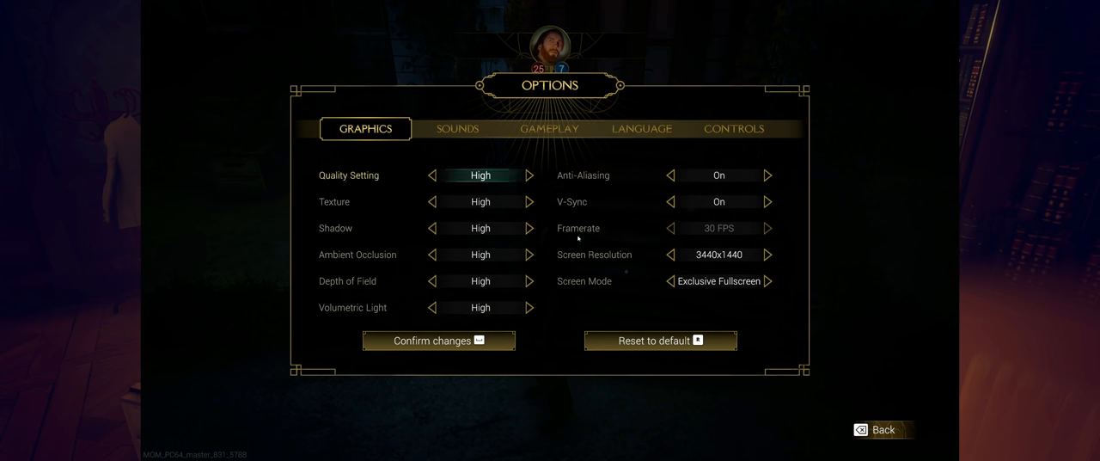
left_click(549, 128)
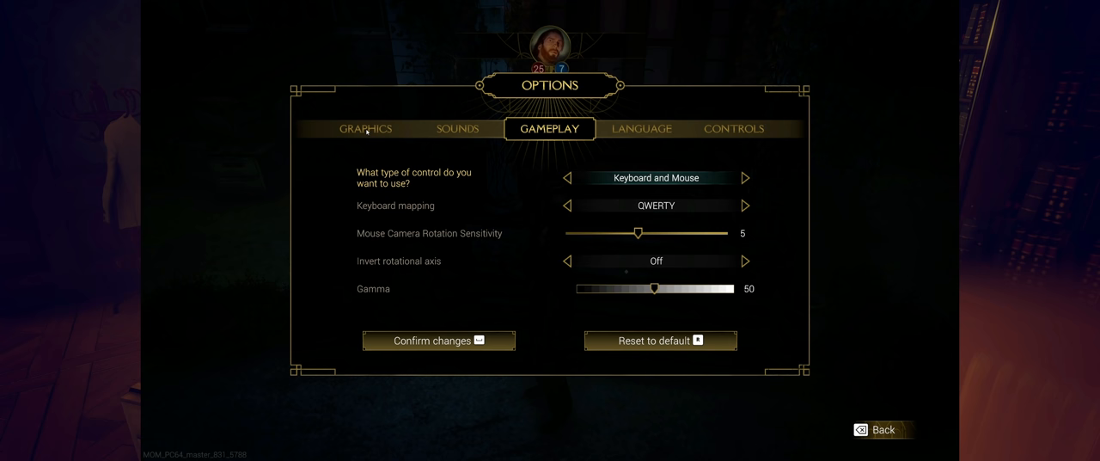
left_click(881, 429)
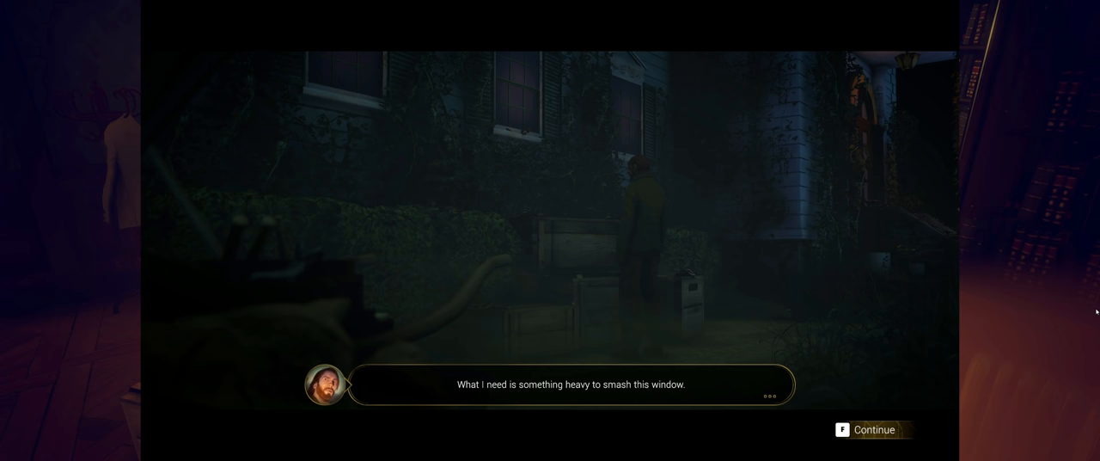
Step: Continue past Yorick's remark about smashing the side window
key("f")
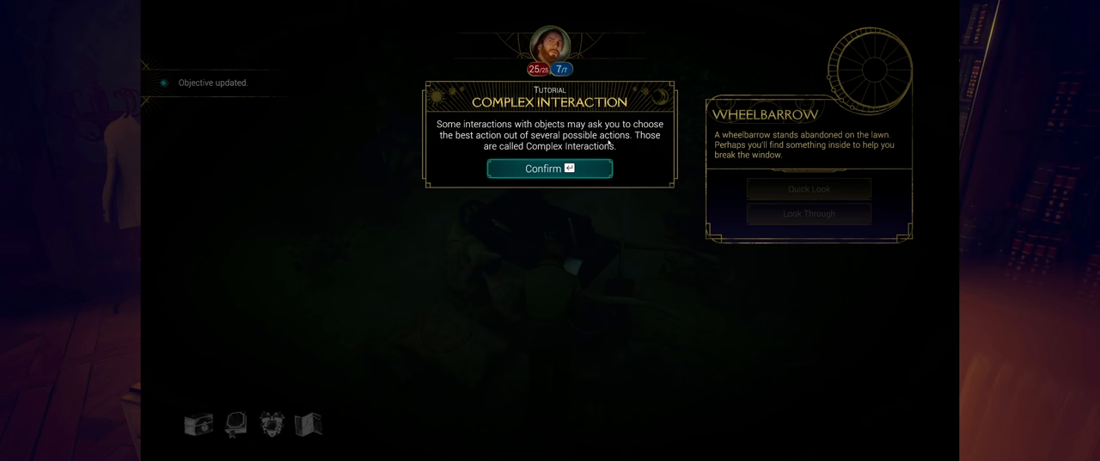
mouse_move(580, 160)
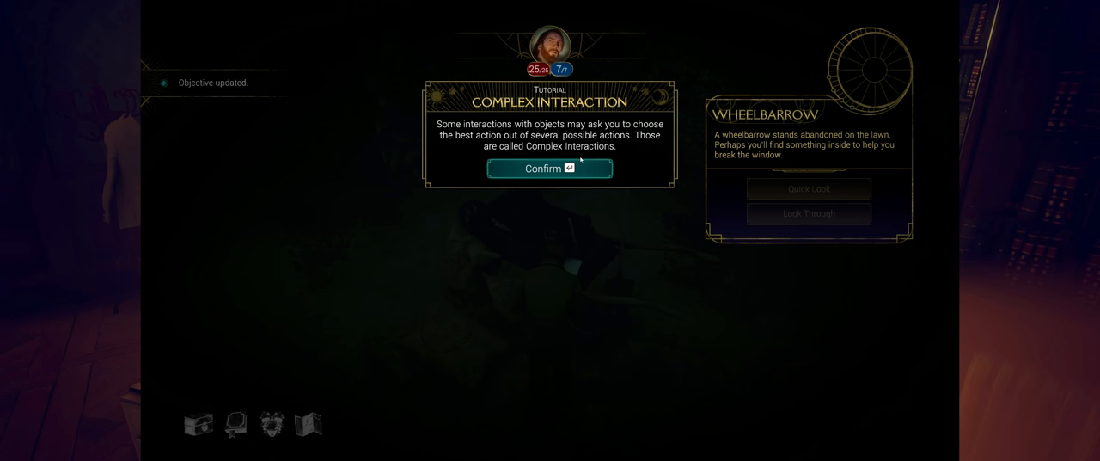
Step: Acknowledge the Complex Interaction tutorial and search the wheelbarrow thoroughly
left_click(549, 168)
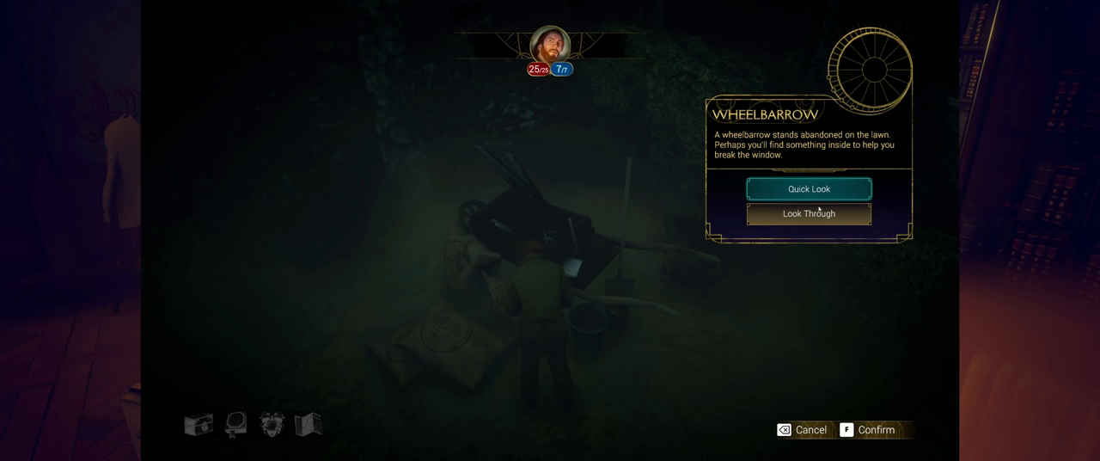
mouse_move(808, 213)
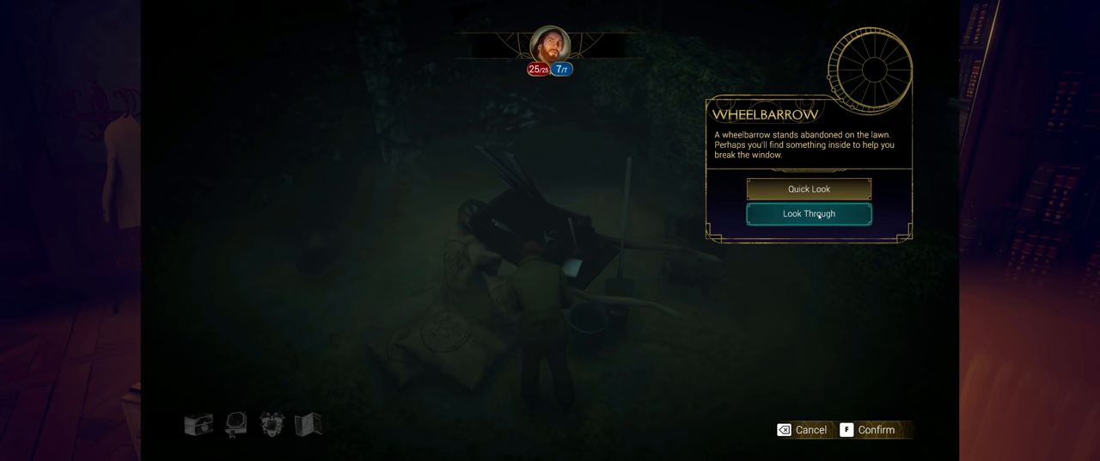
left_click(807, 188)
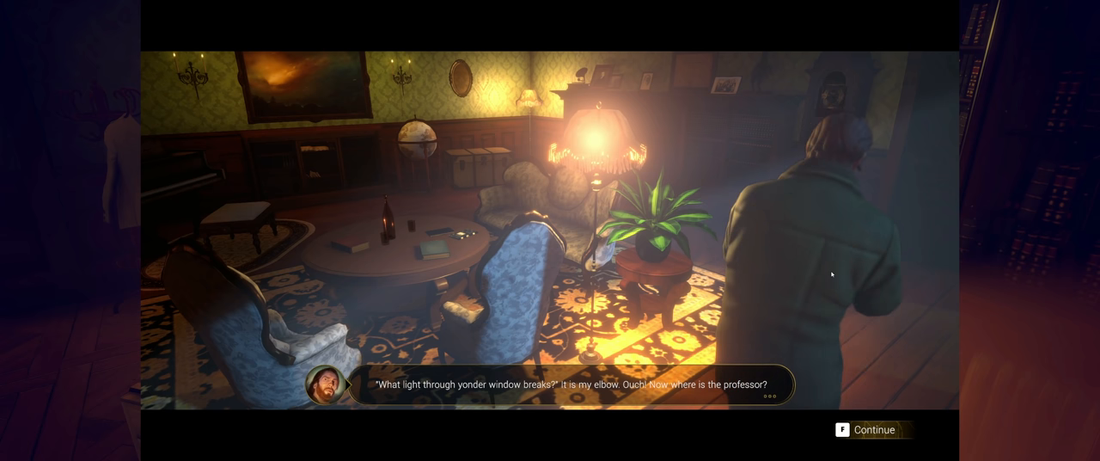
Step: Continue past Yorick's remark and examine the painting above the parlour cabinet
left_click(874, 429)
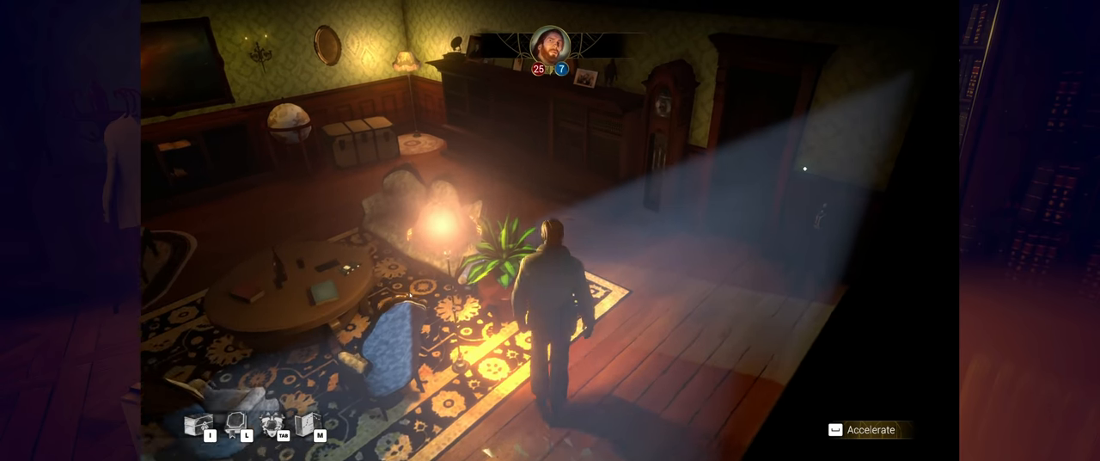
key("tab")
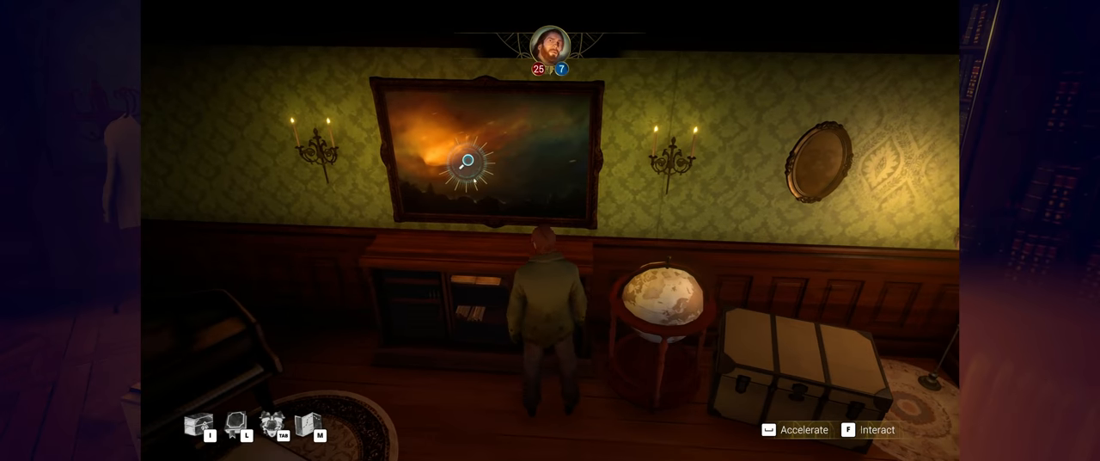
key("f")
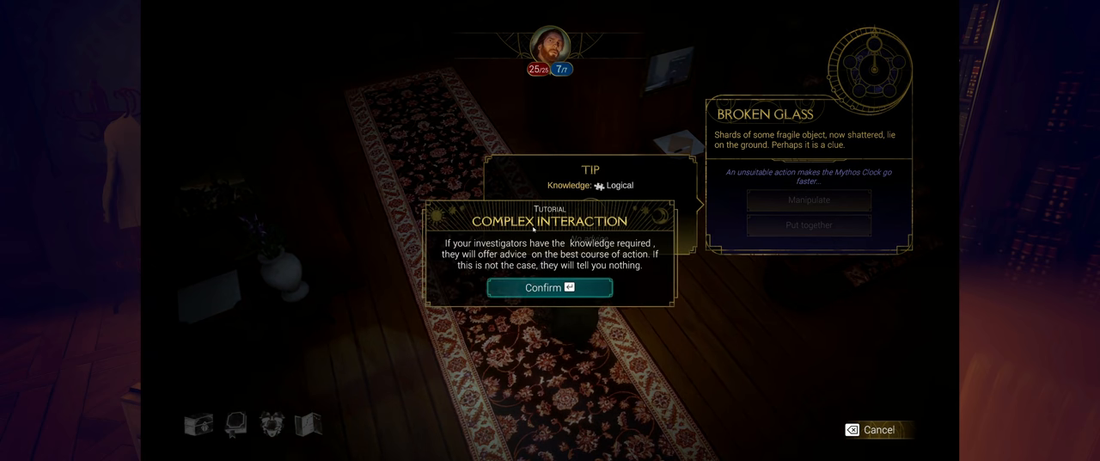
mouse_move(550, 217)
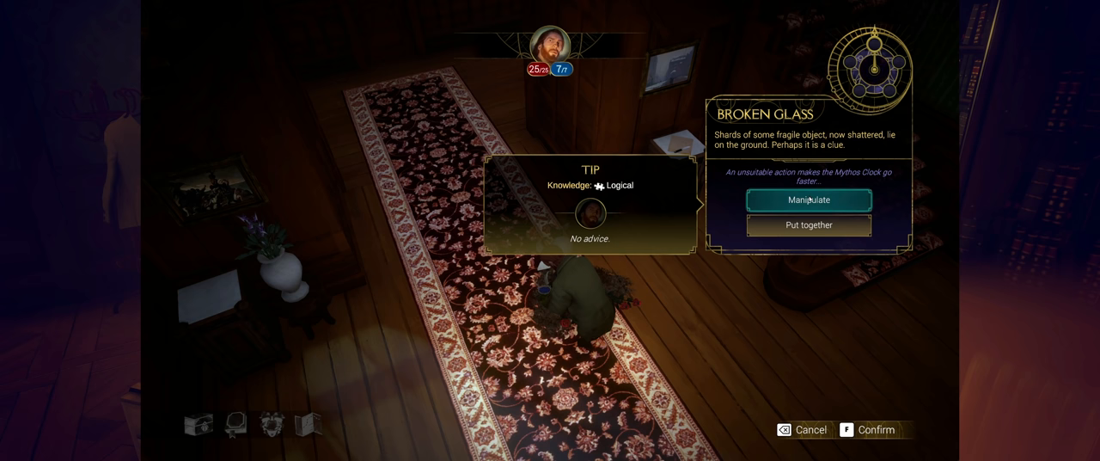
mouse_move(808, 224)
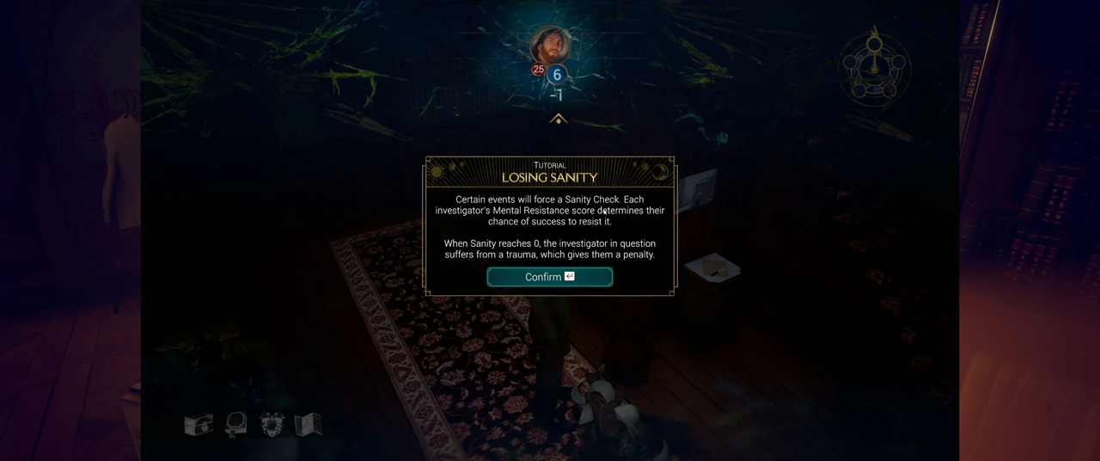
mouse_move(591, 225)
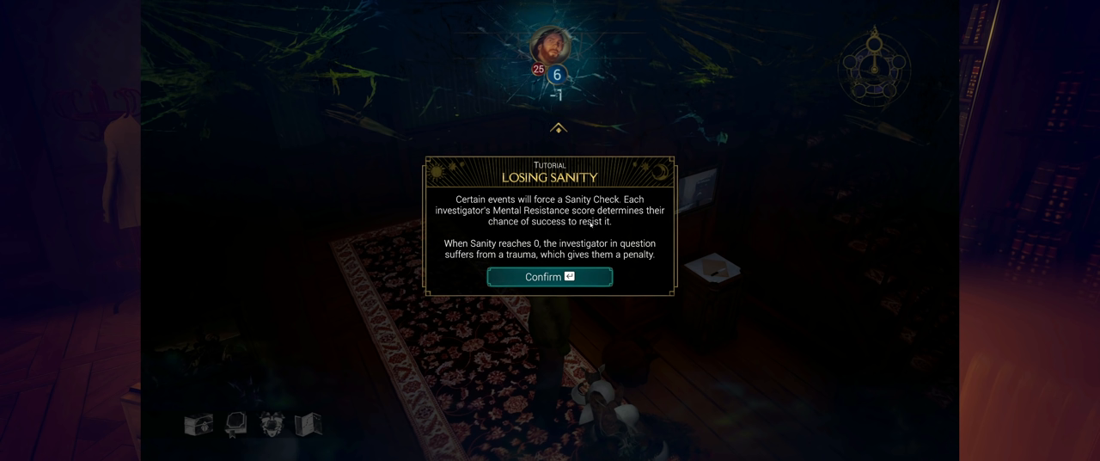
mouse_move(620, 250)
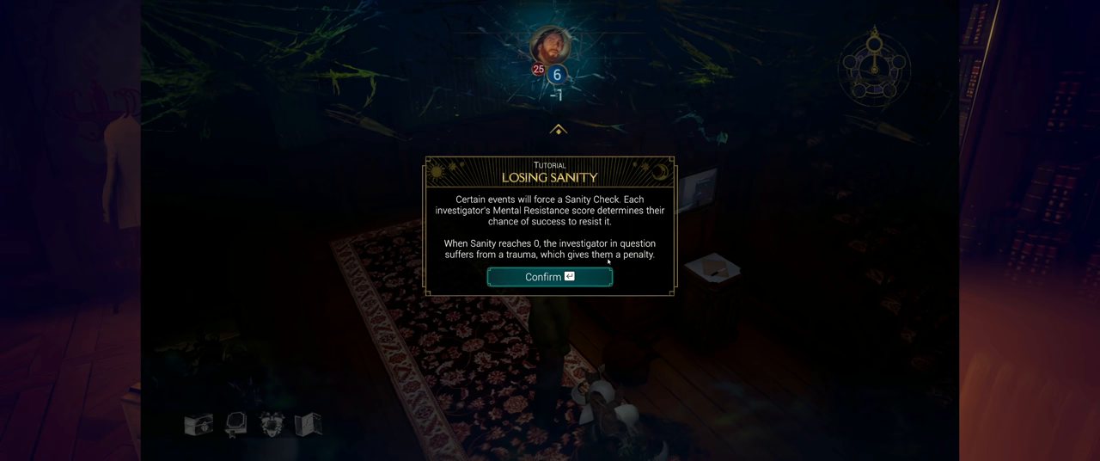
Step: Dismiss the Losing Sanity tutorial after the one-point sanity loss from the glass
left_click(548, 276)
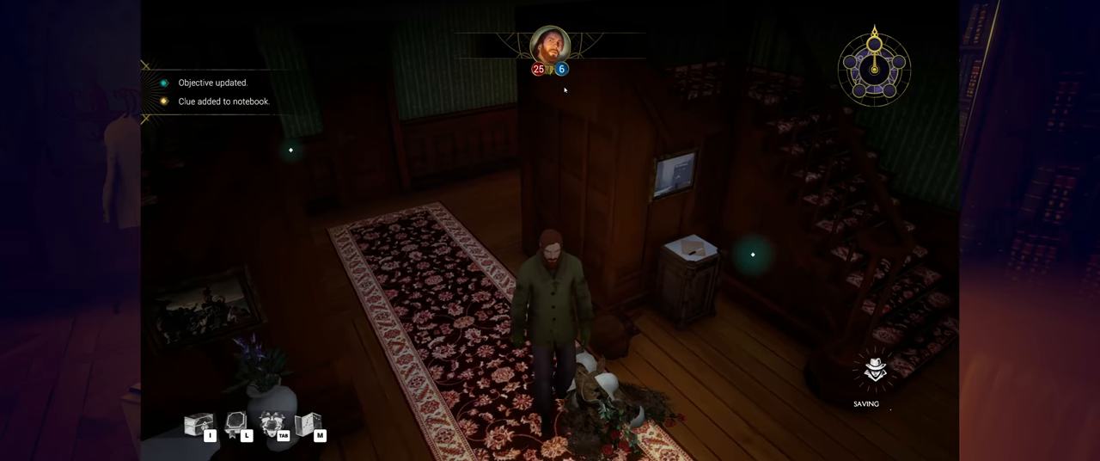
Step: Show Yorick's overview: 25/25 health, 6/7 sanity, no Mythos
key("Tab")
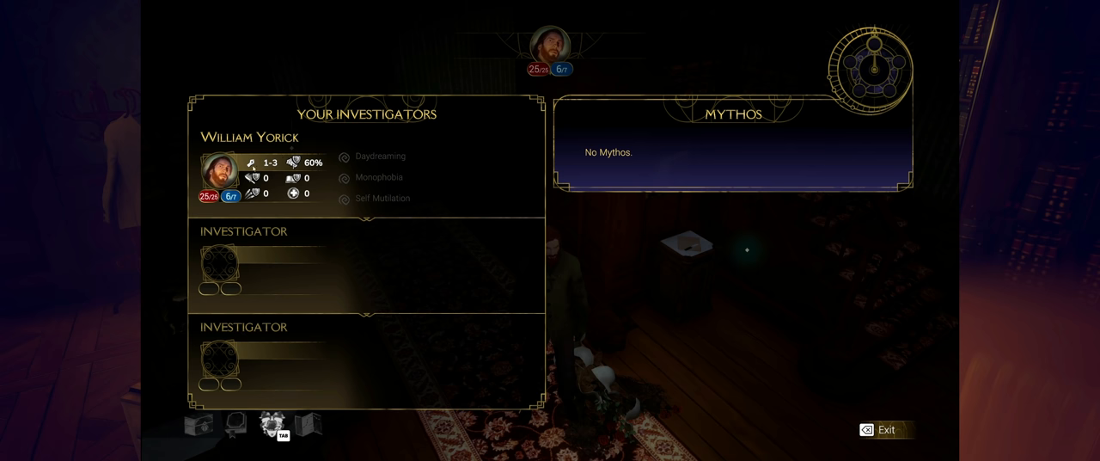
mouse_move(644, 128)
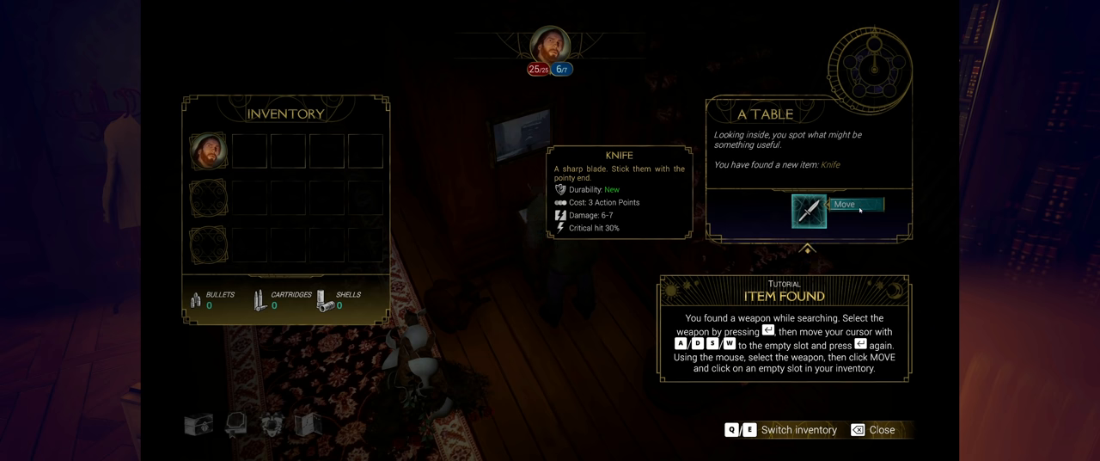
mouse_move(837, 210)
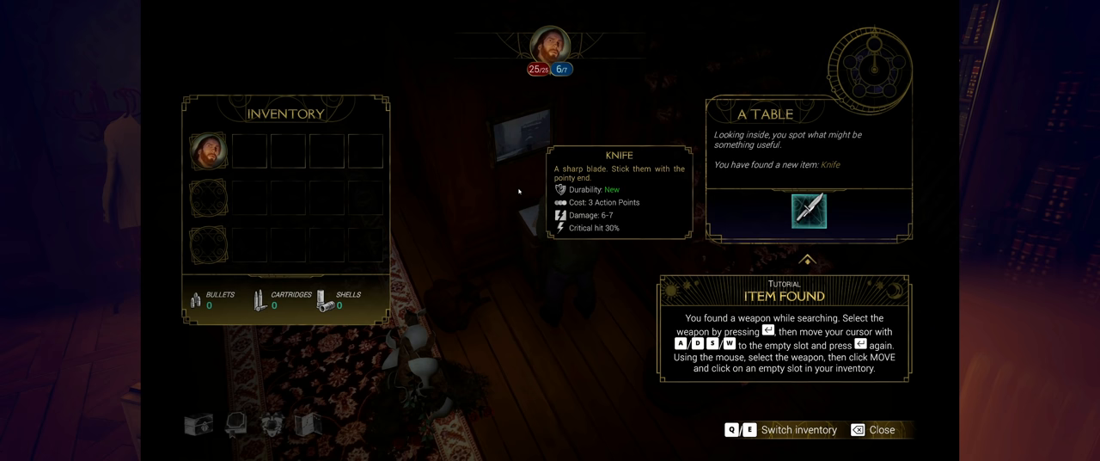
Step: Place the knife from the hallway table into an empty inventory slot
left_click(809, 210)
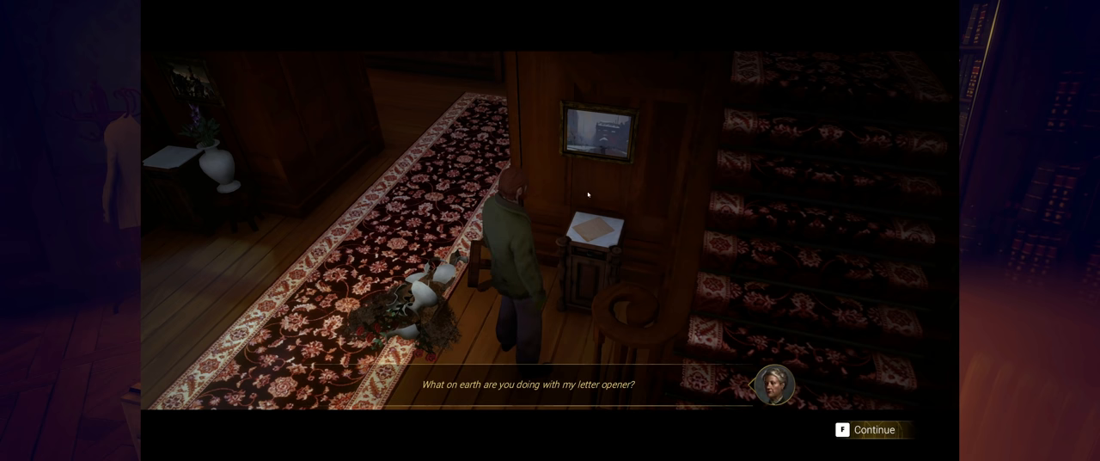
mouse_move(643, 294)
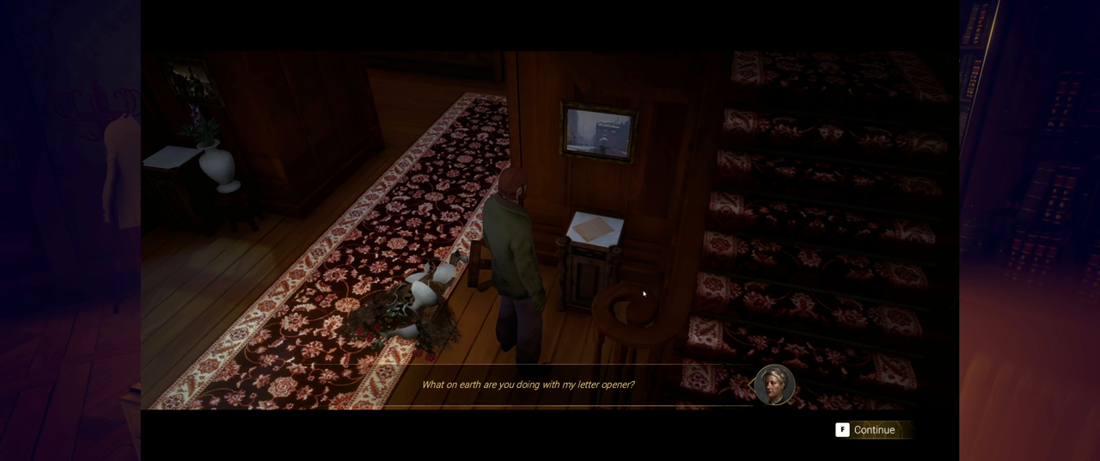
mouse_move(643, 182)
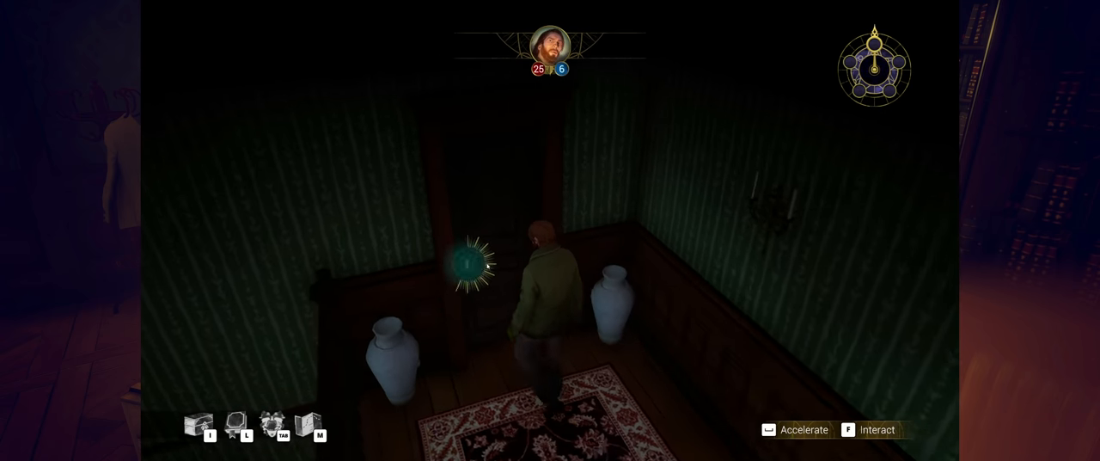
Step: Walk William Yorick down the carpeted corridor toward the far lit window
key("f")
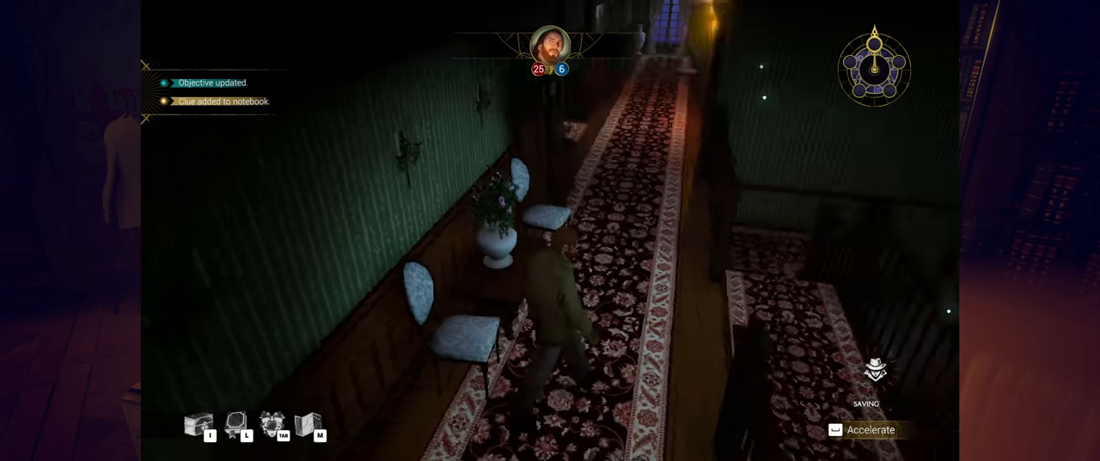
key("w")
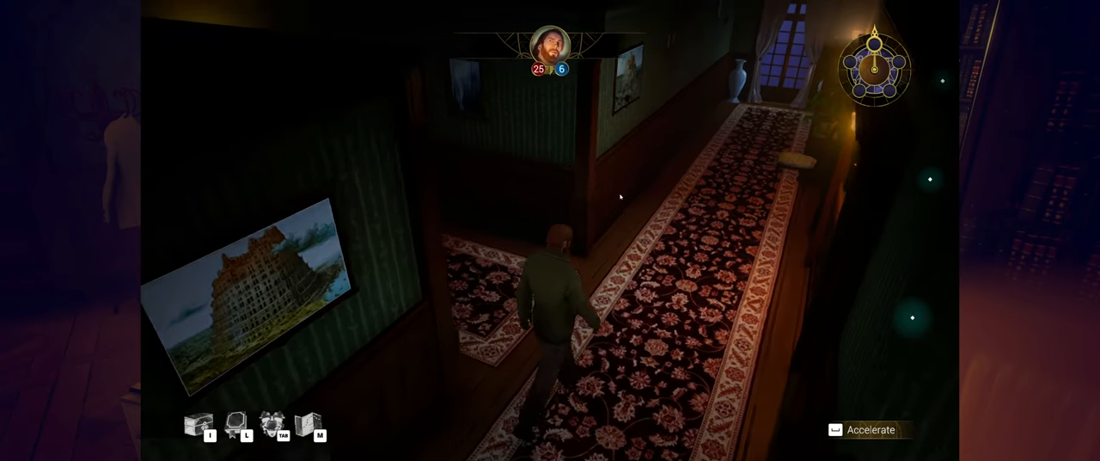
key("w")
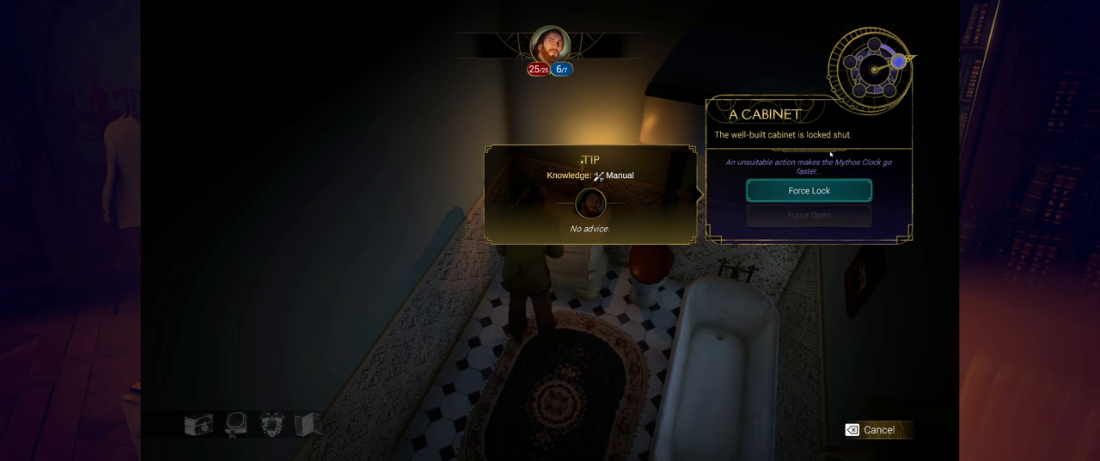
Step: Try forcing the locked bathroom cabinet and confirm the Mythos tutorial
left_click(807, 189)
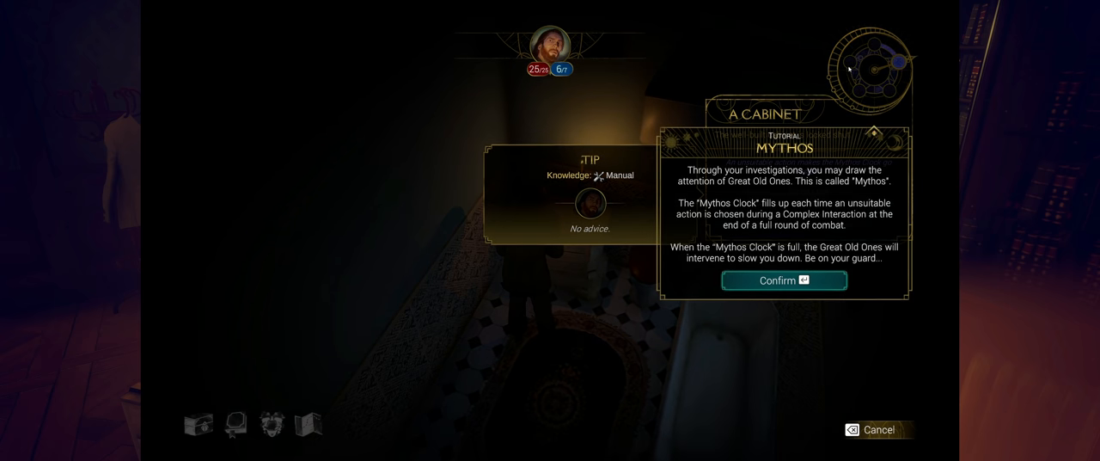
mouse_move(830, 106)
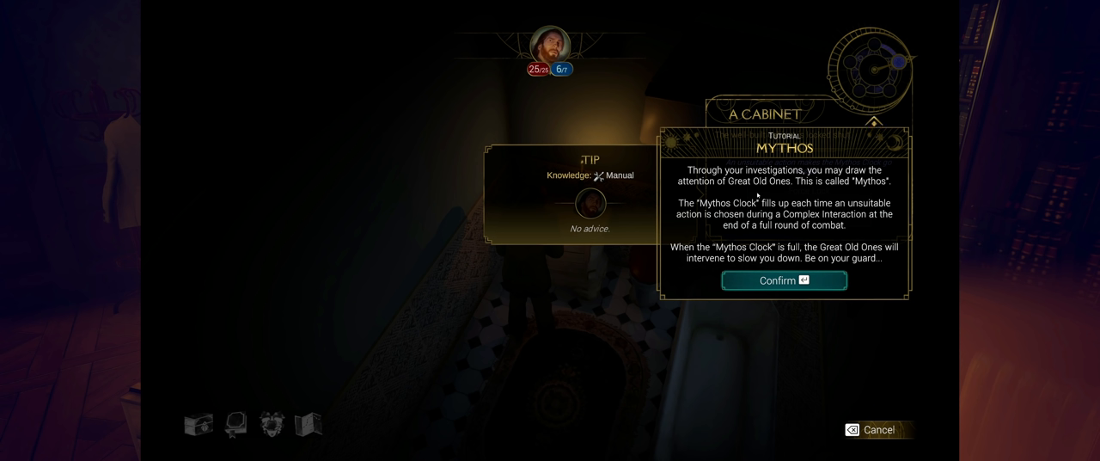
mouse_move(860, 217)
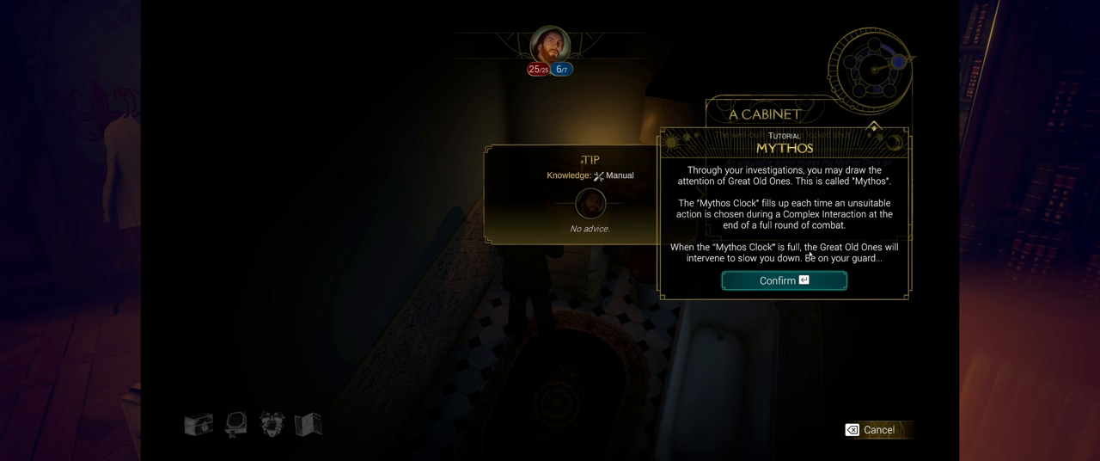
left_click(782, 279)
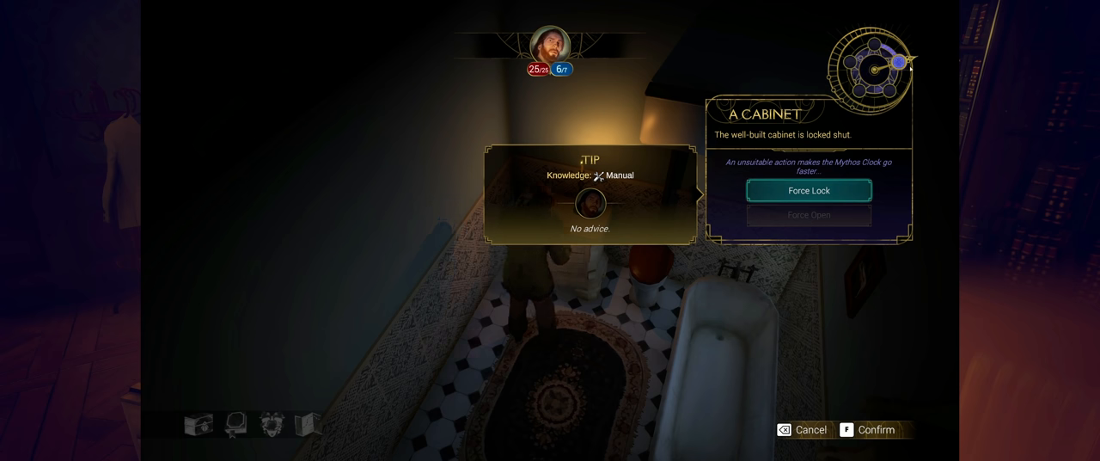
Step: Force the cabinet's lock, take the bandages, and close the loot view
left_click(807, 190)
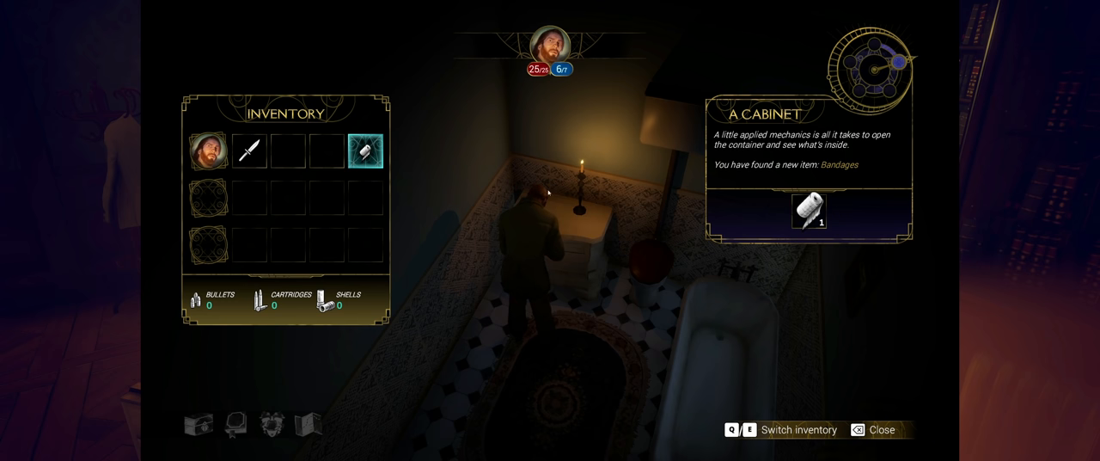
left_click(856, 429)
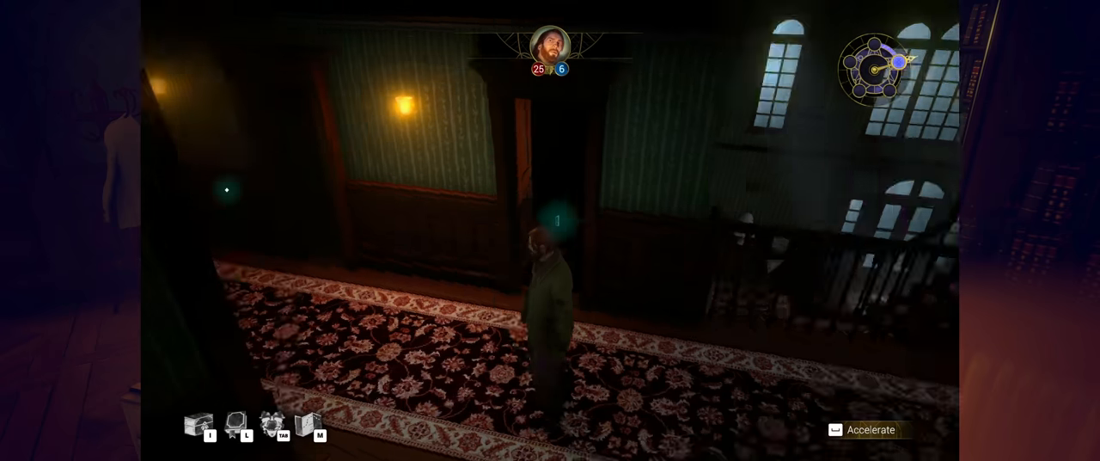
Step: Walk William Yorick into the nursery toward the carefully arranged toys
key("w")
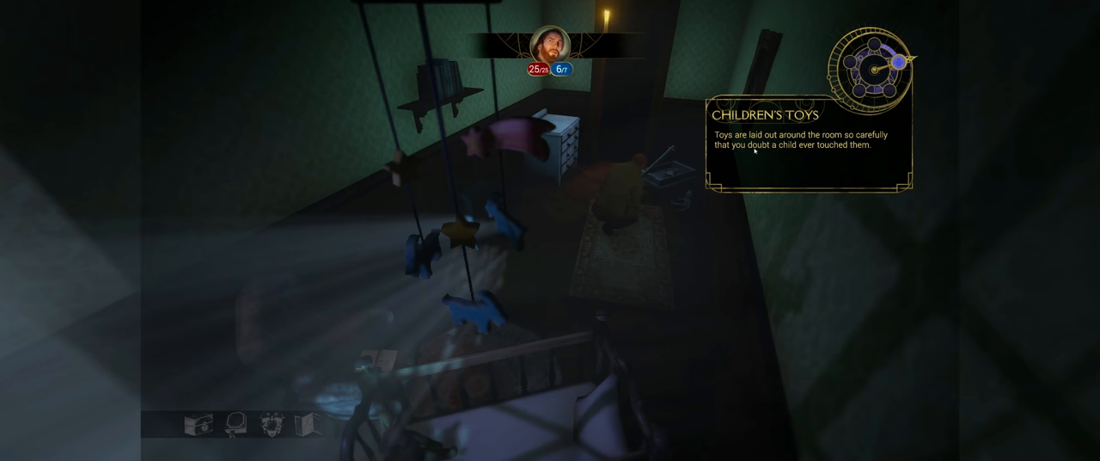
mouse_move(807, 216)
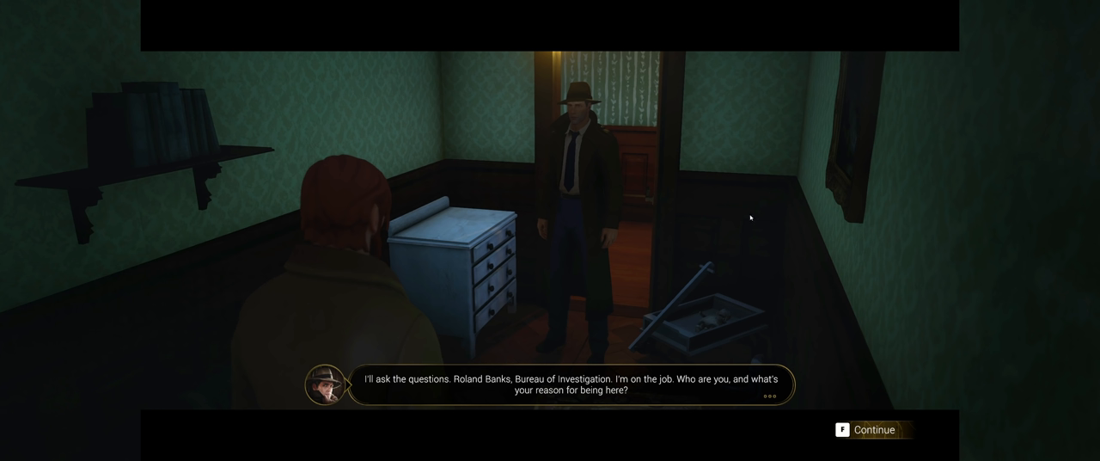
mouse_move(743, 387)
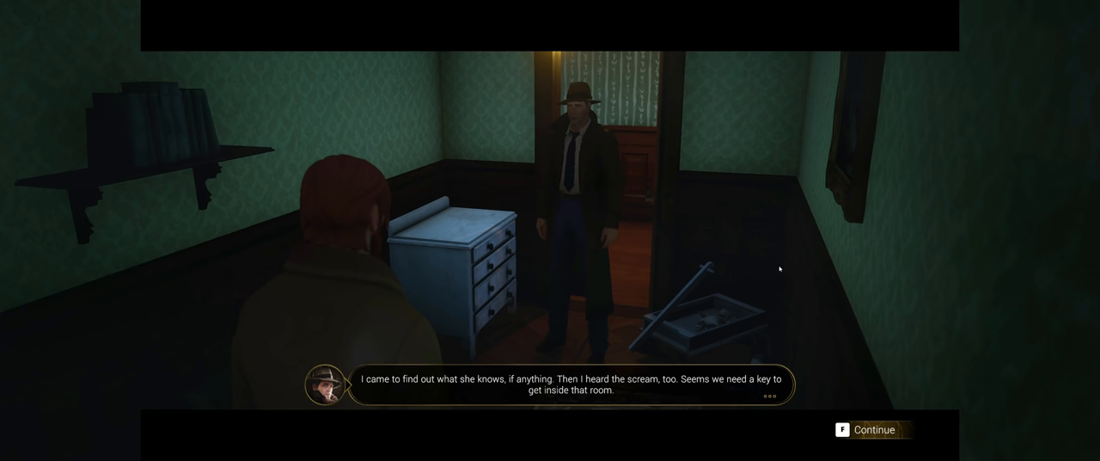
Step: Advance the nursery dialogue until Roland Banks joins as a new investigator
left_click(872, 429)
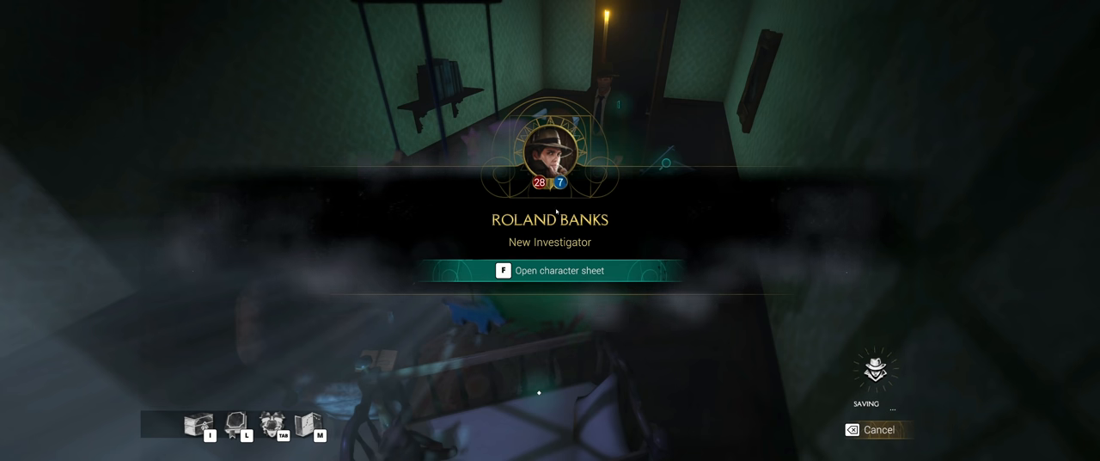
Step: Open Roland Banks's character sheet showing his biography, Perfect Aim ability and combat skills
key("f")
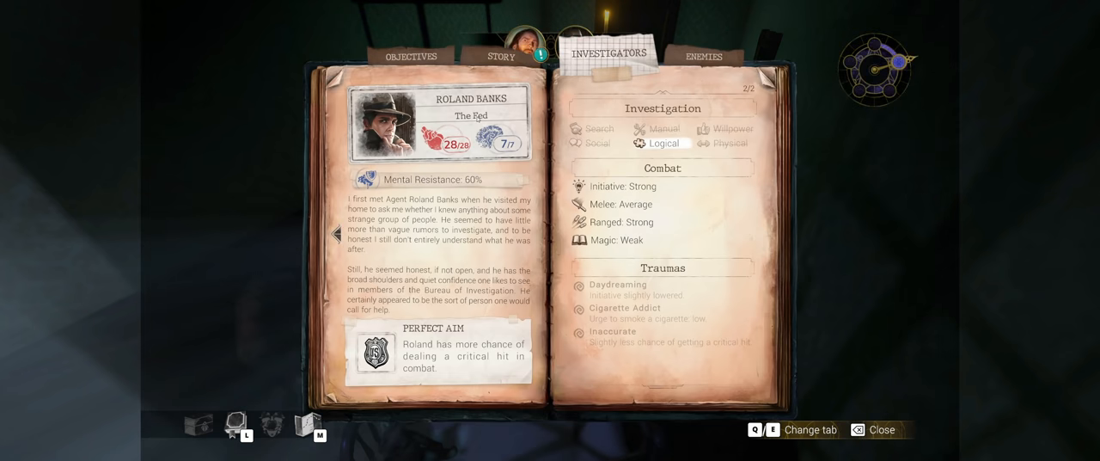
mouse_move(588, 280)
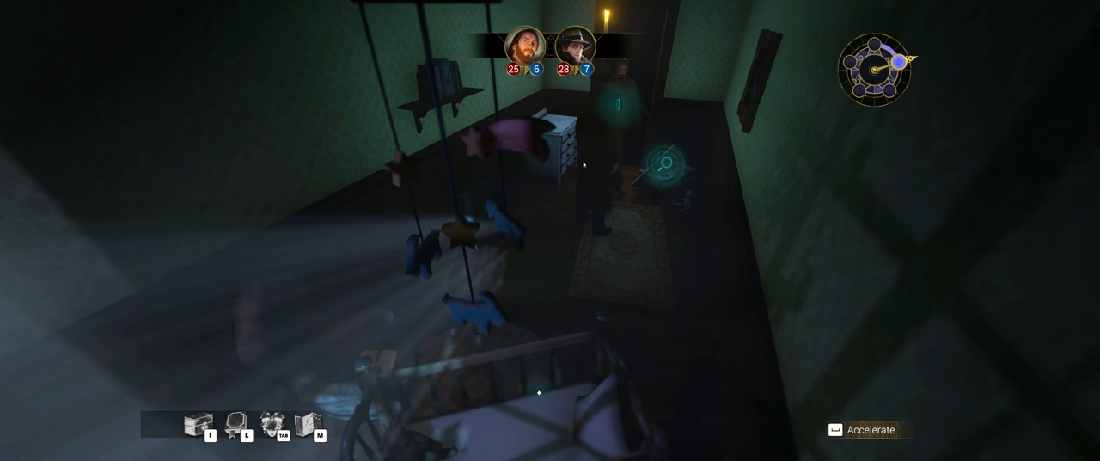
Step: Open the party inventory and inspect the knife's stats
key("tab")
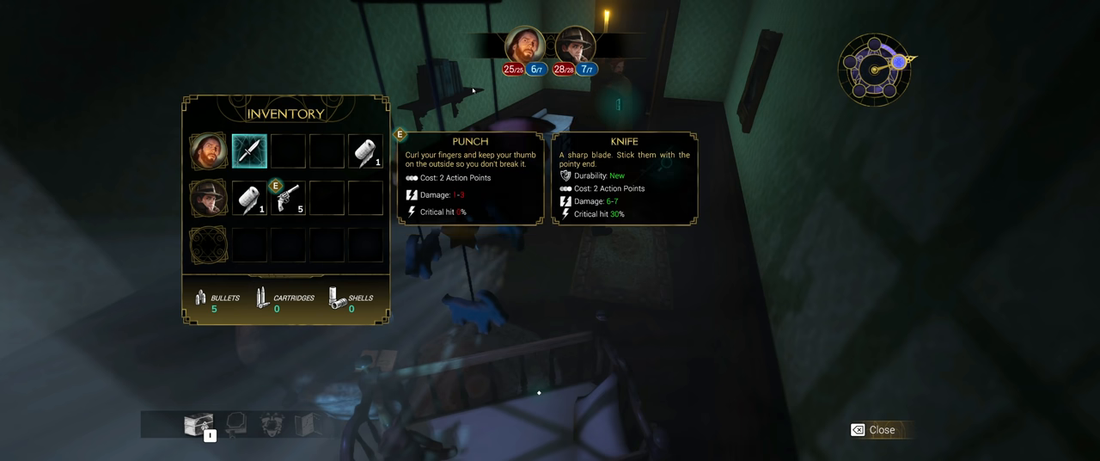
left_click(881, 428)
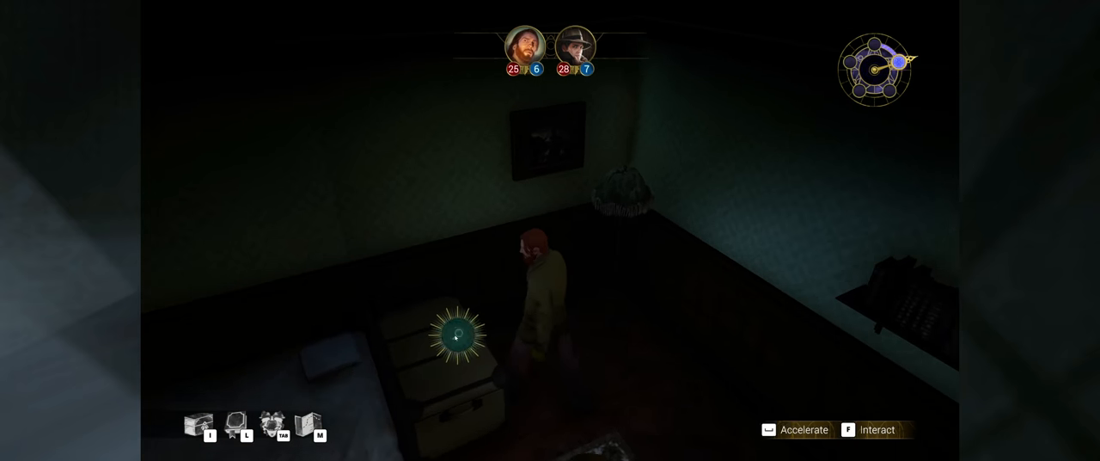
Step: Interact with the large wooden chest and choose Shake to force it open
key("f")
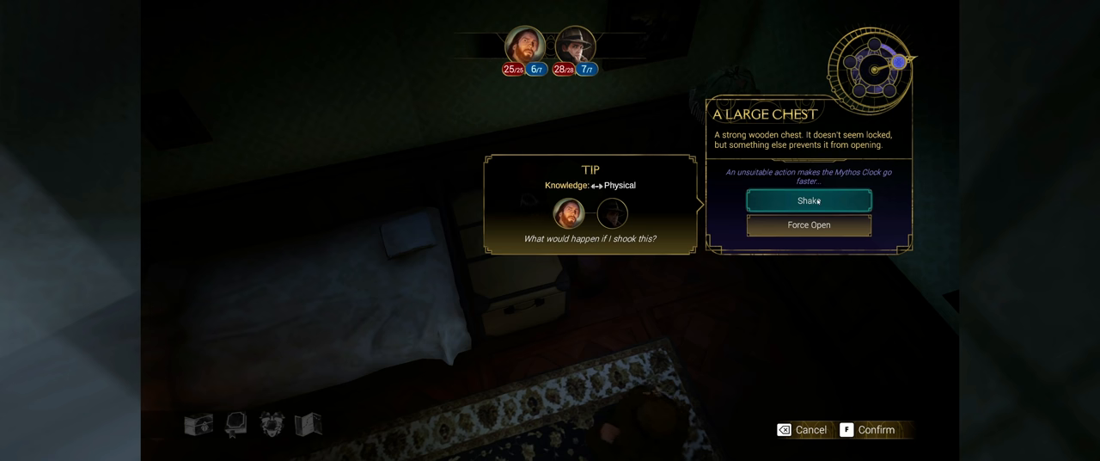
left_click(805, 200)
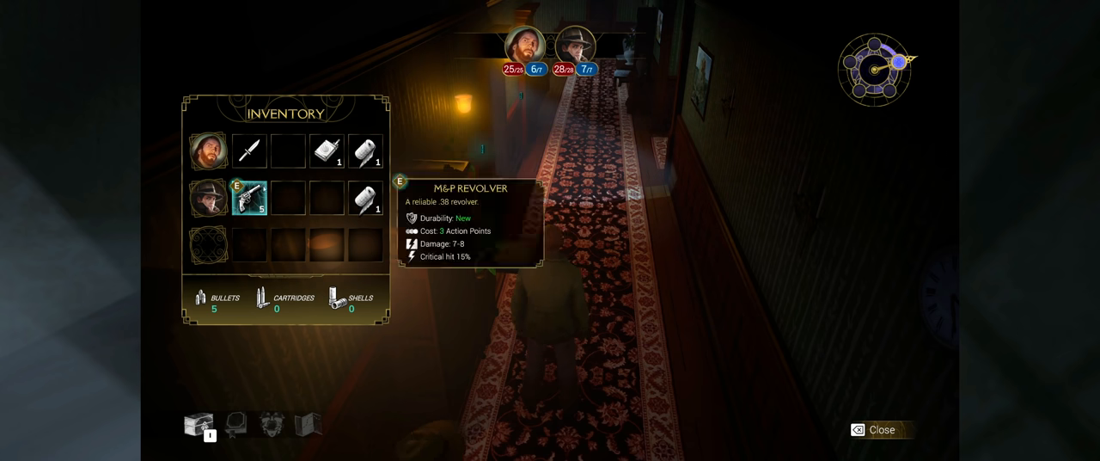
mouse_move(326, 152)
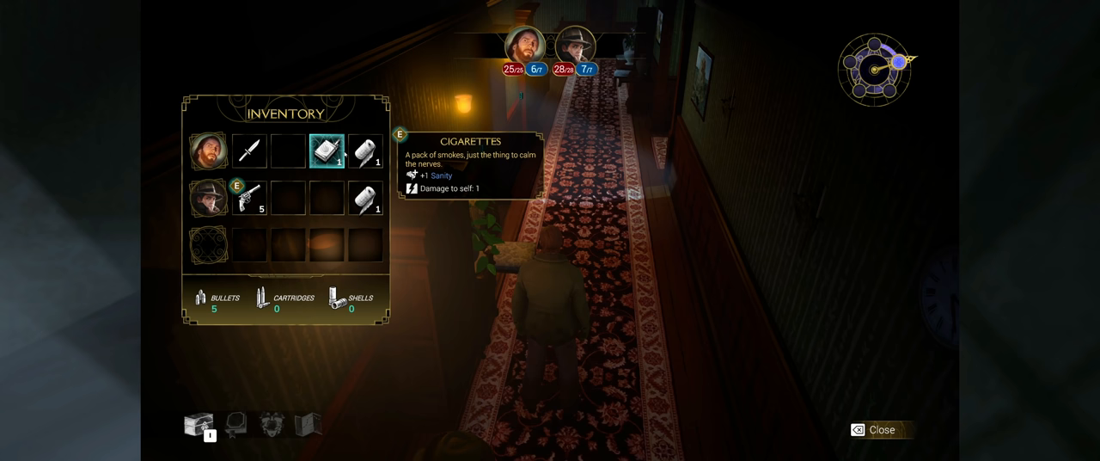
Step: Inspect the sanity-restoring Cigarettes in William Yorick's inventory
left_click(880, 429)
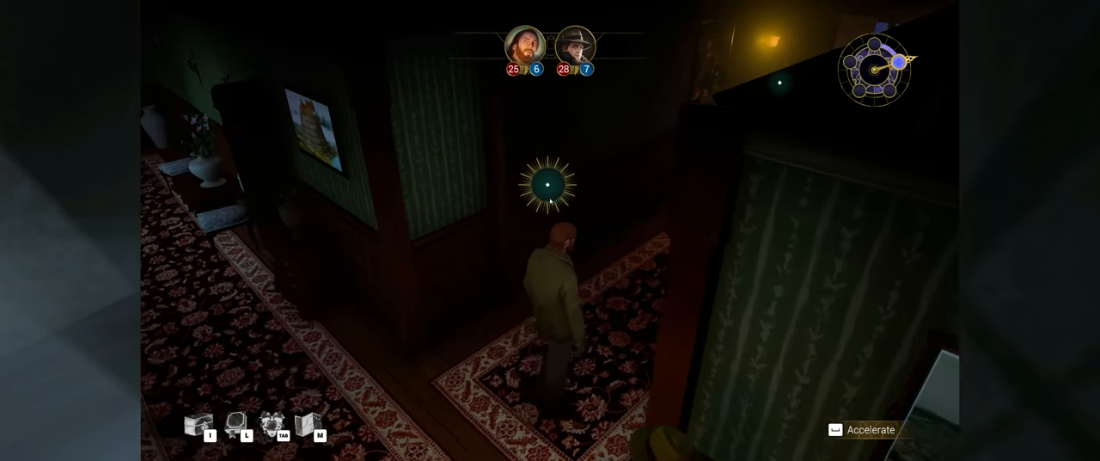
Step: Examine the hallway door and learn it doesn't lead to Professor Tillinghast
left_click(550, 184)
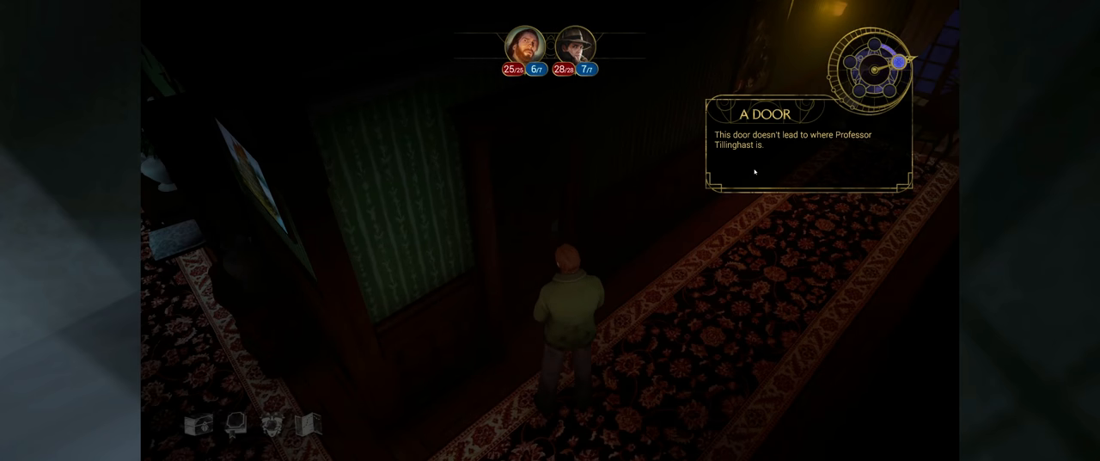
mouse_move(692, 235)
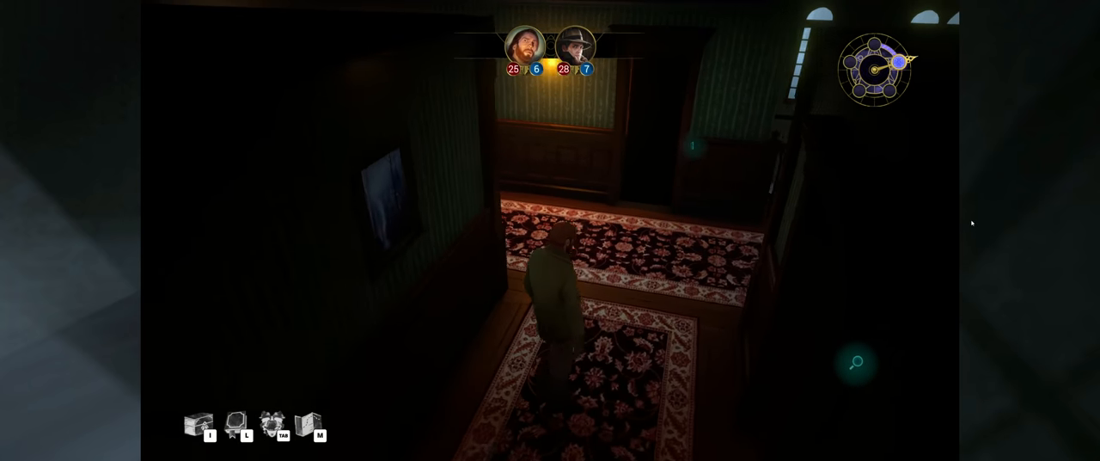
Step: Walk William Yorick and Roland Banks down the hallway into the dim nursery
key("w")
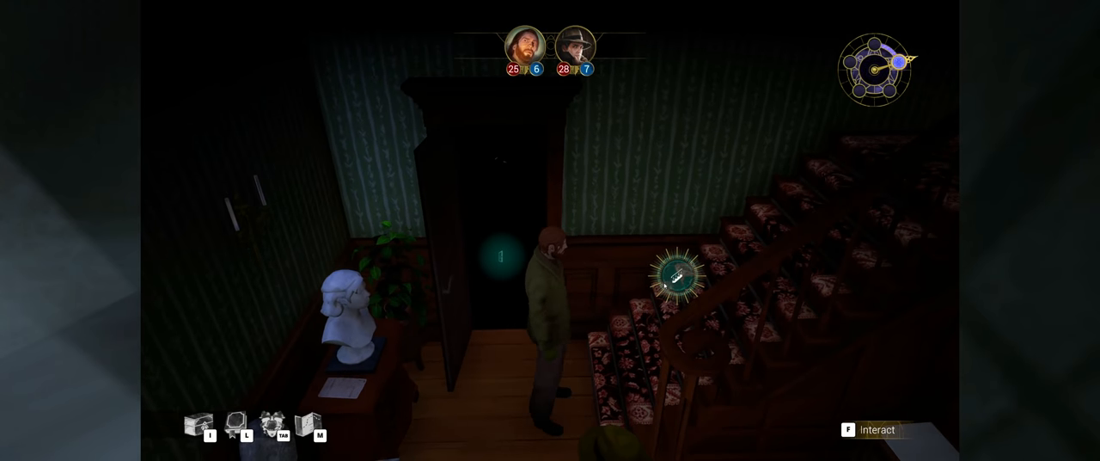
key("tab")
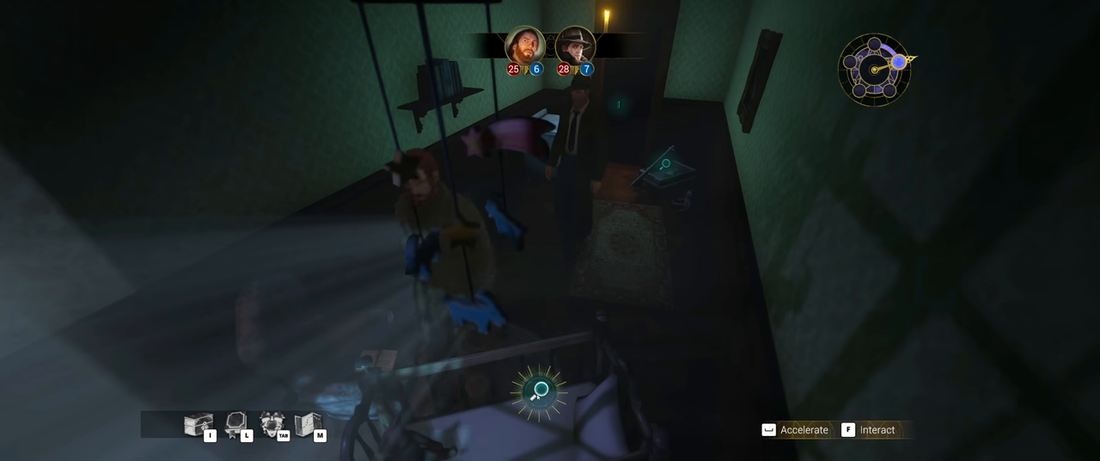
Step: Examine the crib to reveal its Empty and Move Things Around options
left_click(539, 392)
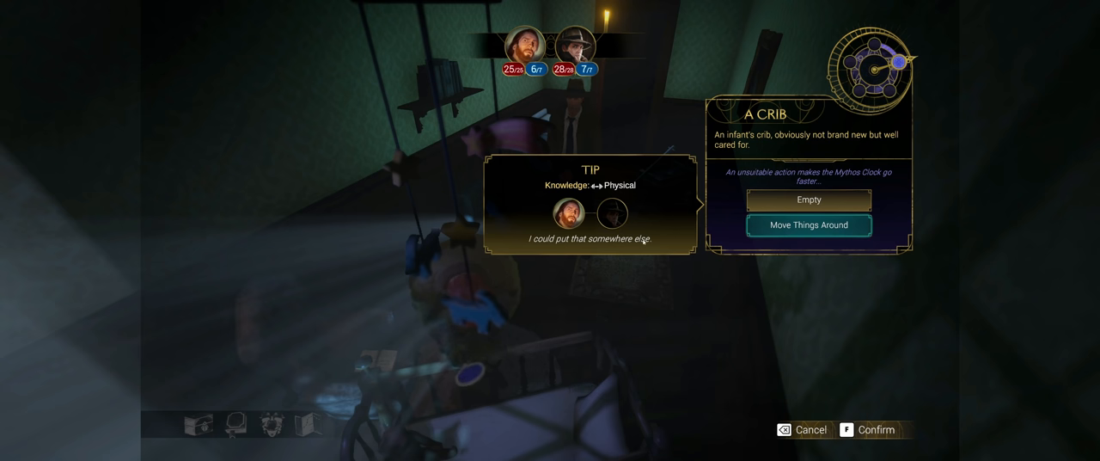
left_click(808, 224)
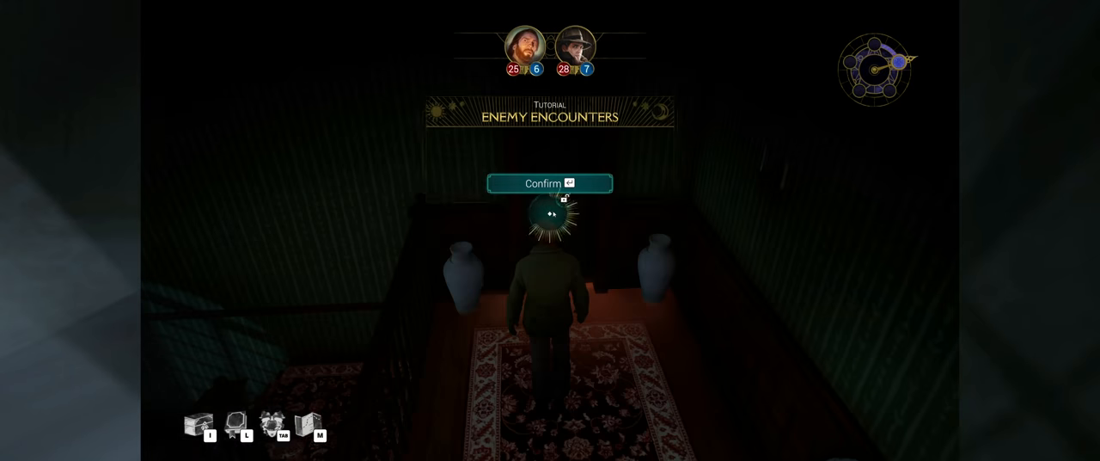
Step: Dismiss the Enemy Encounters tutorial and unlock the door the professor screamed behind
left_click(550, 183)
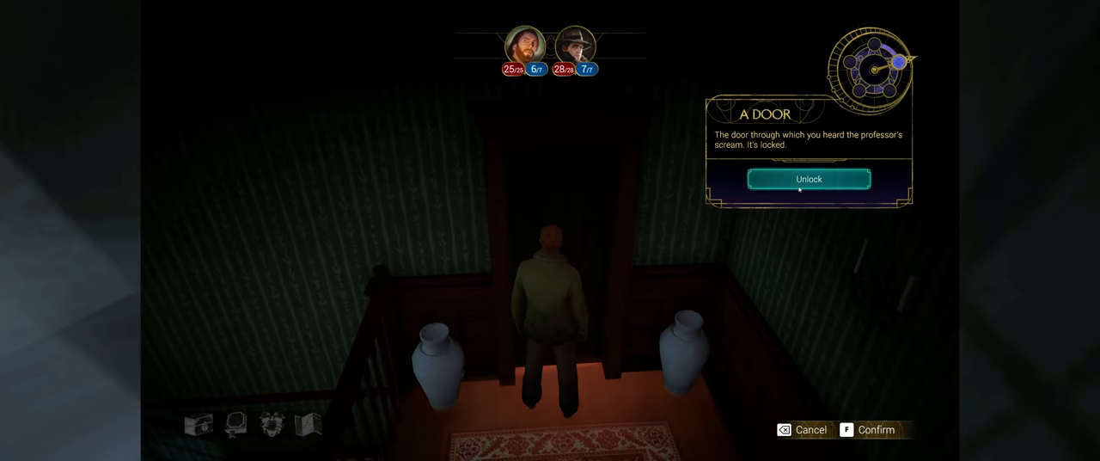
left_click(807, 179)
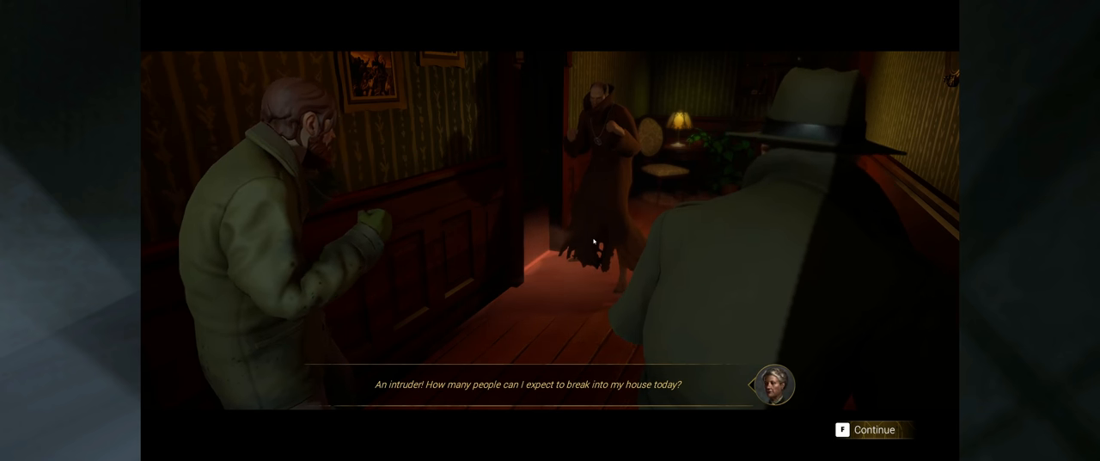
Step: Finish the cutscene and dismiss the Turn-Based Combat, Action Points and Attack Cost tutorials
left_click(872, 428)
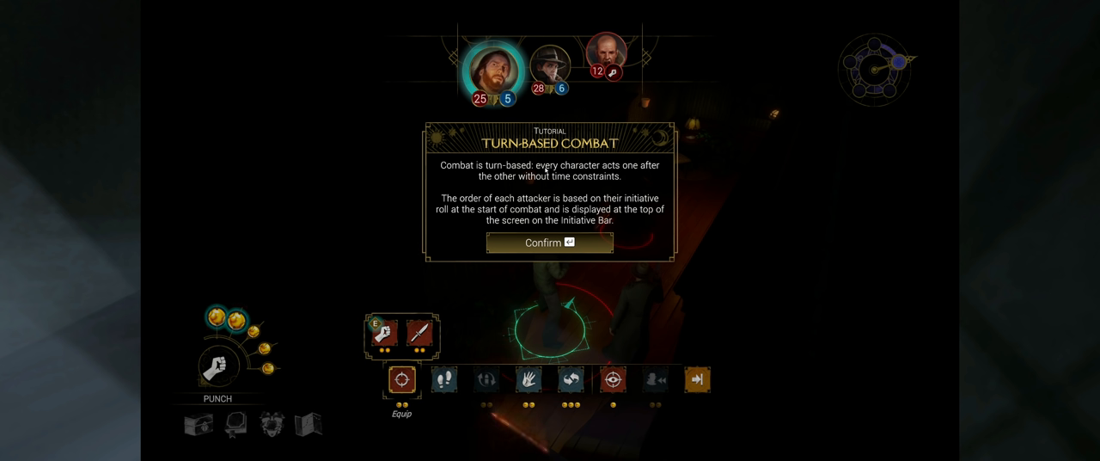
mouse_move(584, 86)
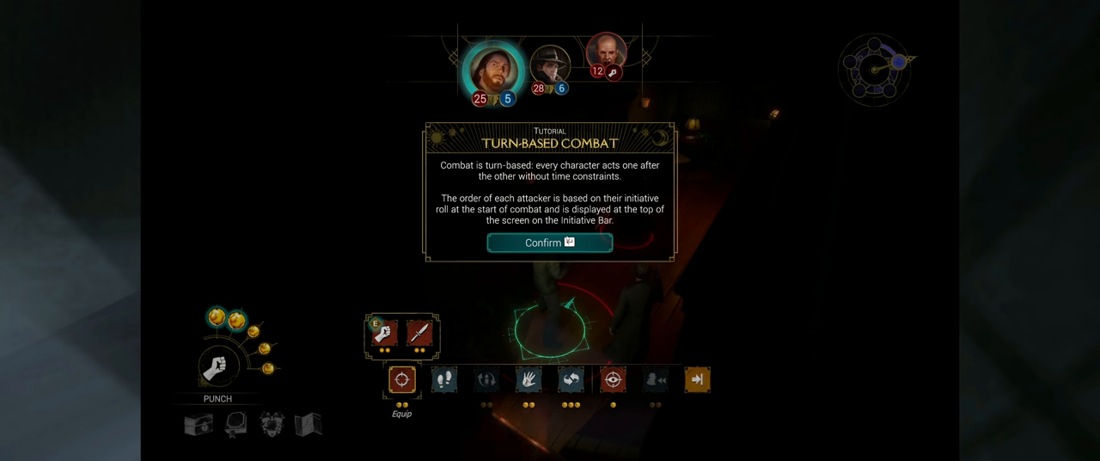
left_click(549, 242)
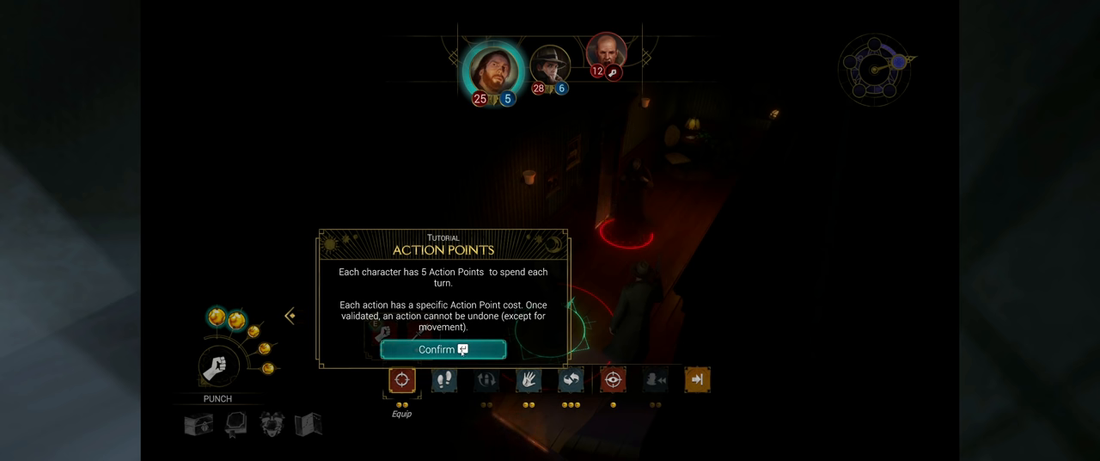
left_click(443, 349)
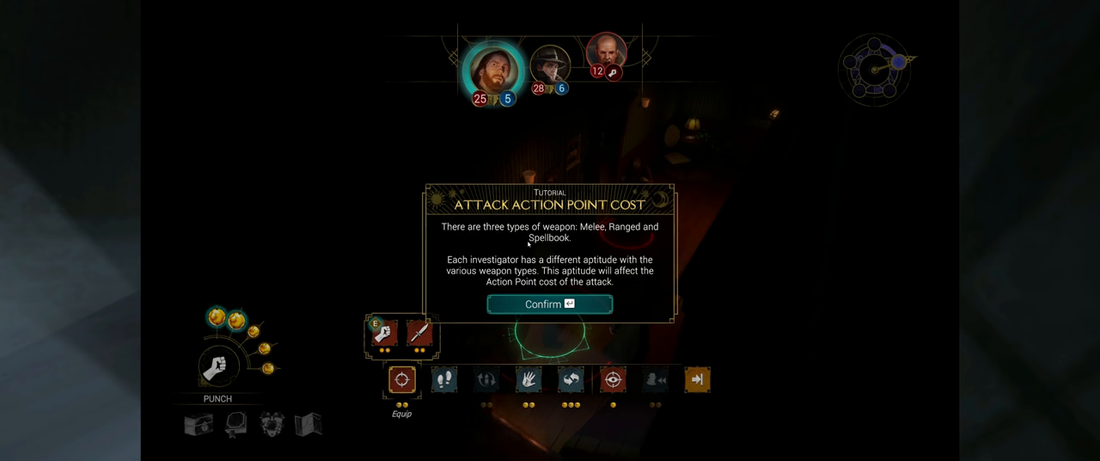
left_click(549, 304)
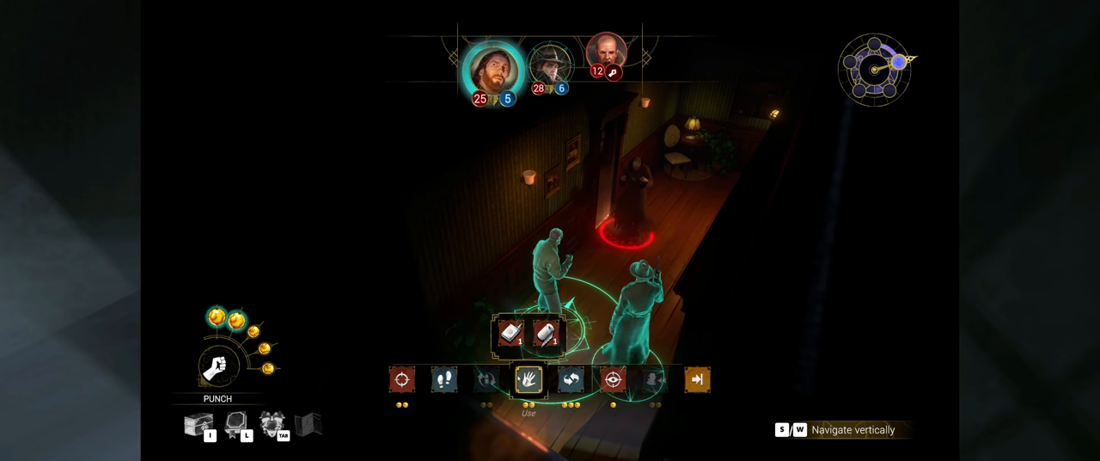
Step: Review the Use, Move and Trade actions, then equip William Yorick's knife instead of fists
left_click(443, 379)
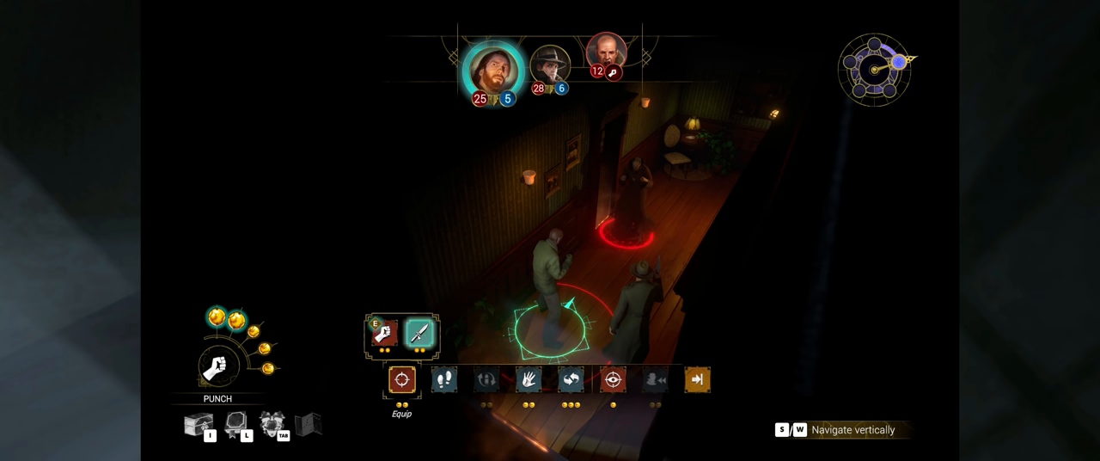
left_click(444, 380)
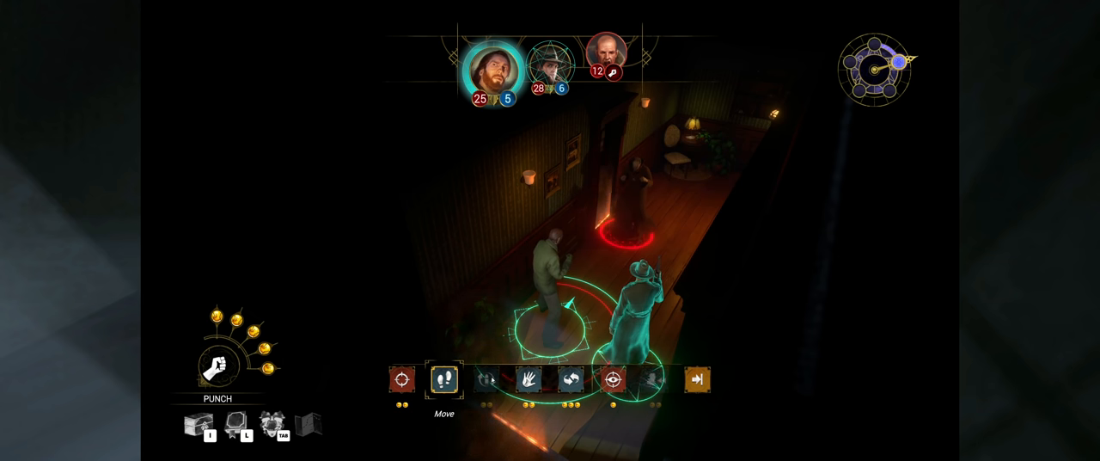
left_click(529, 380)
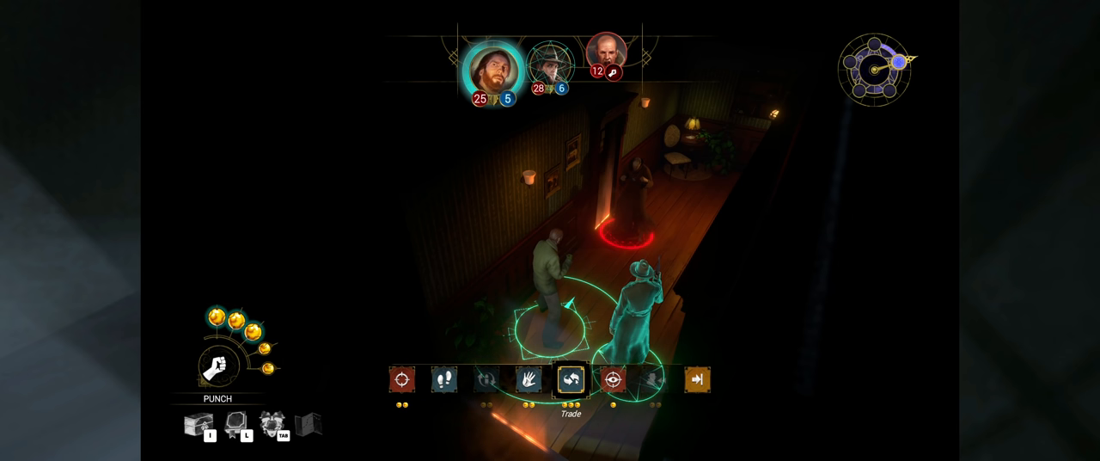
left_click(612, 379)
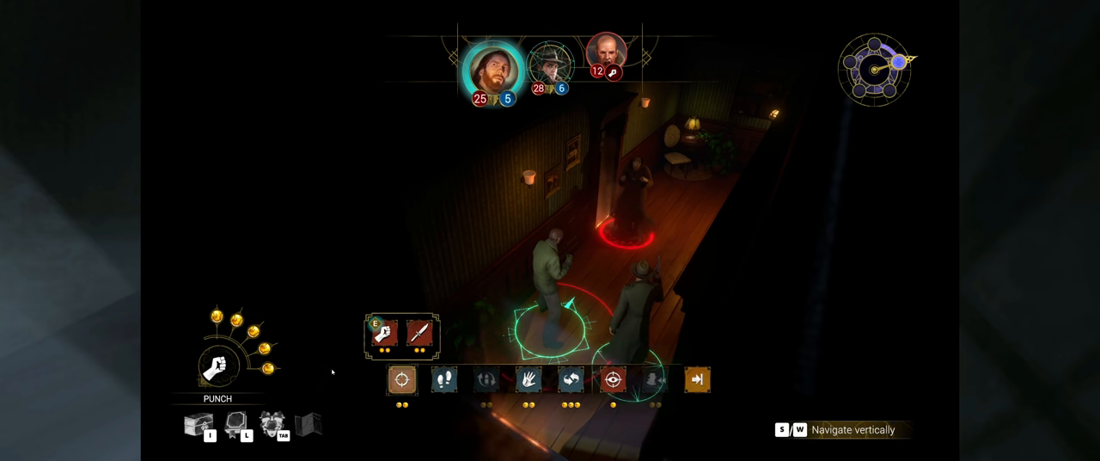
left_click(420, 335)
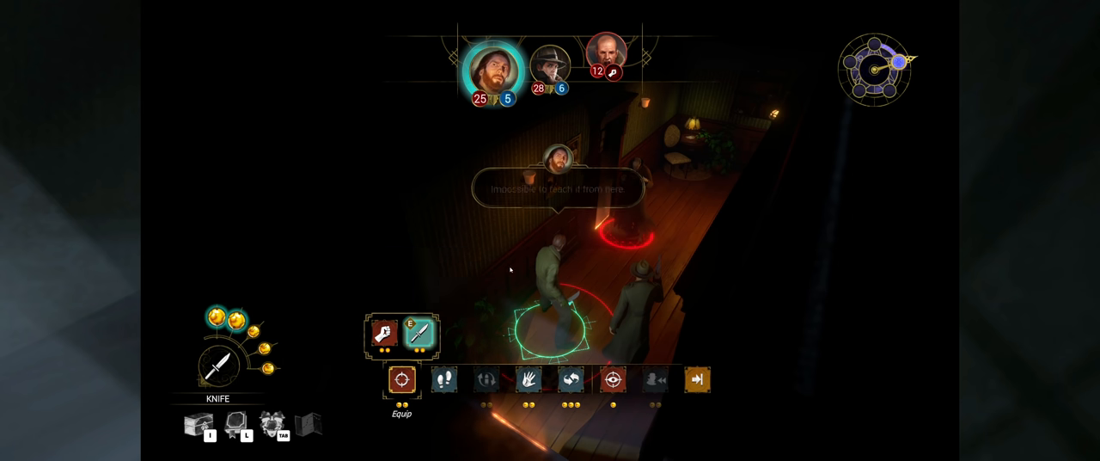
Step: Target the hallway cultist and confirm two knife attacks until she falls
left_click(444, 379)
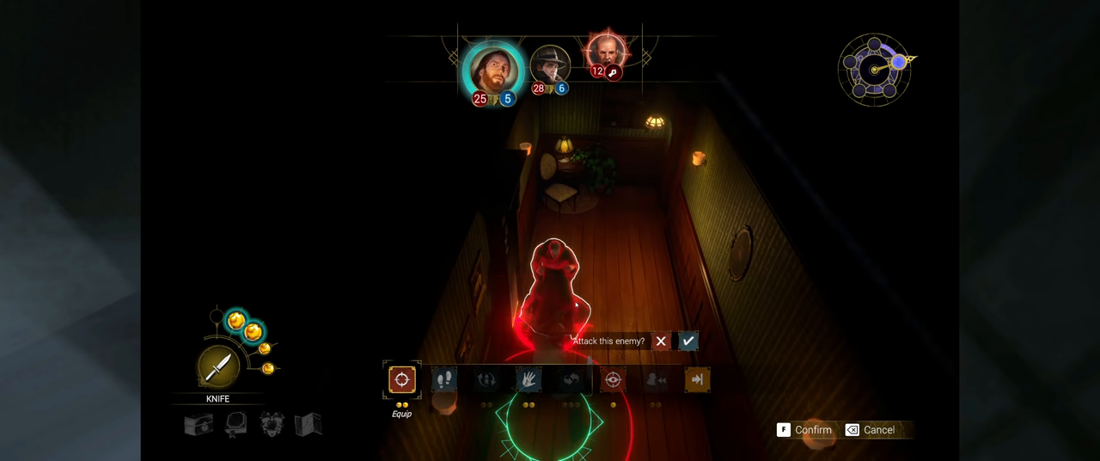
left_click(687, 340)
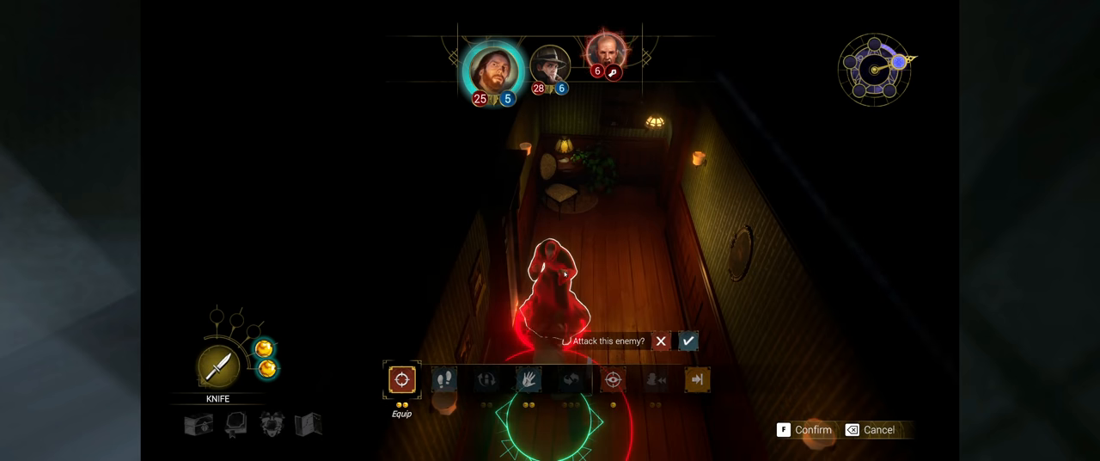
left_click(688, 341)
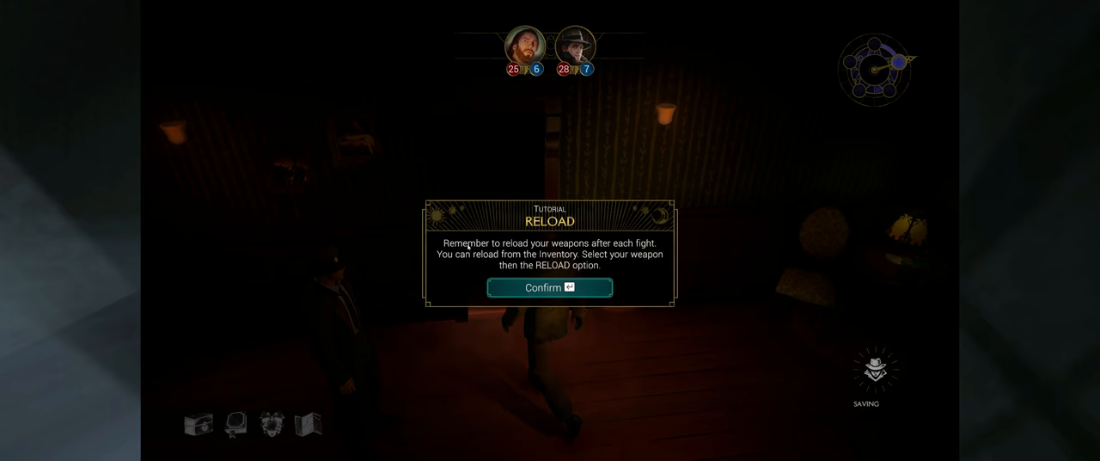
Step: Dismiss the Reload tutorial to enter the candlelit room
left_click(549, 287)
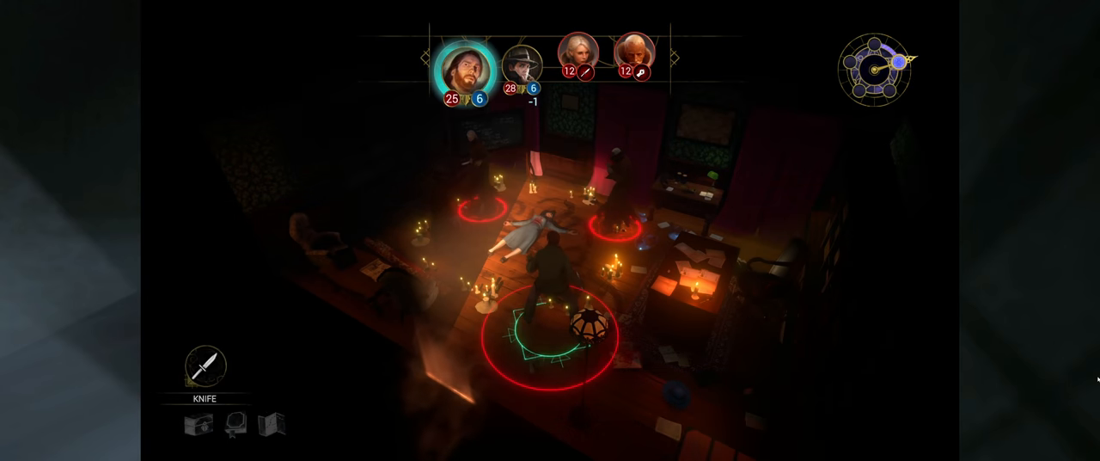
Step: Keep the knife equipped, move toward a cultist and confirm the attack
left_click(205, 364)
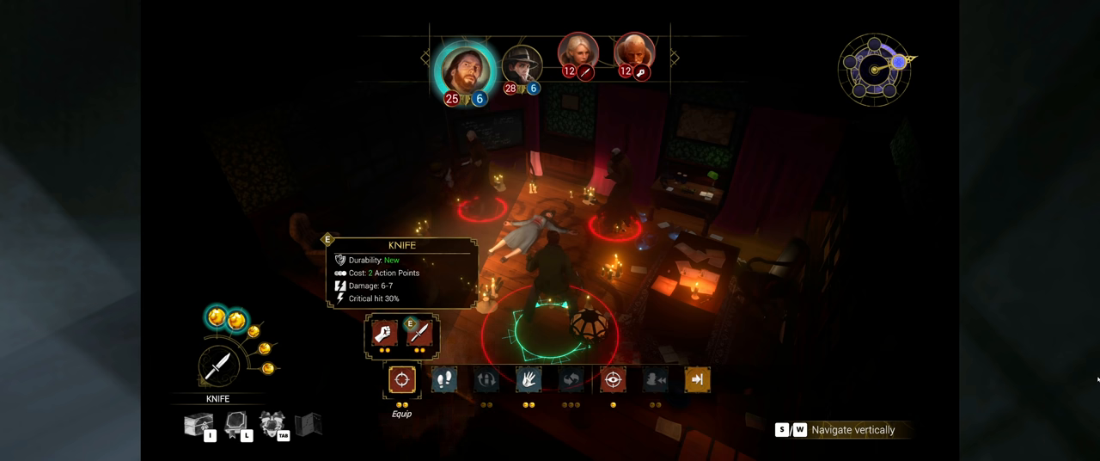
left_click(613, 379)
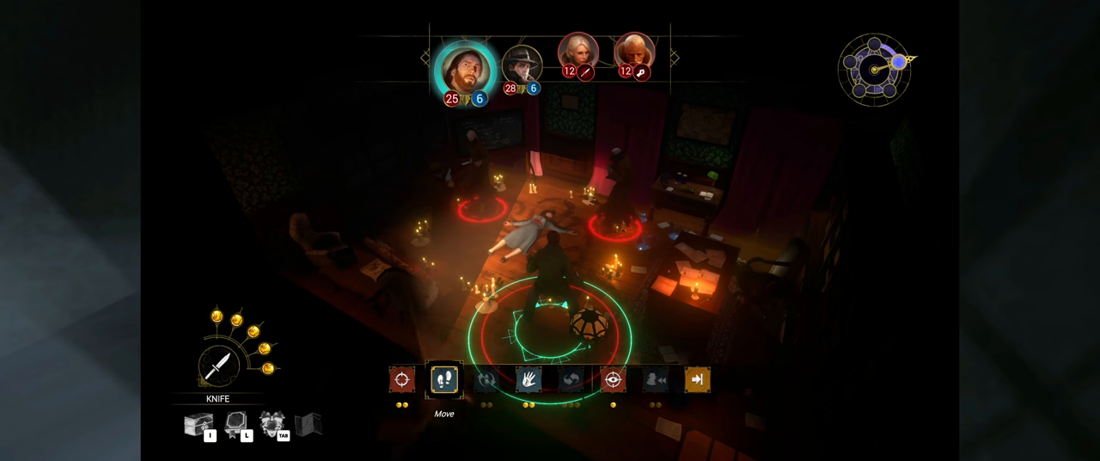
left_click(533, 305)
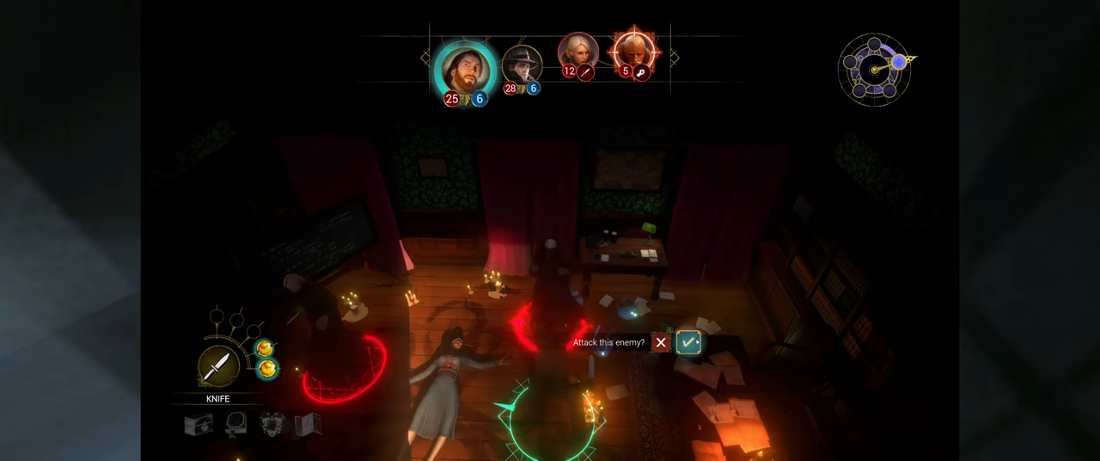
left_click(688, 342)
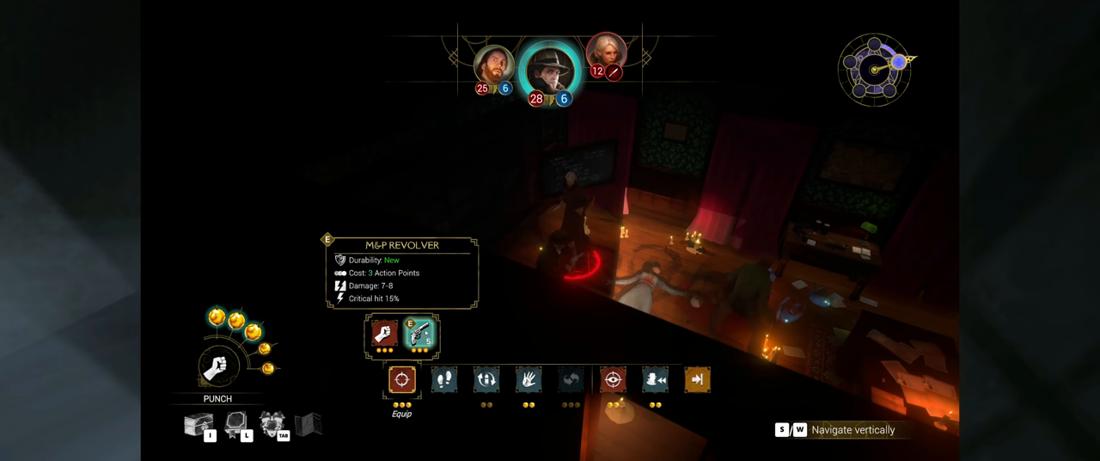
Step: Pick Roland Banks's weapon, dismiss the End Turn tutorial, and end his turn
left_click(421, 335)
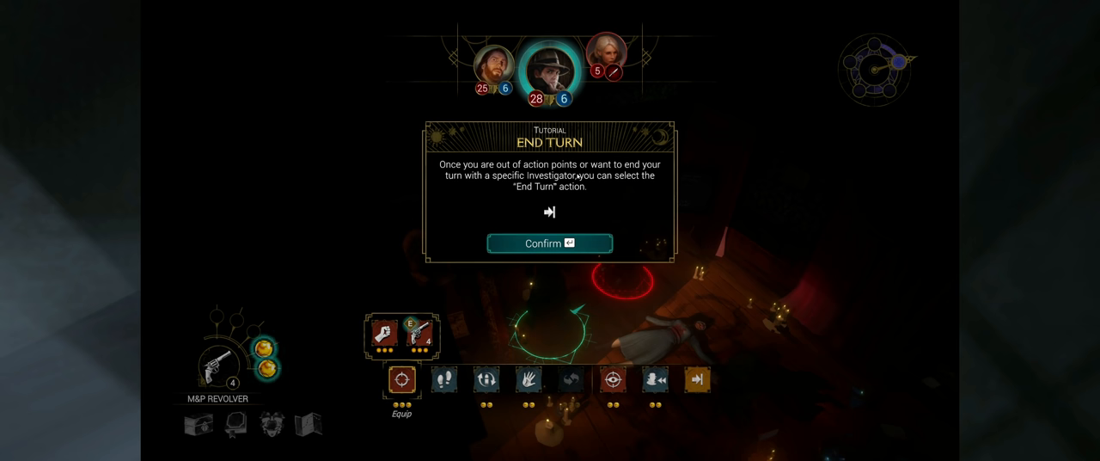
left_click(549, 242)
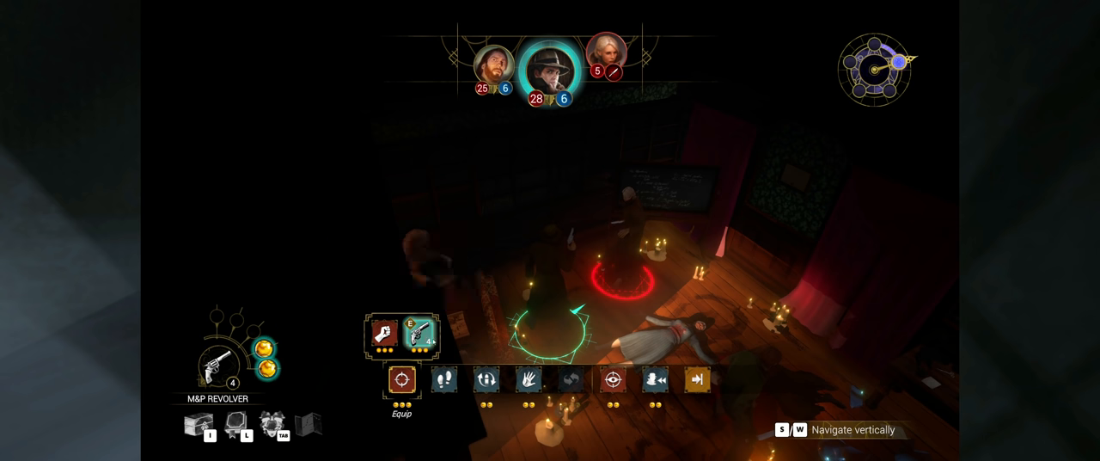
mouse_move(385, 335)
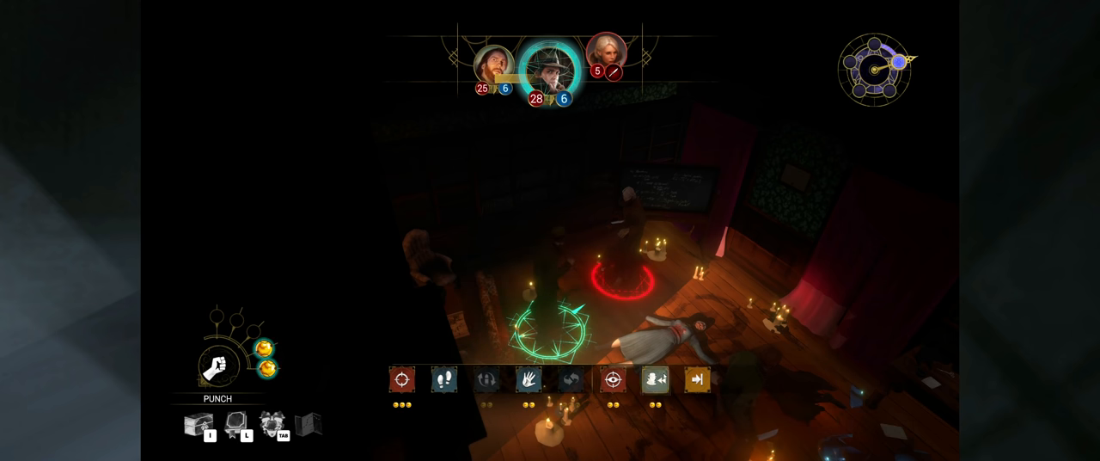
left_click(697, 379)
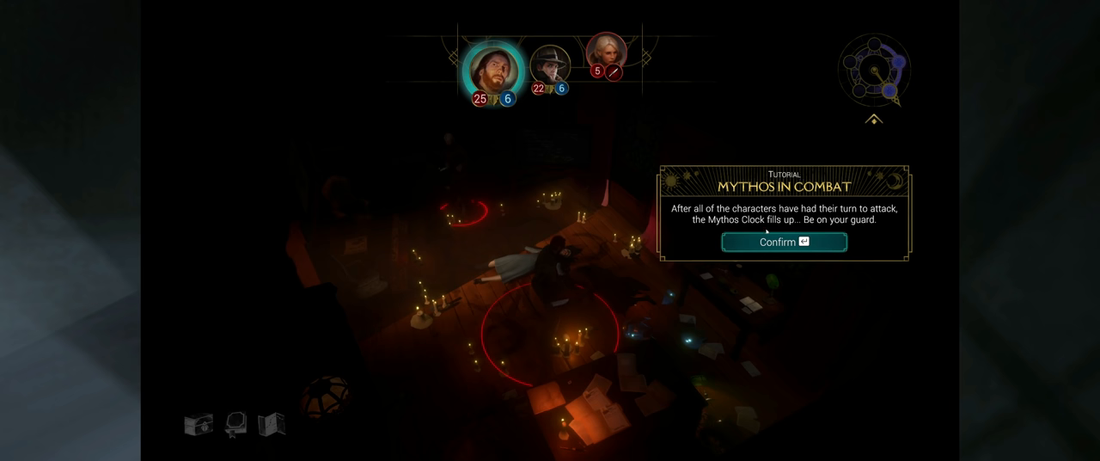
Step: Dismiss the Mythos tutorial and knife the last red-robed cultist
left_click(783, 241)
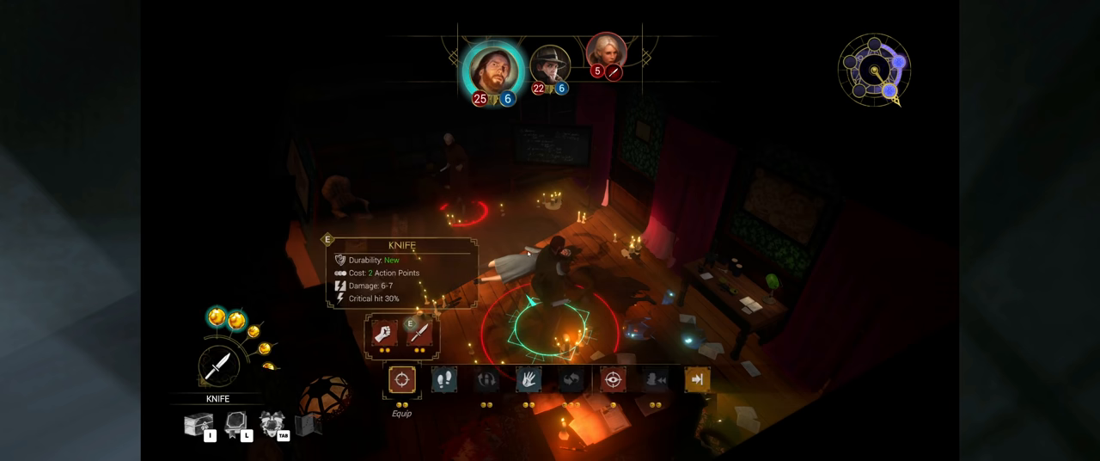
left_click(445, 379)
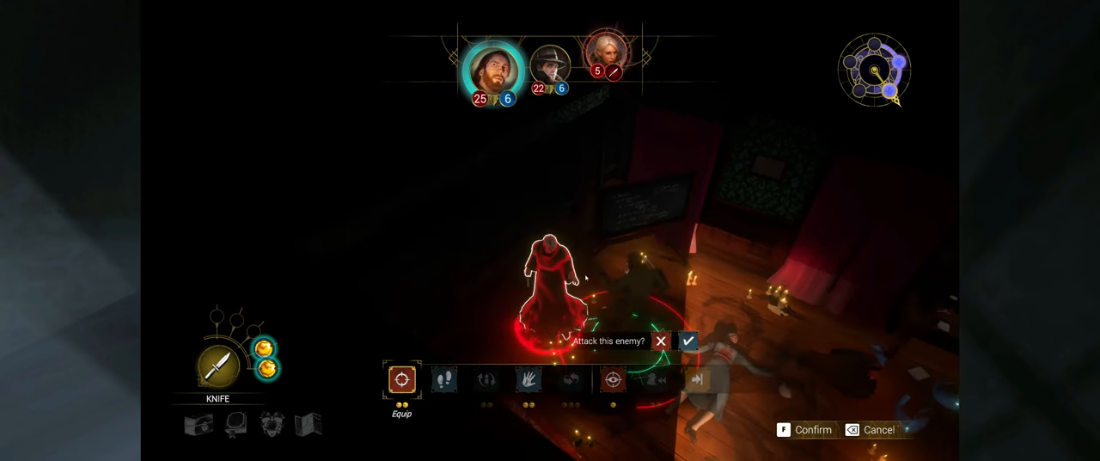
left_click(688, 341)
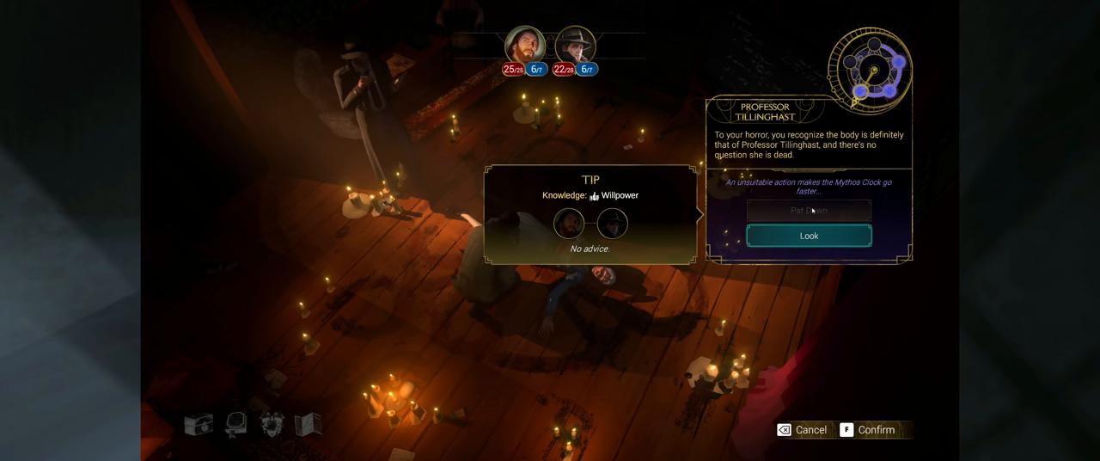
Step: Choose Look on Professor Tillinghast's body and advance the wound dialogue
left_click(807, 235)
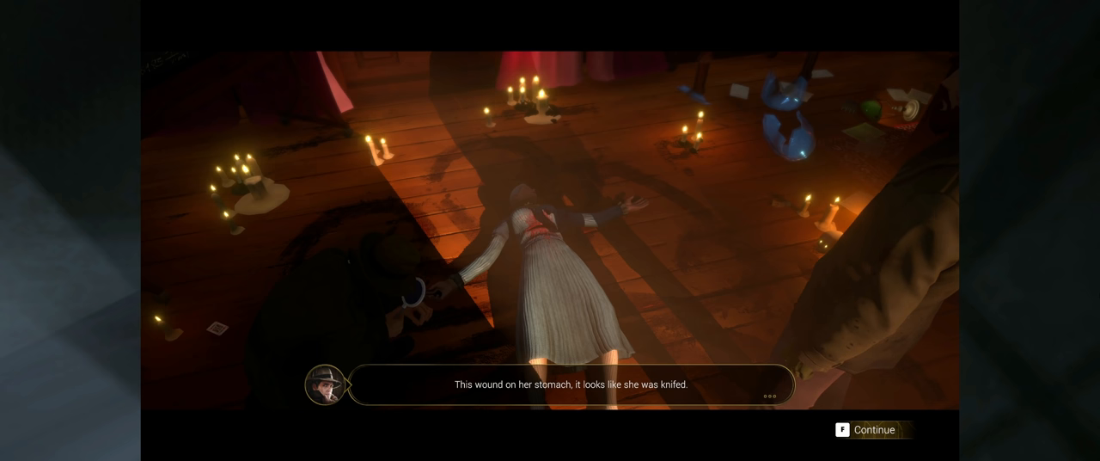
left_click(873, 429)
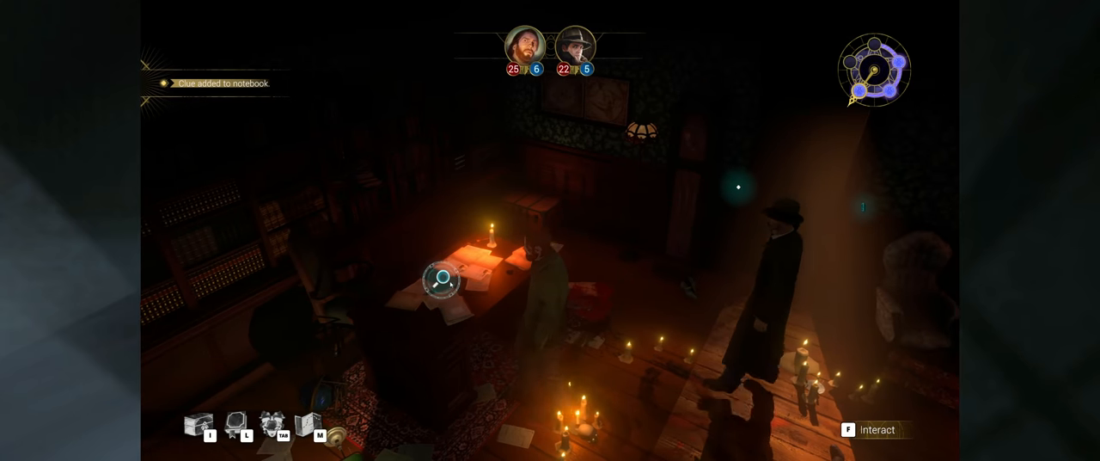
Step: Examine the study desk, choose Find flaws on the locked drawer, and finish the dialogue
left_click(443, 279)
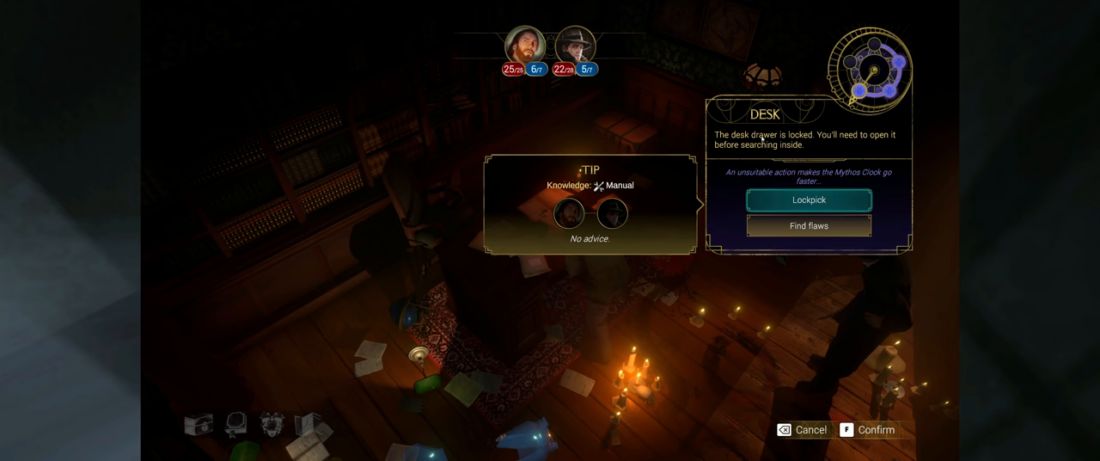
mouse_move(800, 112)
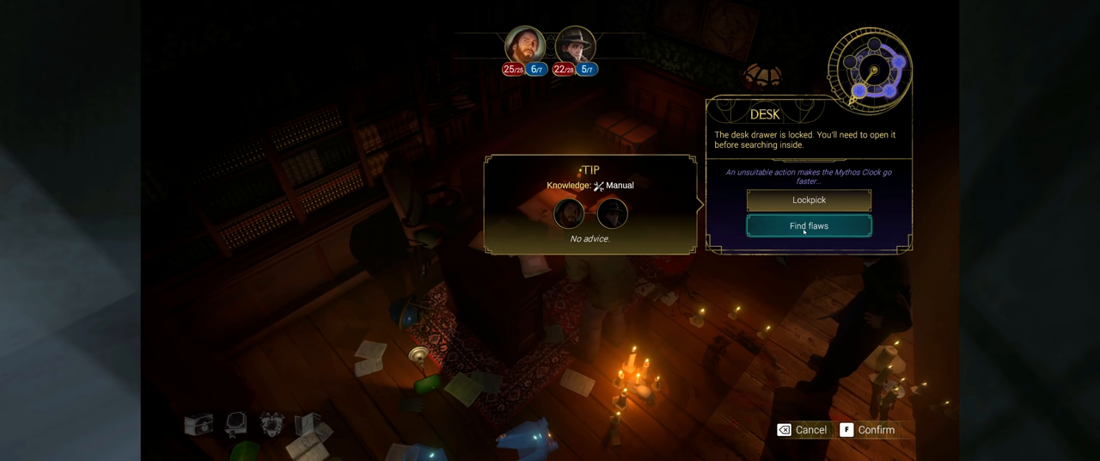
left_click(806, 225)
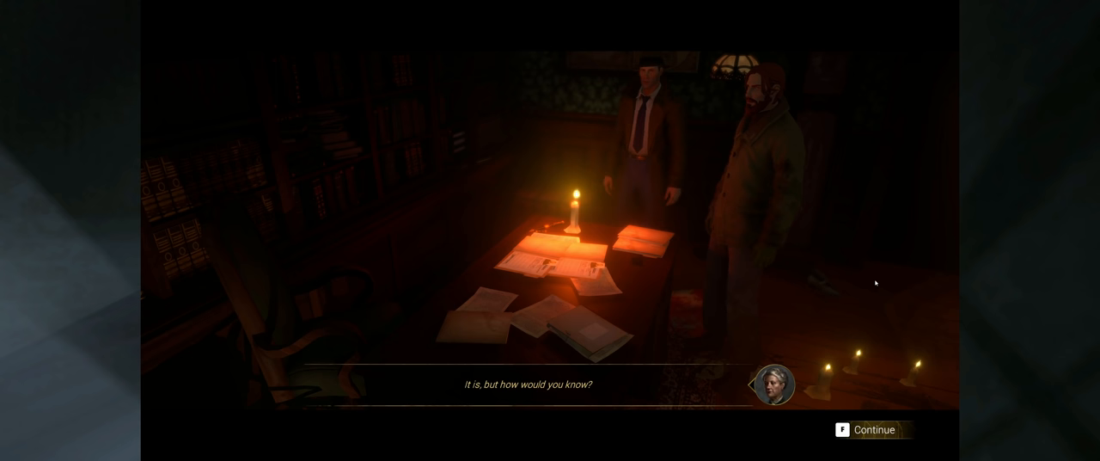
key("f")
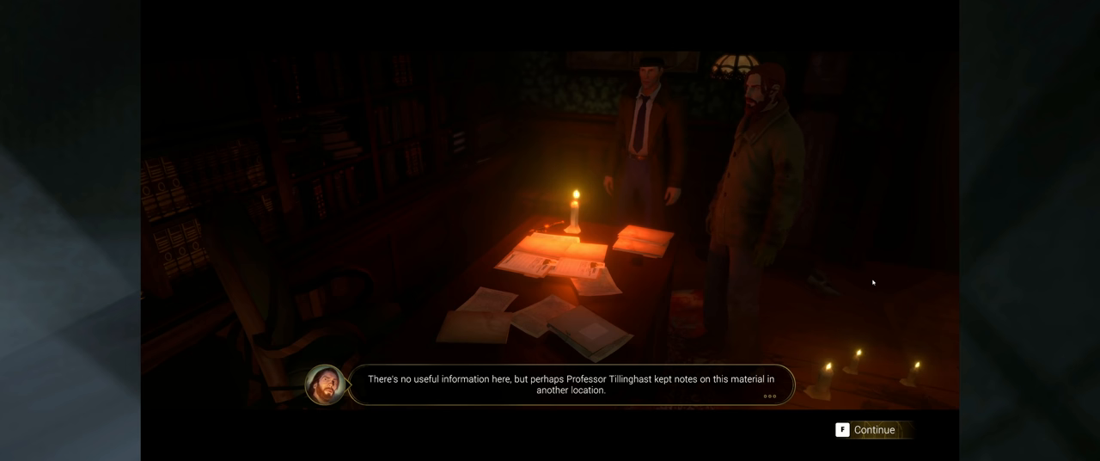
key("f")
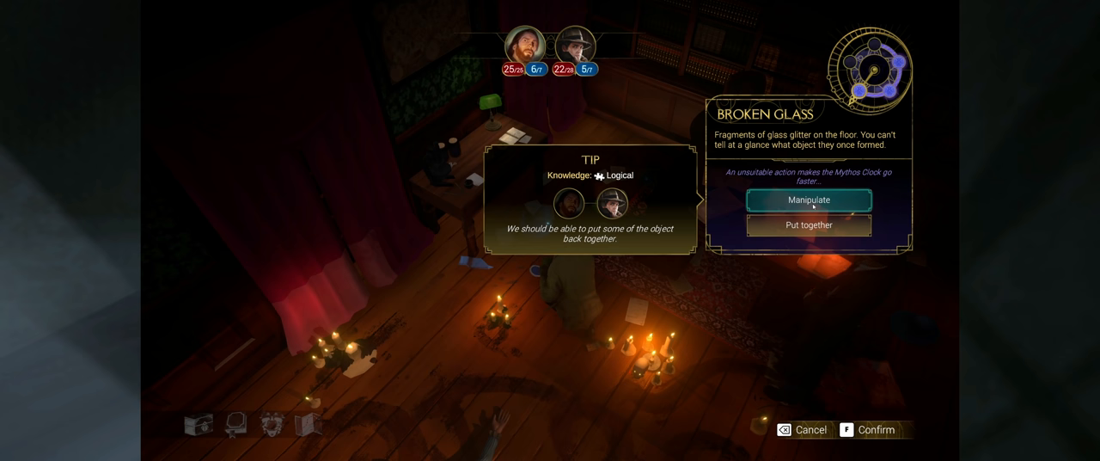
mouse_move(806, 224)
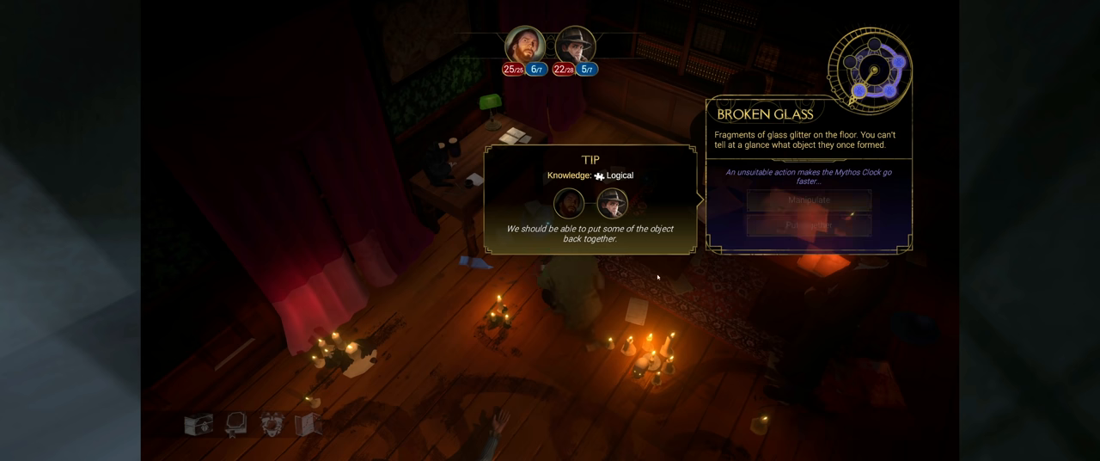
Step: Choose Put together on the broken glass and advance the flask dialogue
left_click(805, 199)
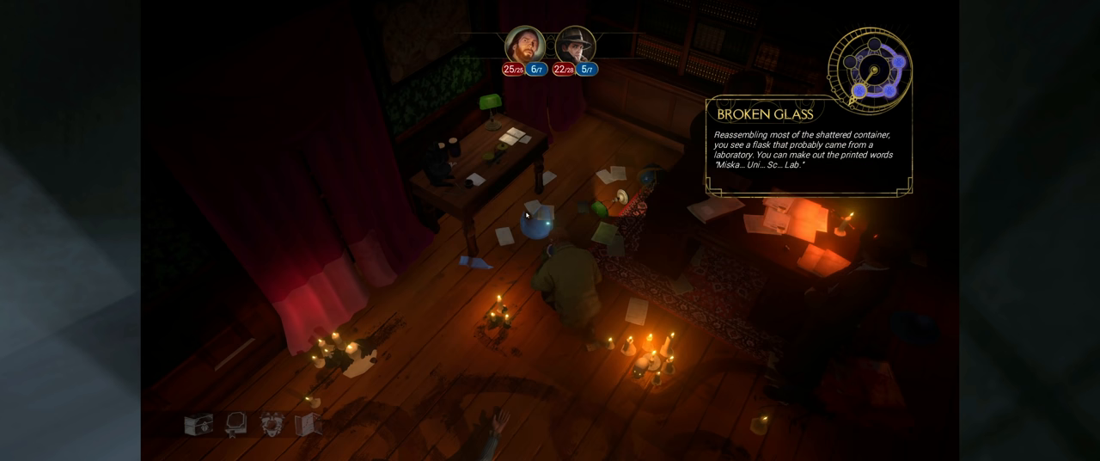
mouse_move(814, 139)
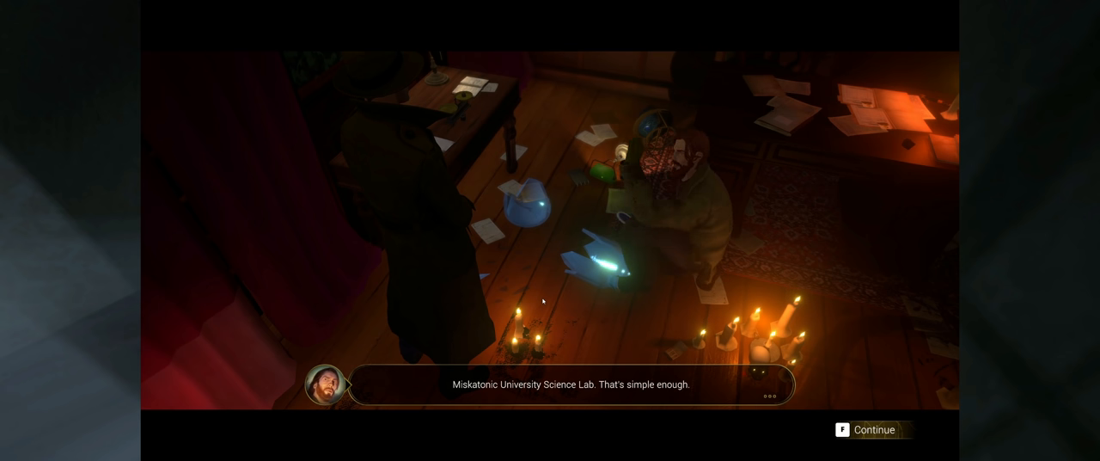
key("f")
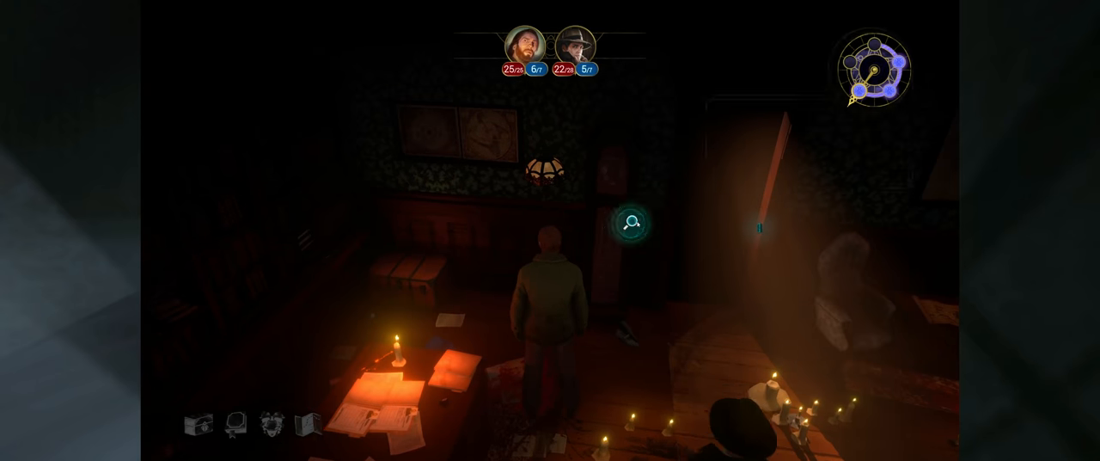
left_click(631, 222)
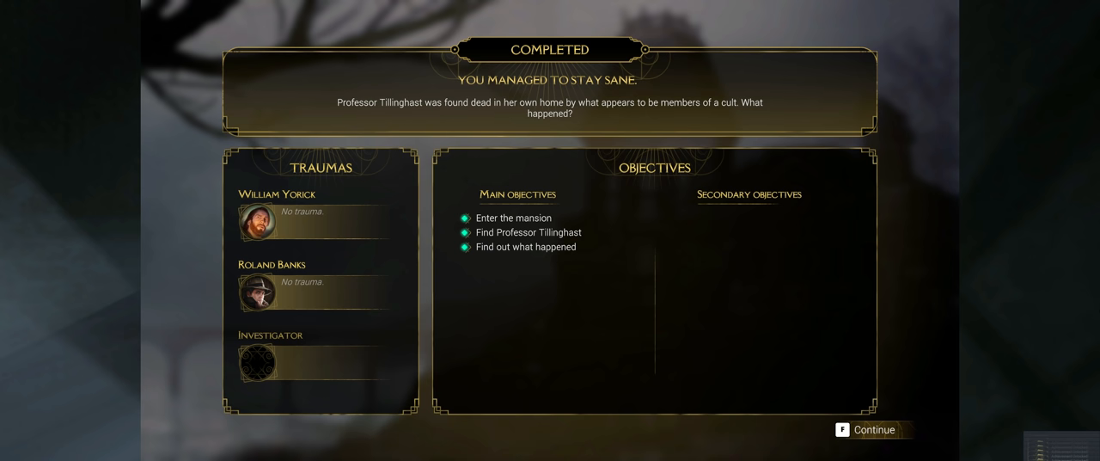
mouse_move(747, 272)
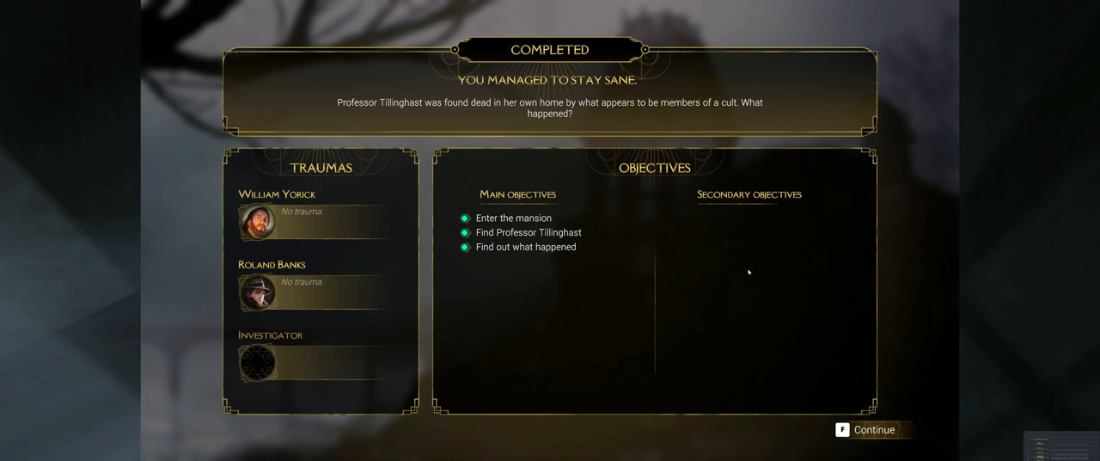
mouse_move(386, 240)
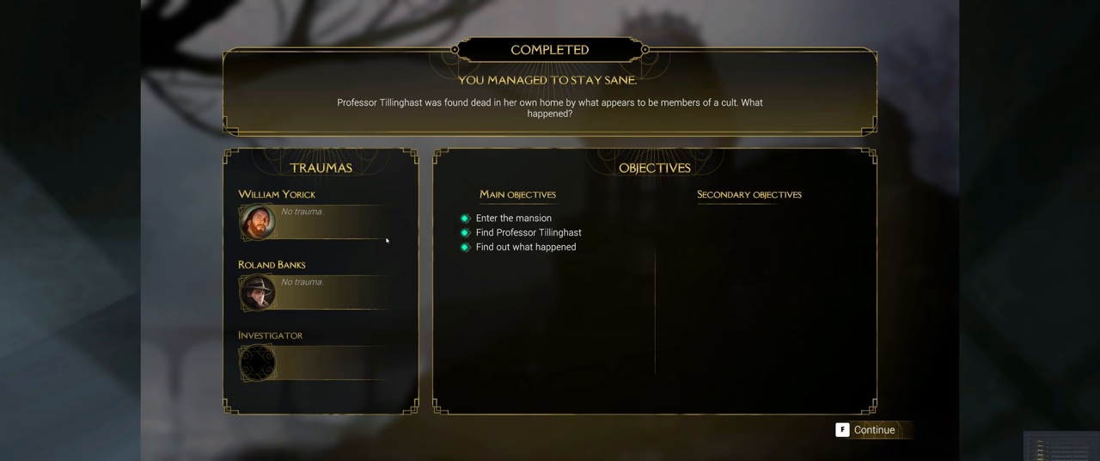
Step: Click Continue on the Completed chapter summary screen
left_click(874, 429)
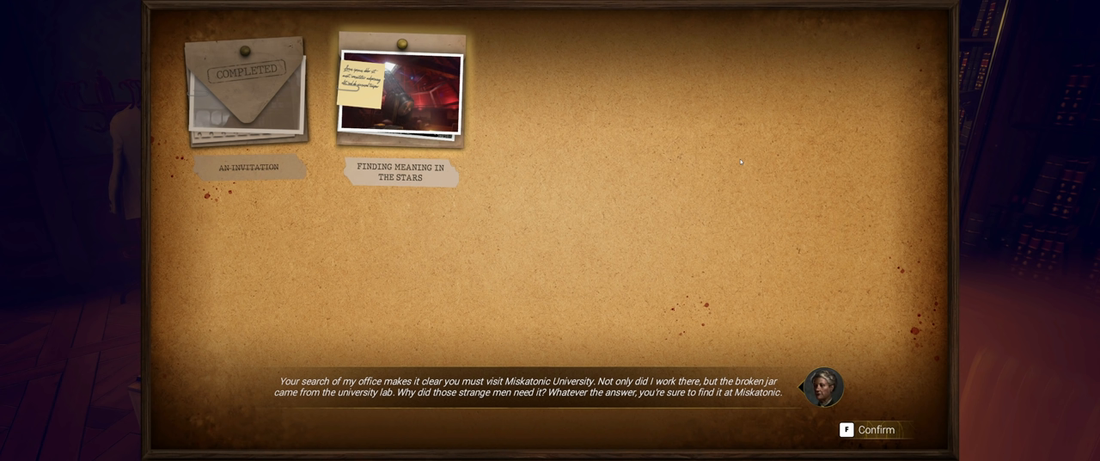
mouse_move(794, 180)
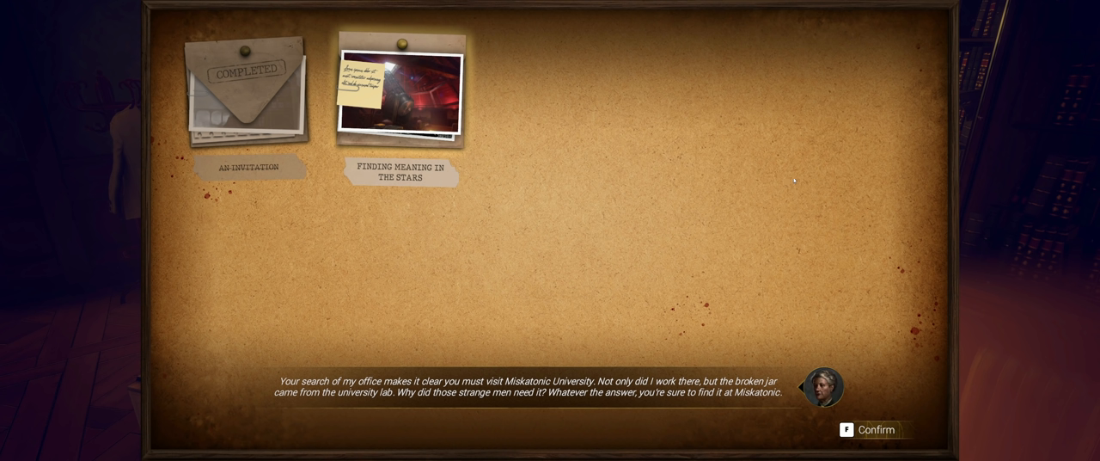
mouse_move(776, 245)
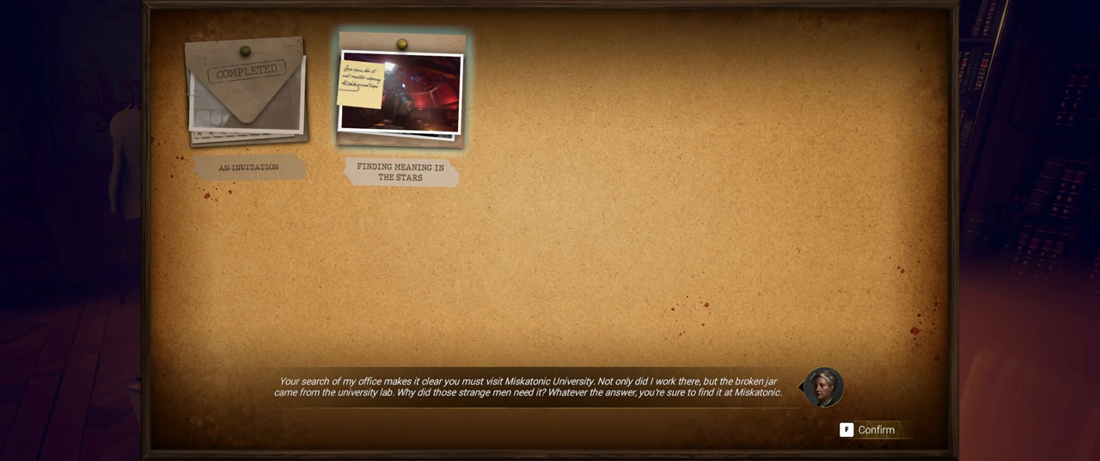
mouse_move(278, 171)
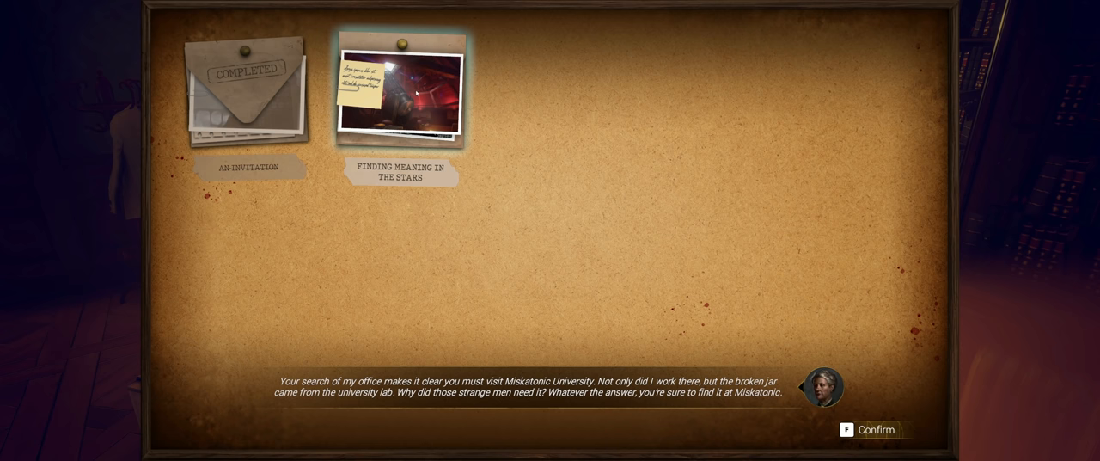
Step: Accept the Miskatonic University lead on the case board to reach Group Selection
left_click(871, 429)
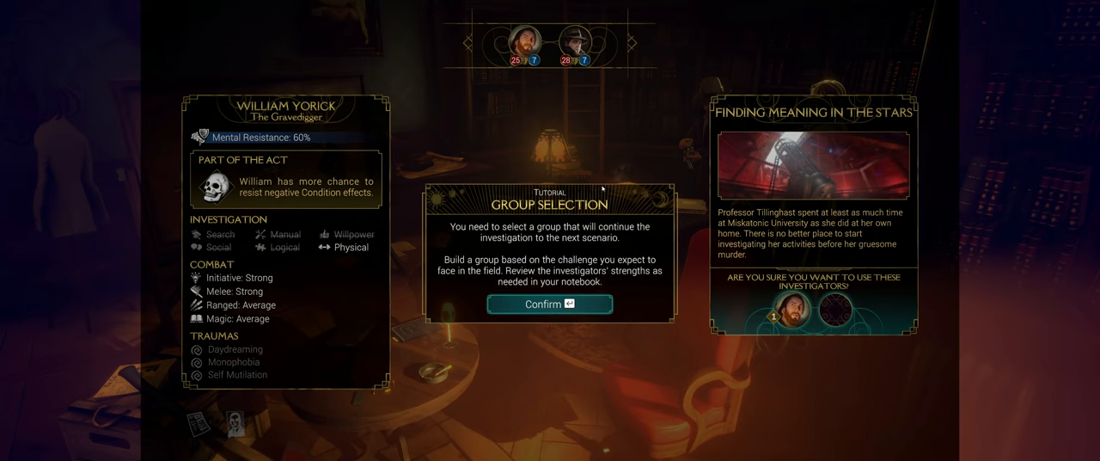
mouse_move(585, 182)
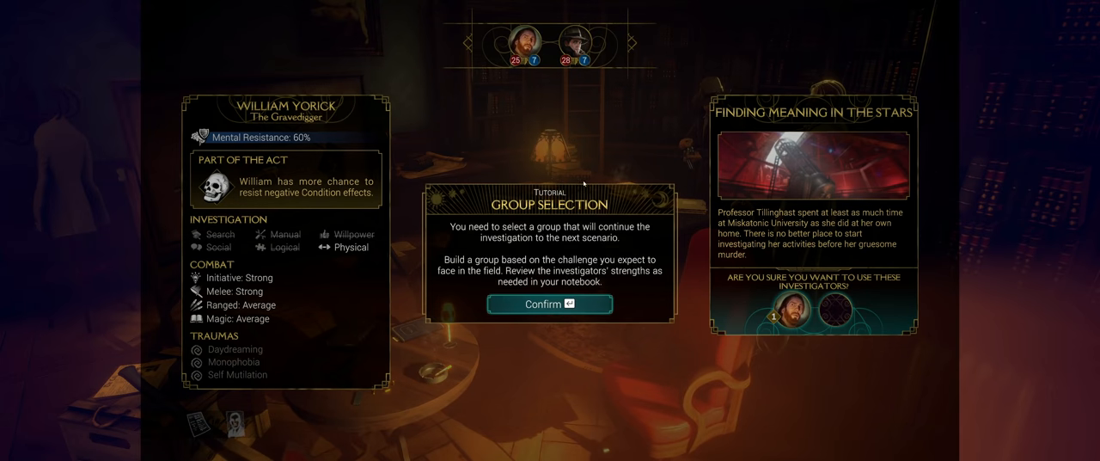
mouse_move(628, 234)
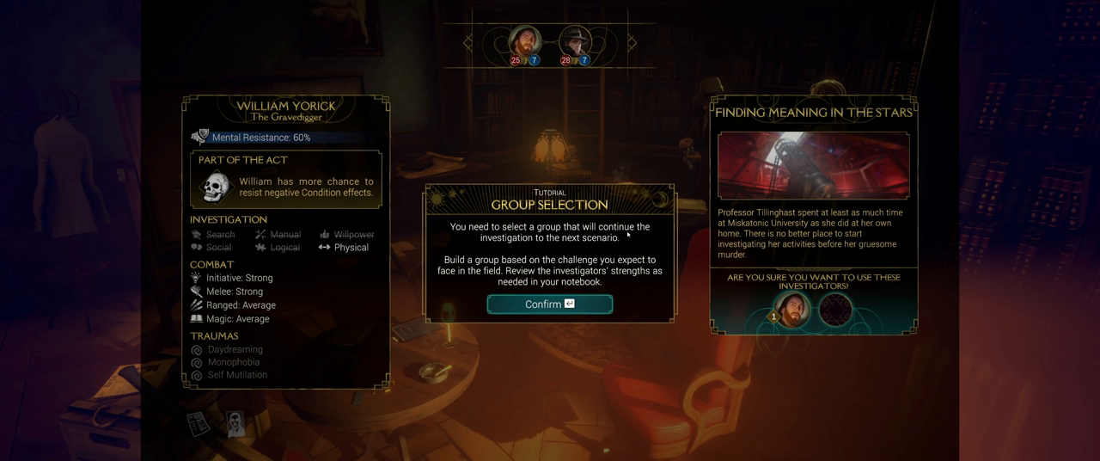
mouse_move(557, 216)
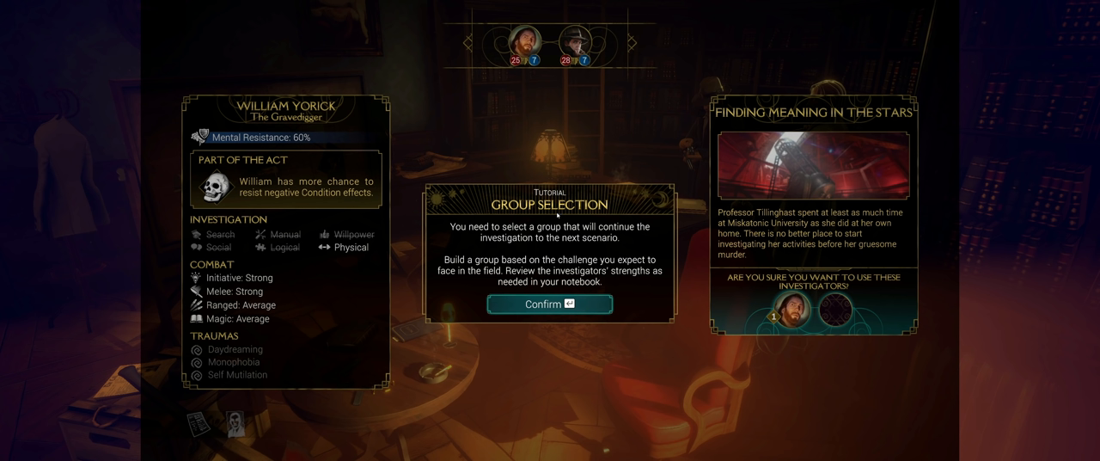
mouse_move(529, 228)
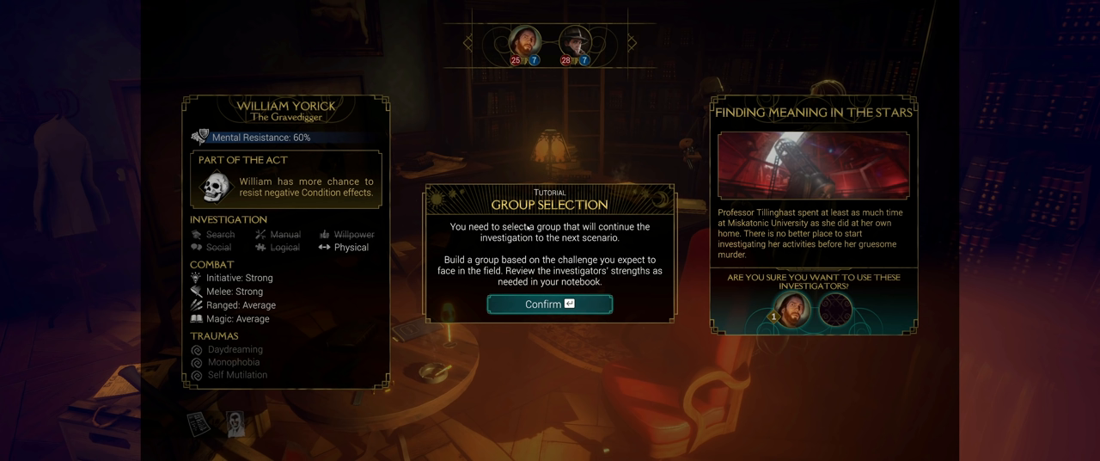
mouse_move(513, 257)
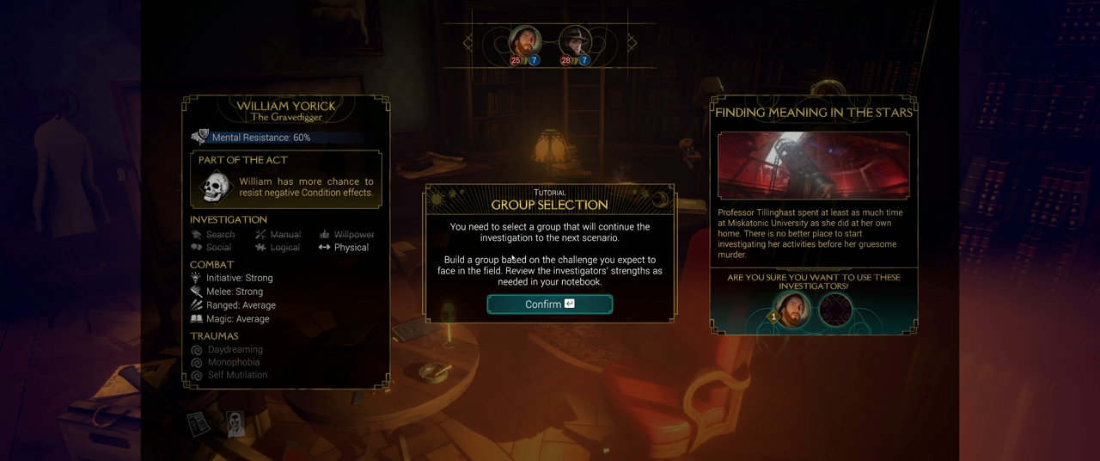
mouse_move(556, 254)
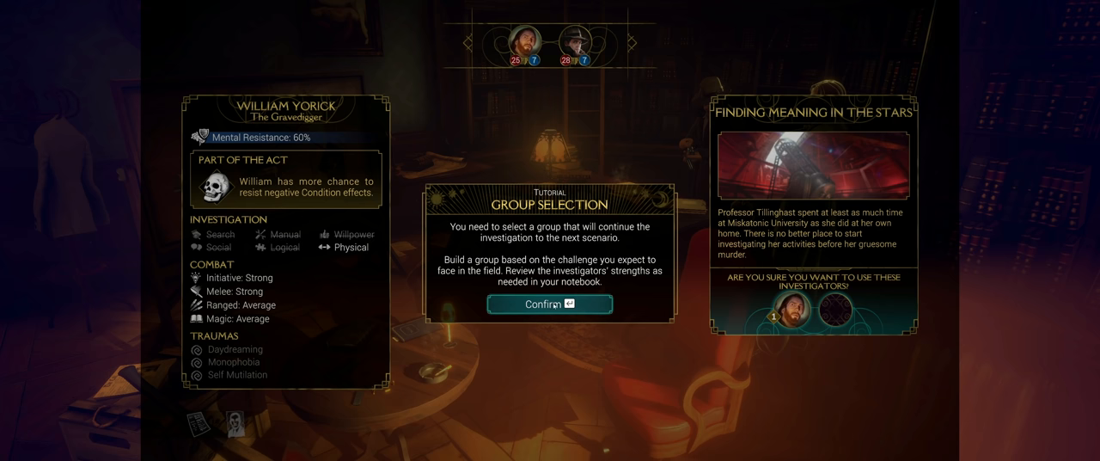
Step: Add William Yorick and Roland Banks as investigators 1 and 2, then continue
left_click(575, 46)
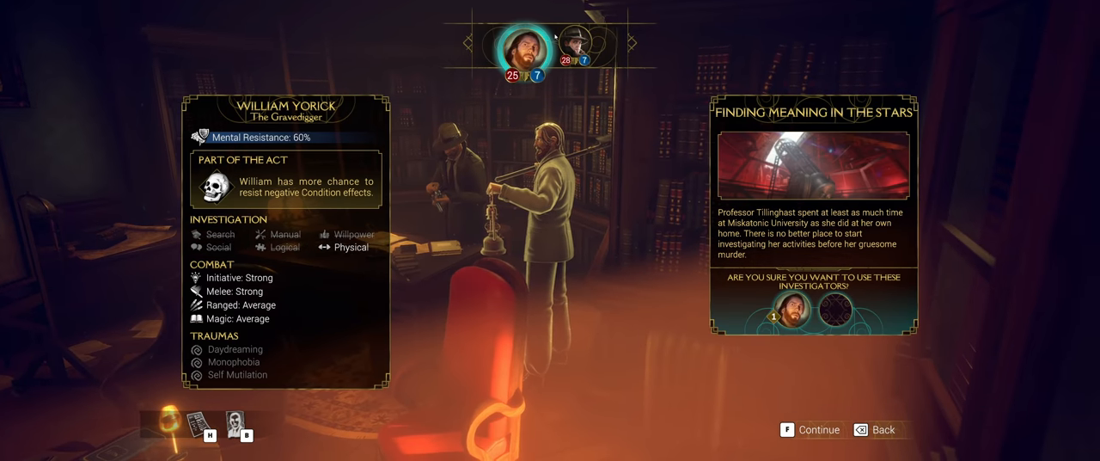
left_click(584, 47)
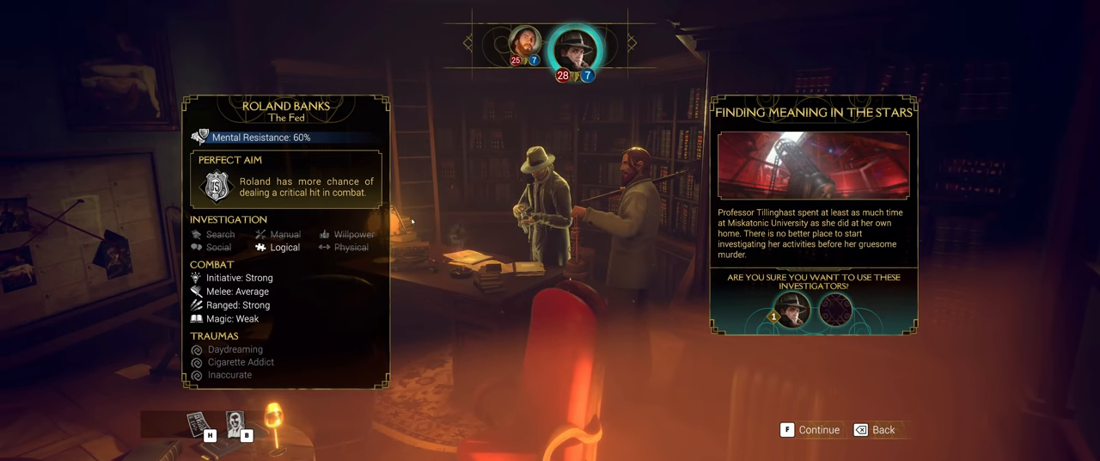
left_click(520, 47)
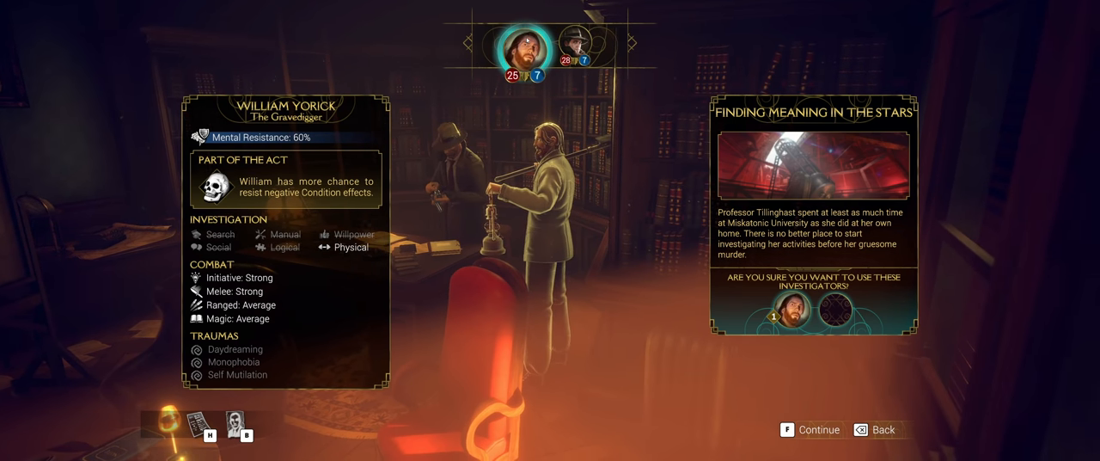
left_click(577, 48)
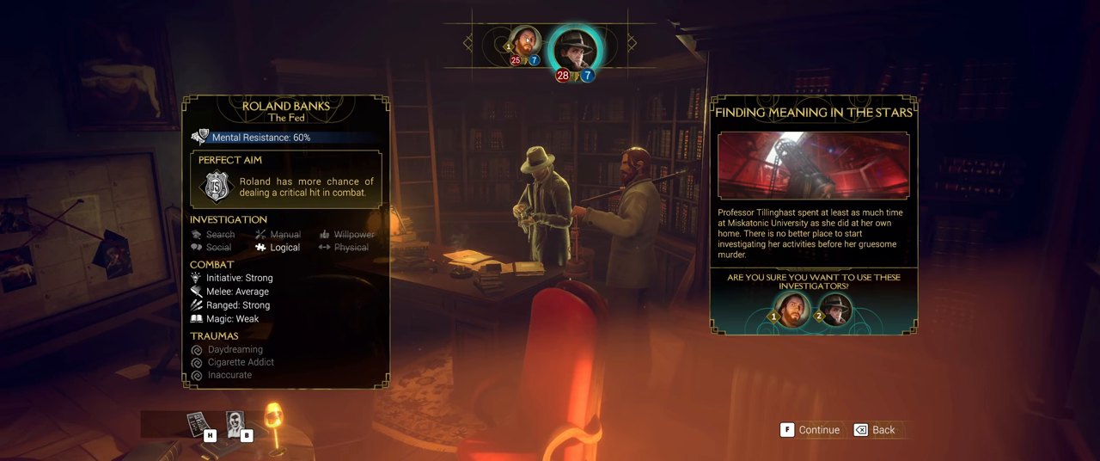
left_click(817, 429)
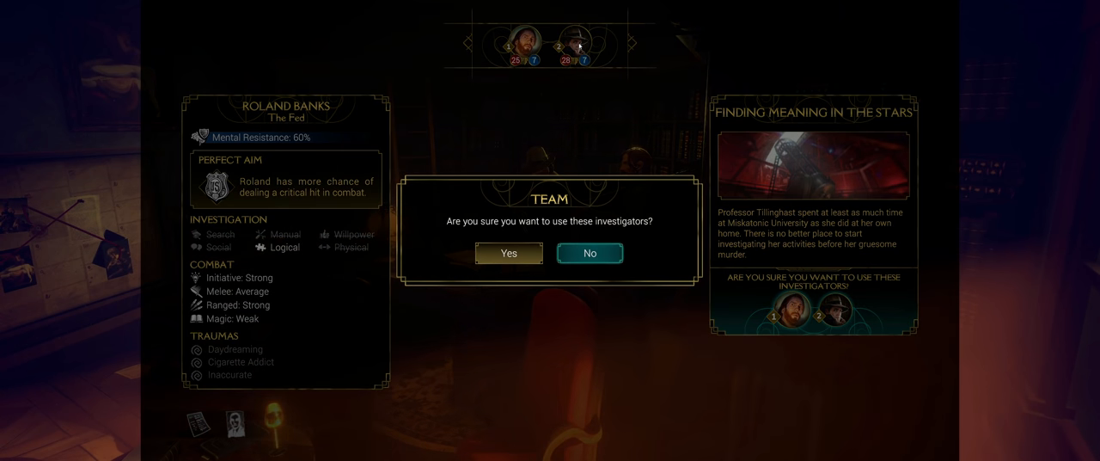
mouse_move(587, 207)
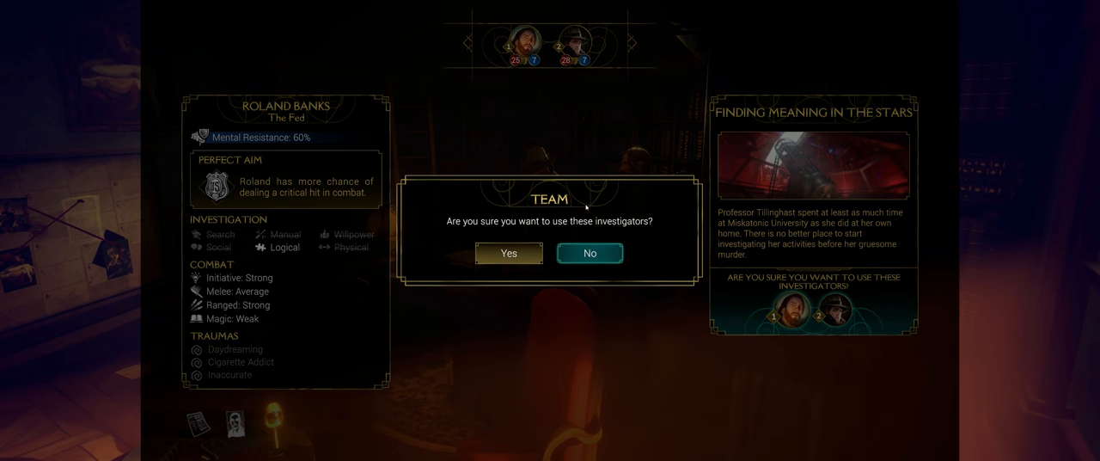
mouse_move(509, 253)
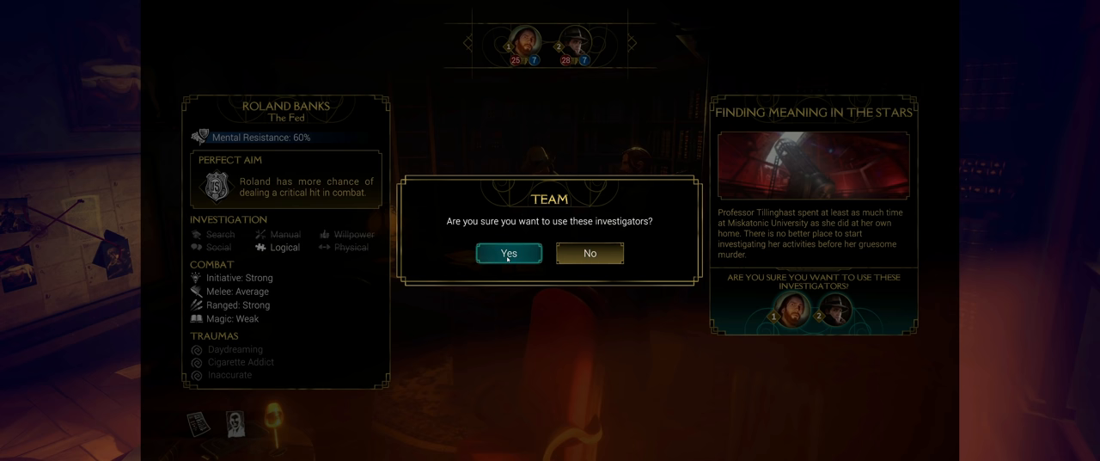
Step: Confirm the two-investigator team at the confirmation prompt
left_click(507, 253)
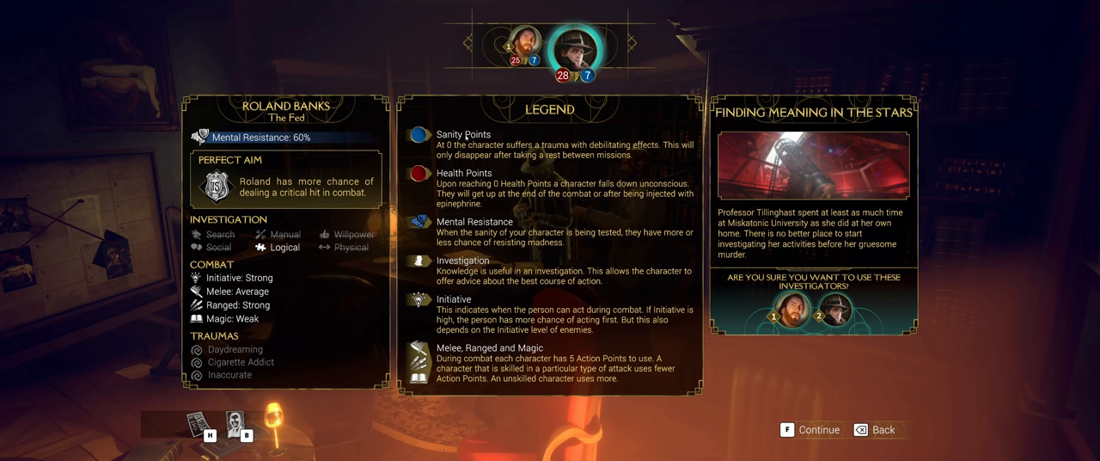
mouse_move(447, 305)
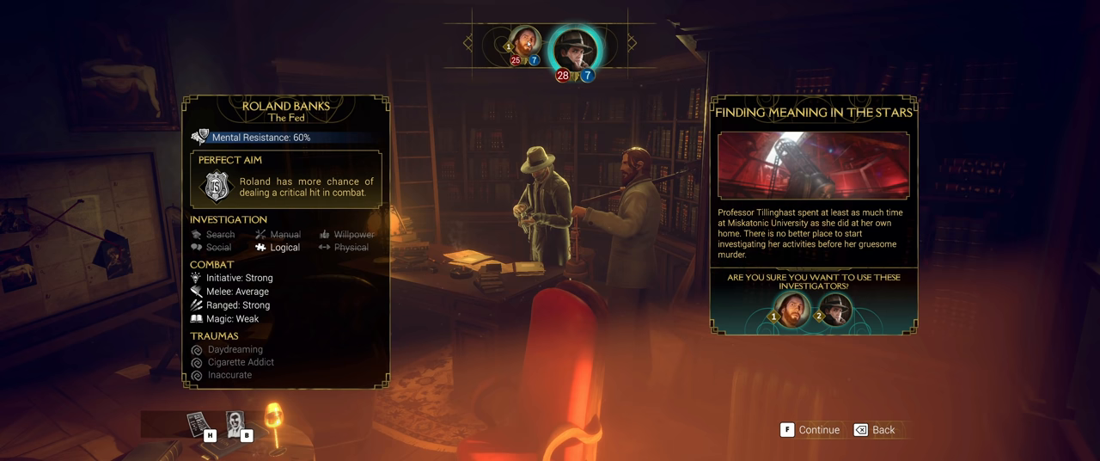
left_click(818, 429)
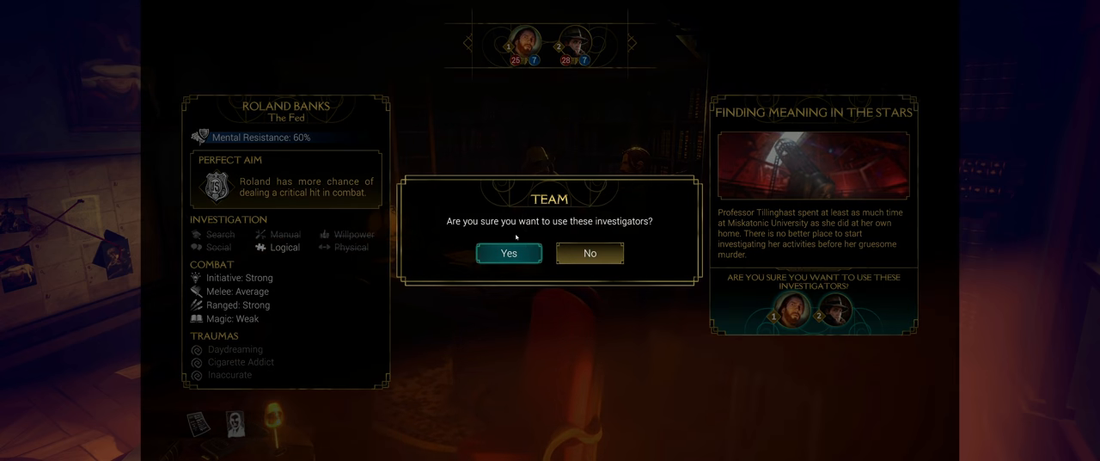
left_click(503, 253)
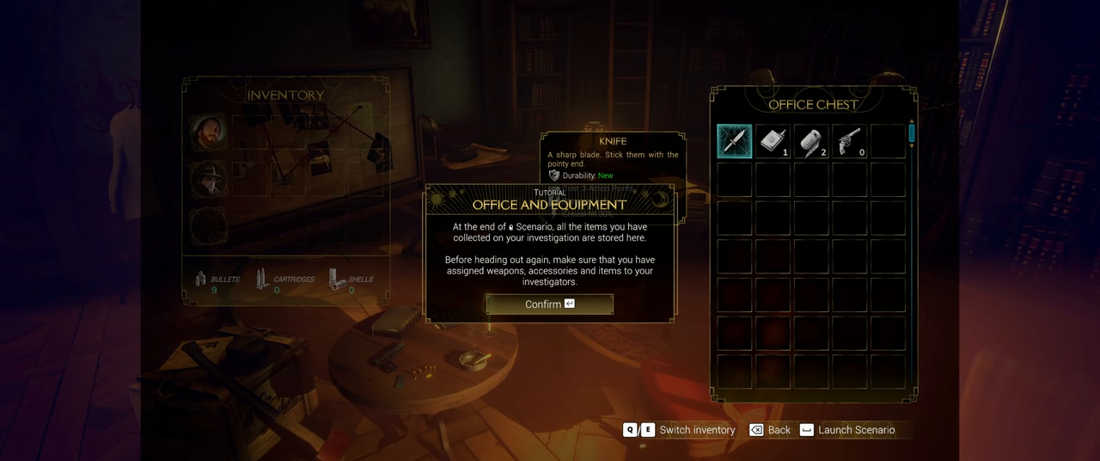
mouse_move(574, 240)
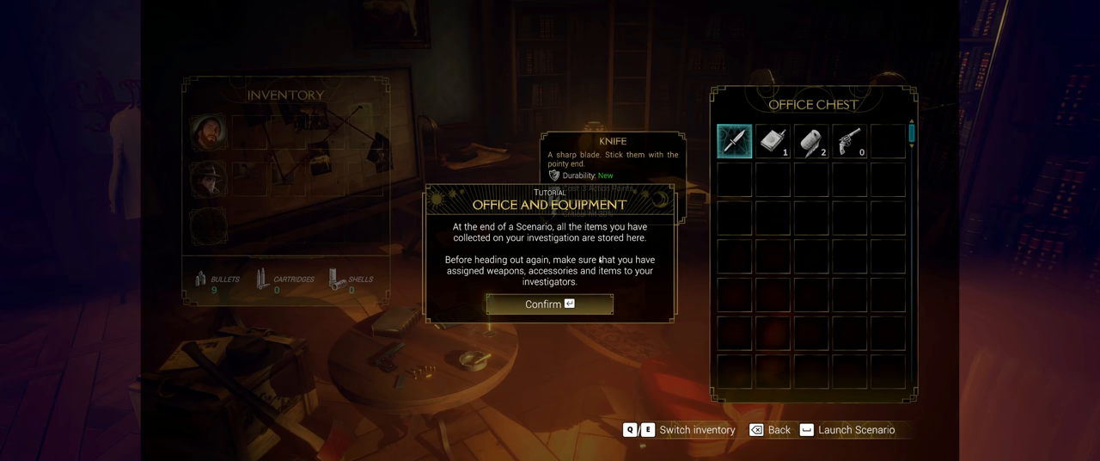
mouse_move(617, 273)
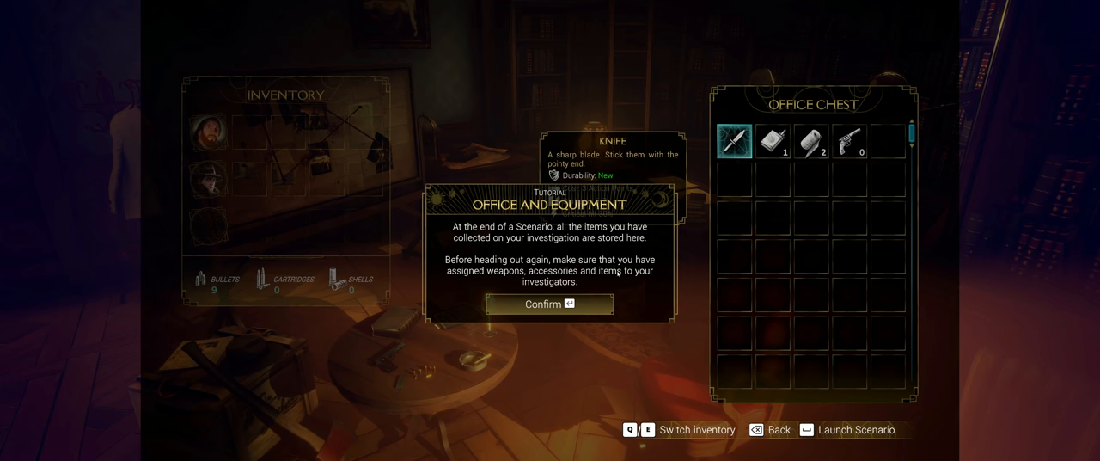
Step: Dismiss the equipment tutorial and move office chest items onto the investigators
left_click(548, 304)
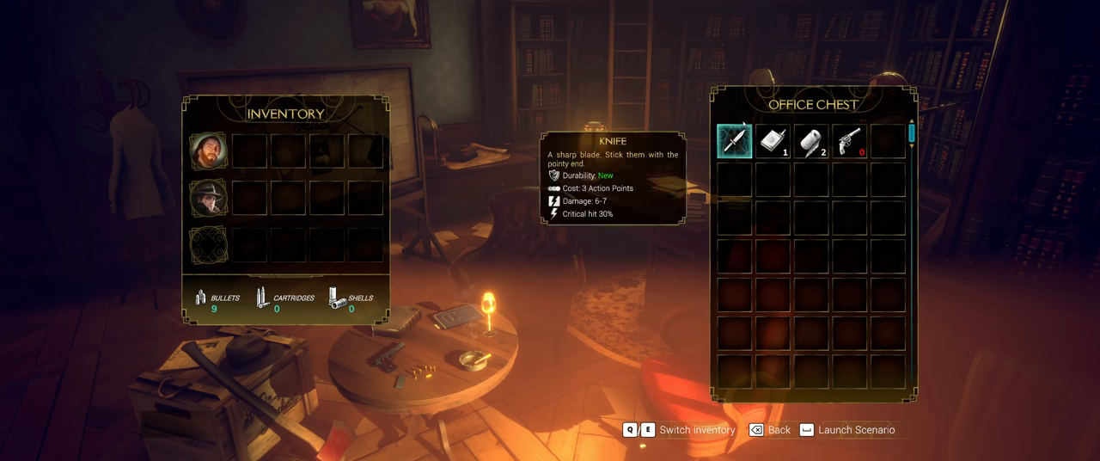
mouse_move(850, 141)
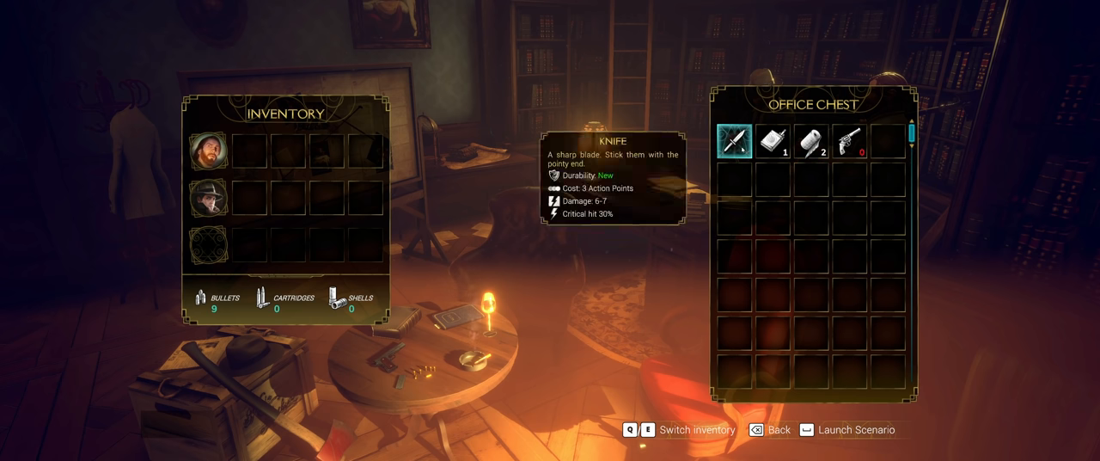
mouse_move(771, 141)
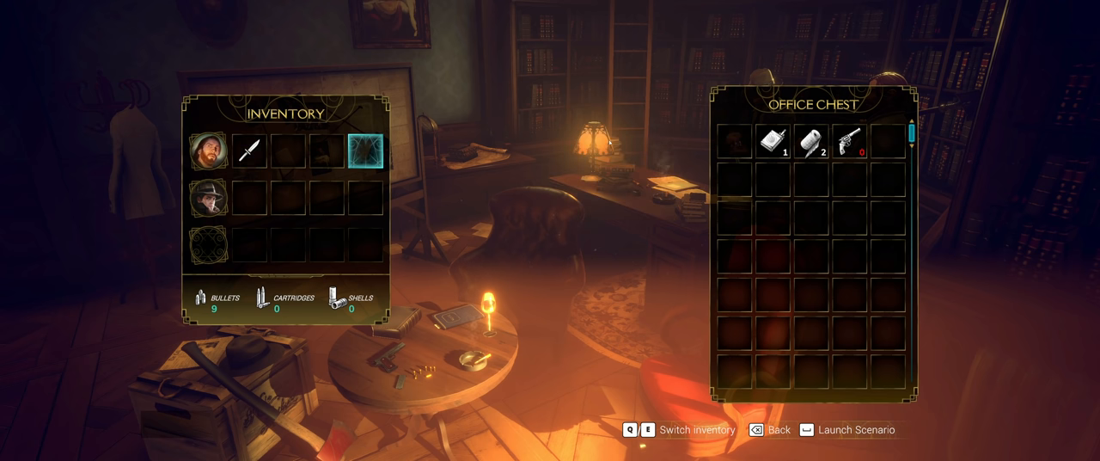
left_click(774, 140)
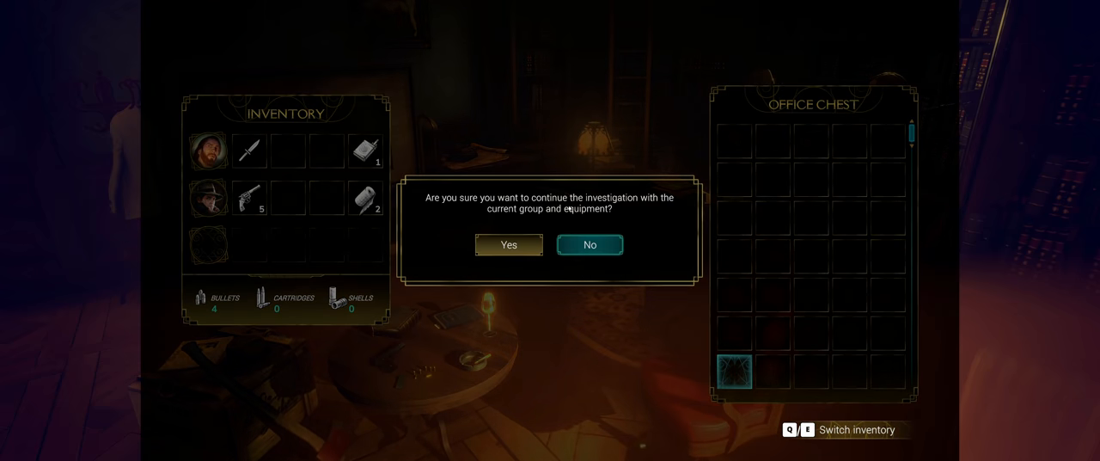
Step: Confirm launching the scenario with the current group and equipment
left_click(508, 244)
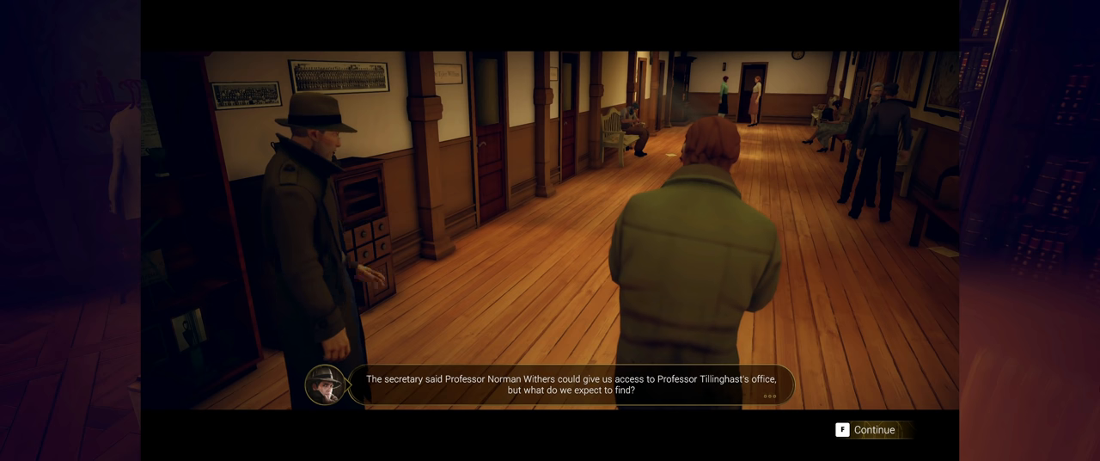
Step: Advance the hallway dialogue until exploration resumes by the floor map
left_click(878, 429)
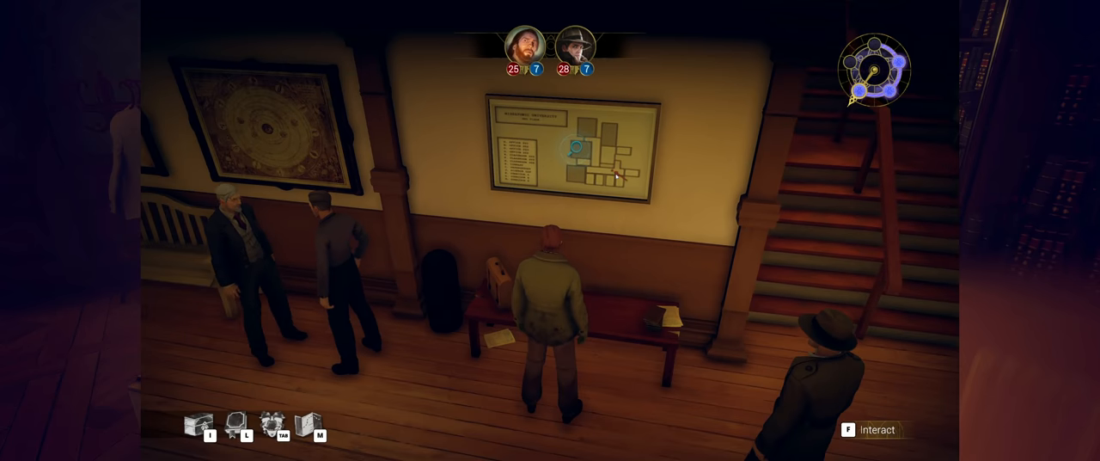
Step: Search the manila file folder and give its Epinephrine to Roland Banks
key("w")
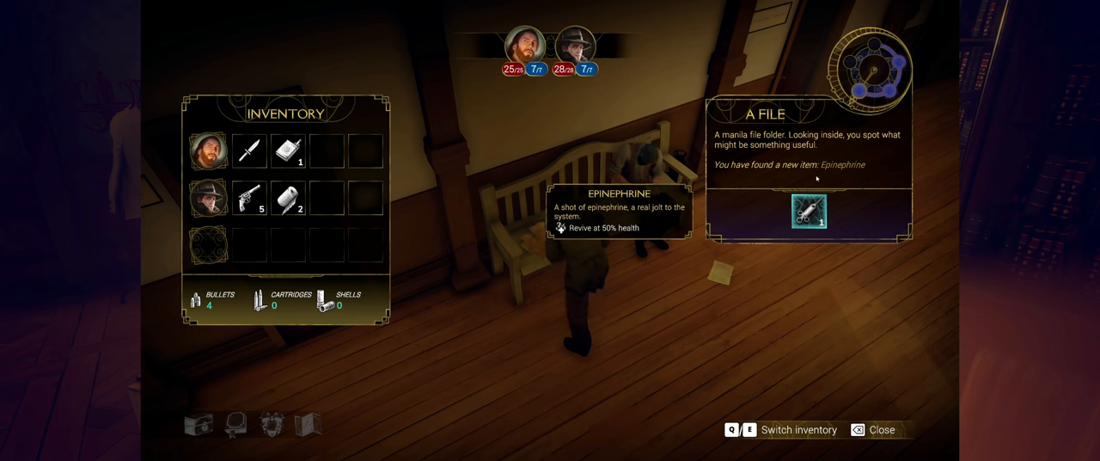
left_click(808, 210)
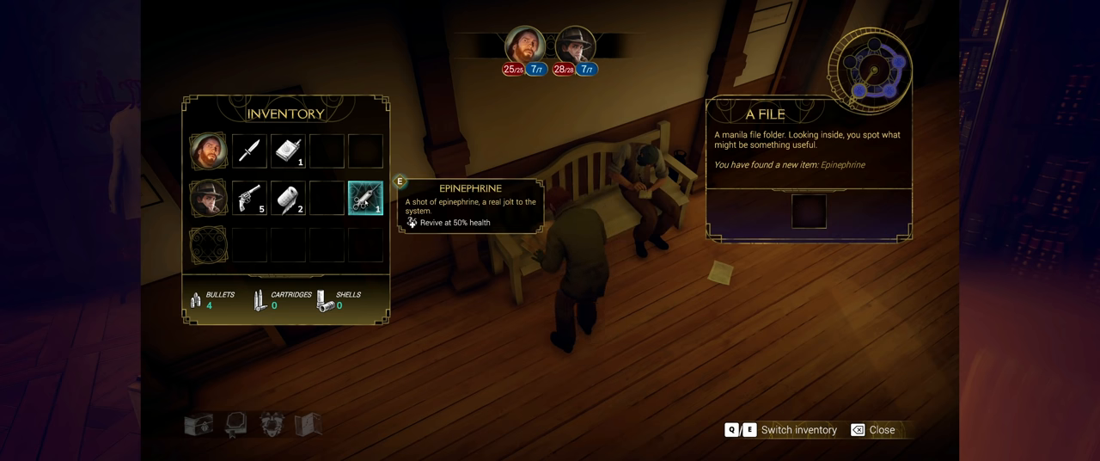
left_click(856, 429)
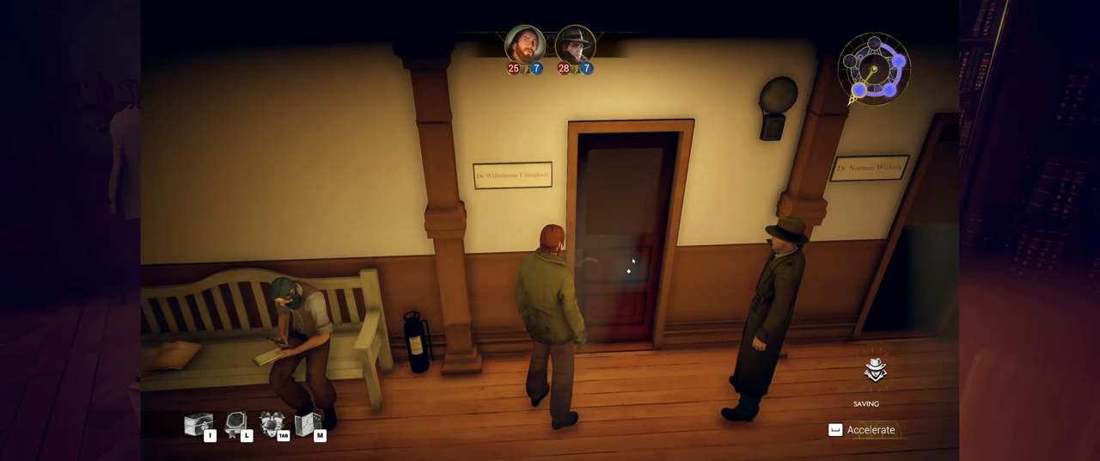
Step: Walk through the door into Professor Withers's office
left_click(628, 257)
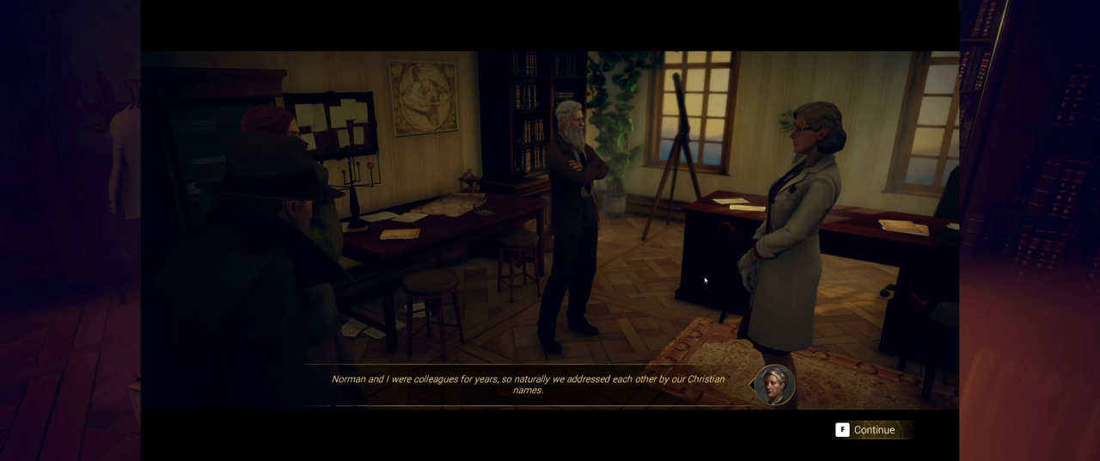
Step: Advance the Professor Withers conversation about Tillinghast until Agatha Crane joins
left_click(870, 428)
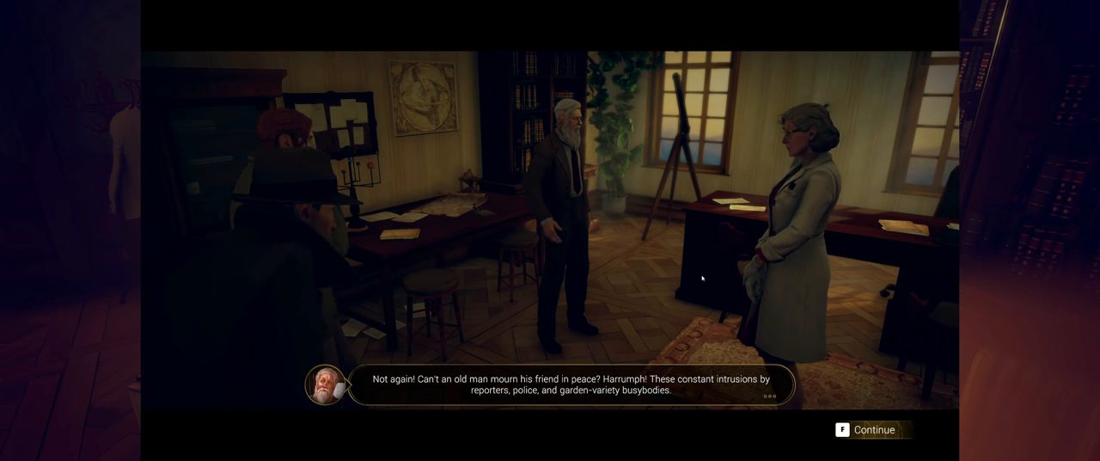
left_click(868, 429)
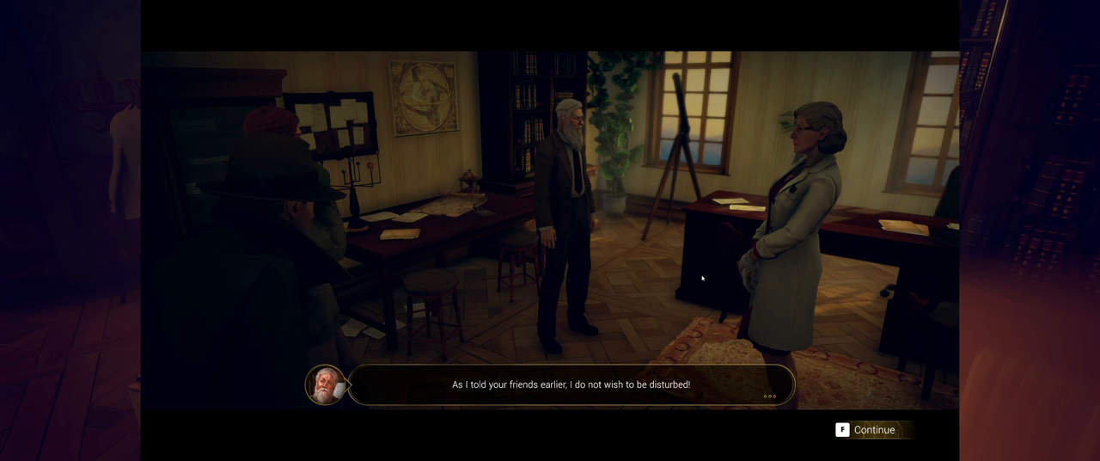
left_click(877, 429)
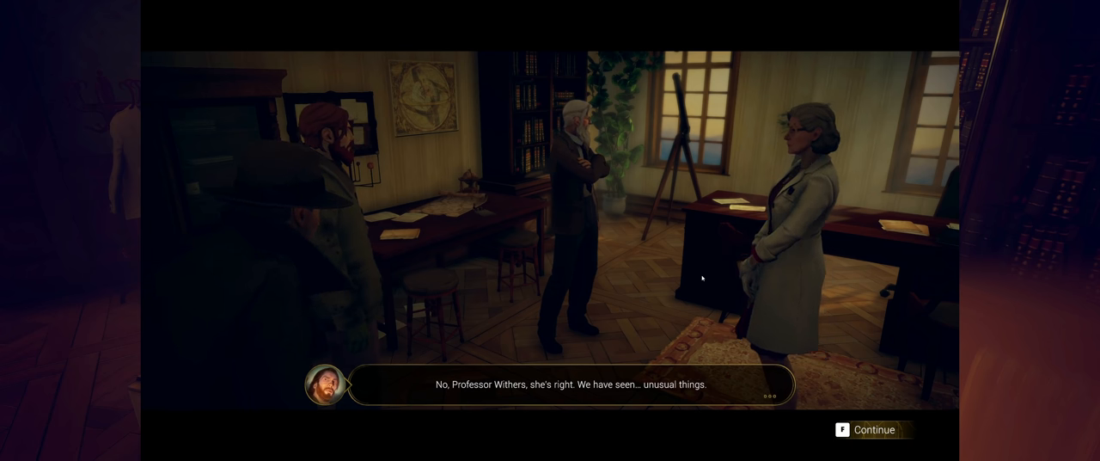
left_click(878, 429)
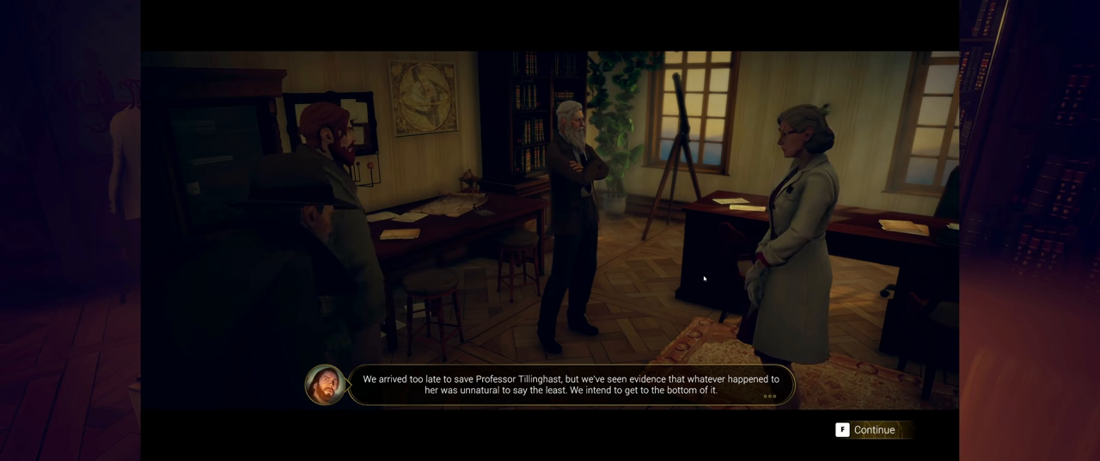
left_click(854, 428)
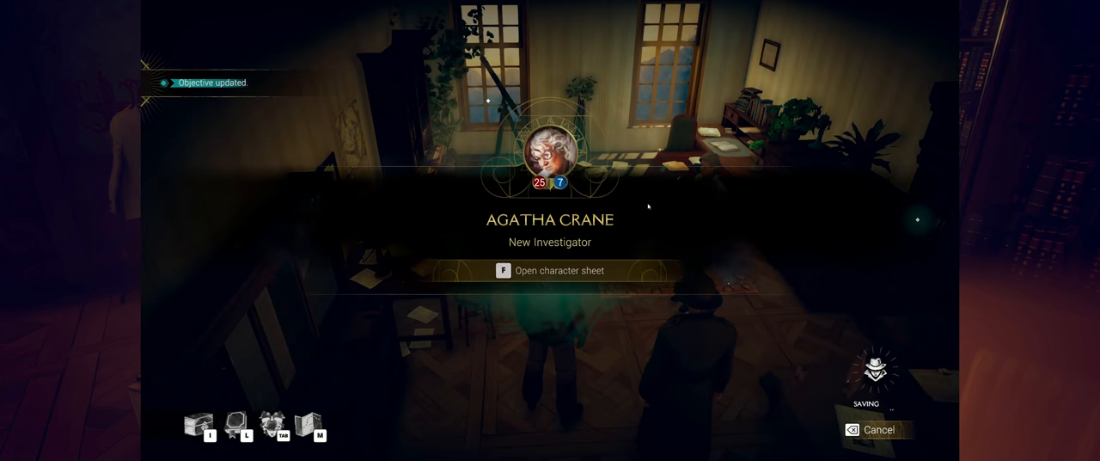
Step: Open the office file cabinet to view its contents beside the inventory
key("f")
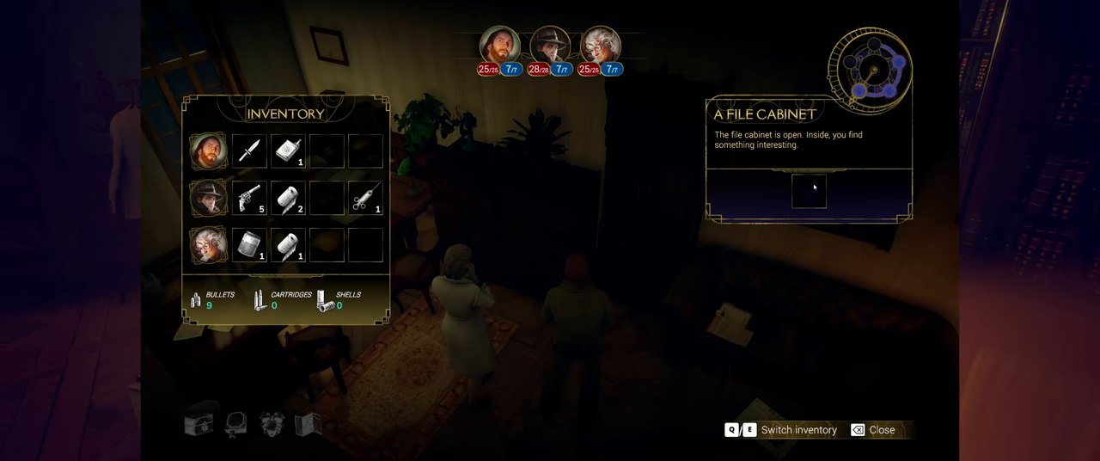
mouse_move(556, 206)
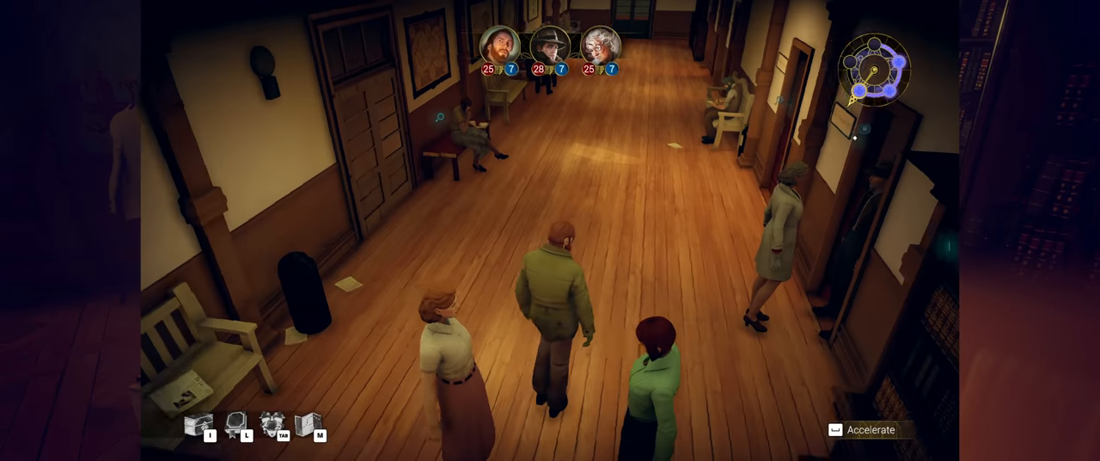
Step: Walk the party down the hallway to the locked office door
key("w")
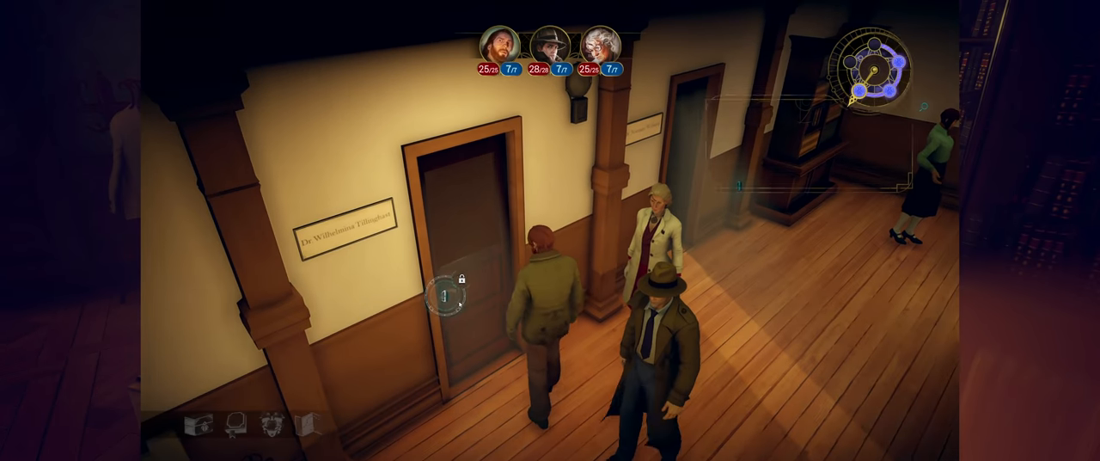
left_click(443, 296)
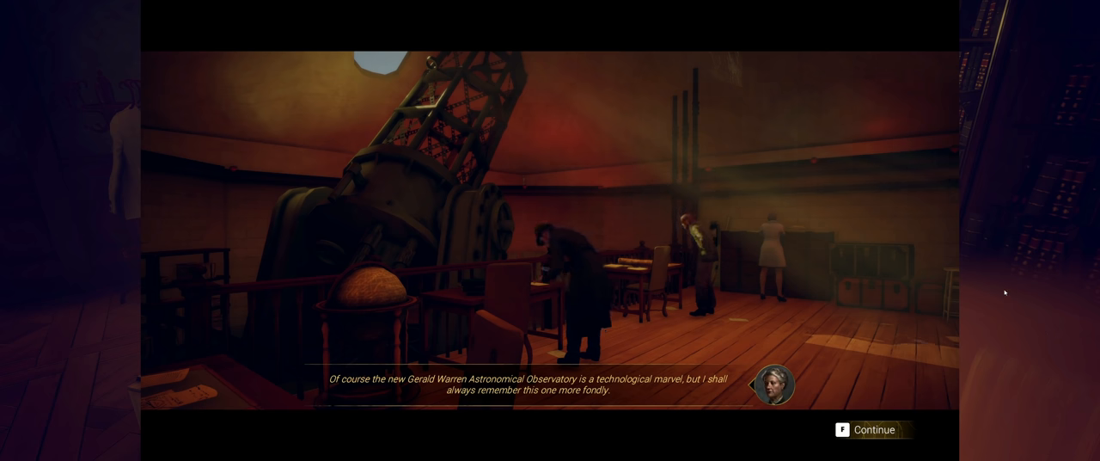
Step: Advance the observatory dialogue past the Gerald Warren Astronomical Observatory line
left_click(877, 429)
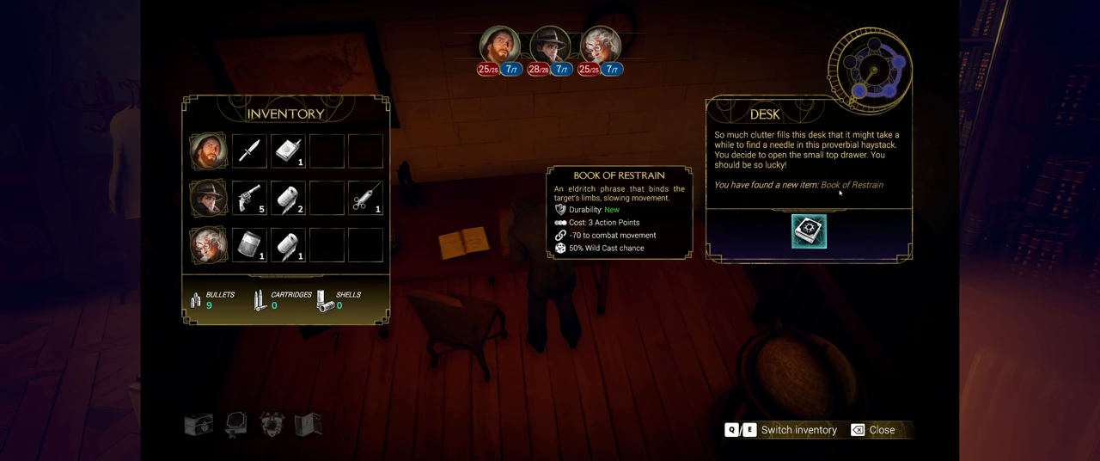
Step: Take the Book of Restrain from the desk and the Pipe Wrench from the bookcase
left_click(881, 430)
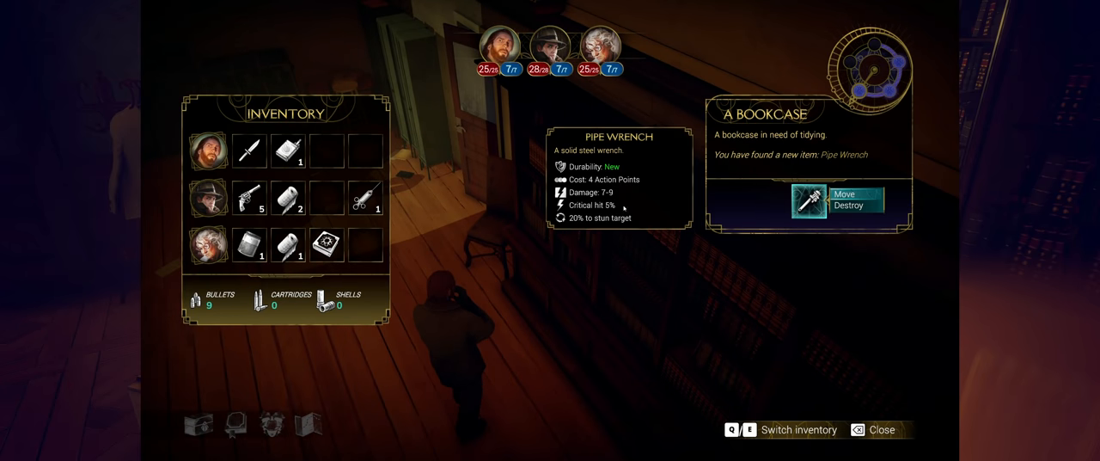
left_click(845, 193)
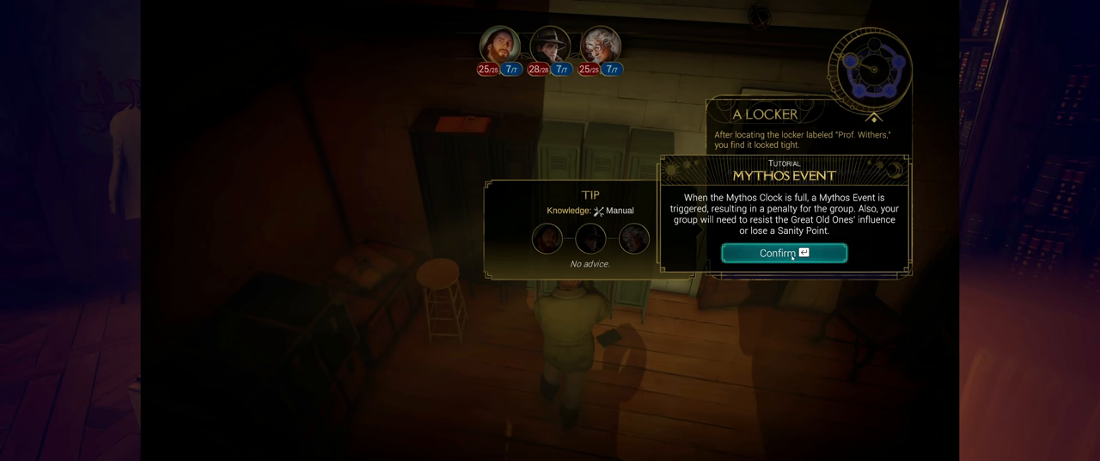
Step: Dismiss the Mythos Event tutorial and Insanity check, then lockpick Prof. Withers' locker
left_click(782, 252)
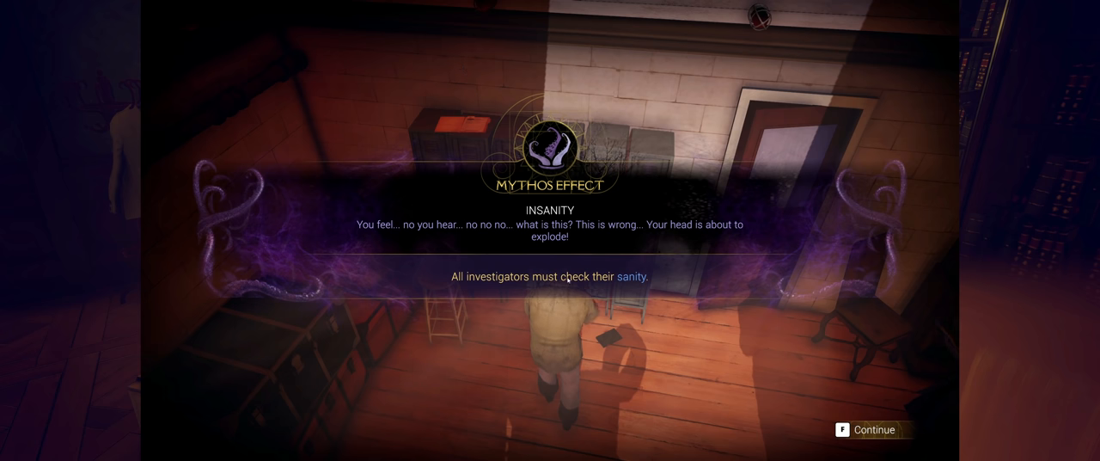
key("f")
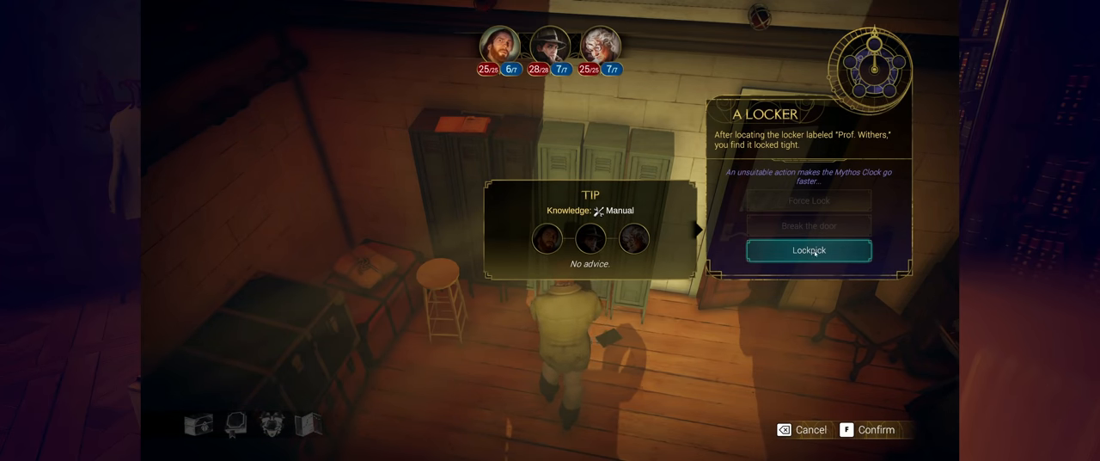
left_click(807, 249)
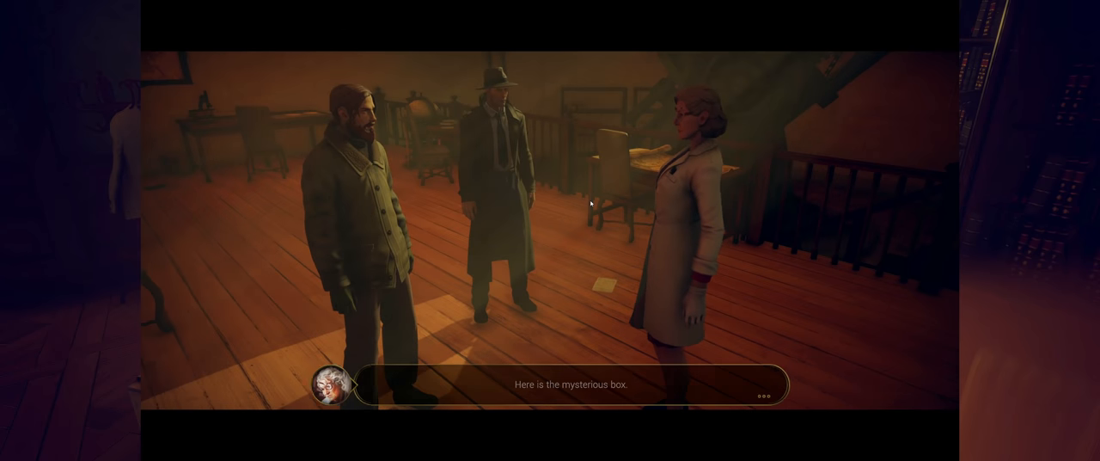
Step: Advance two dialogue lines about the mysterious box's pagan symbol
key("F")
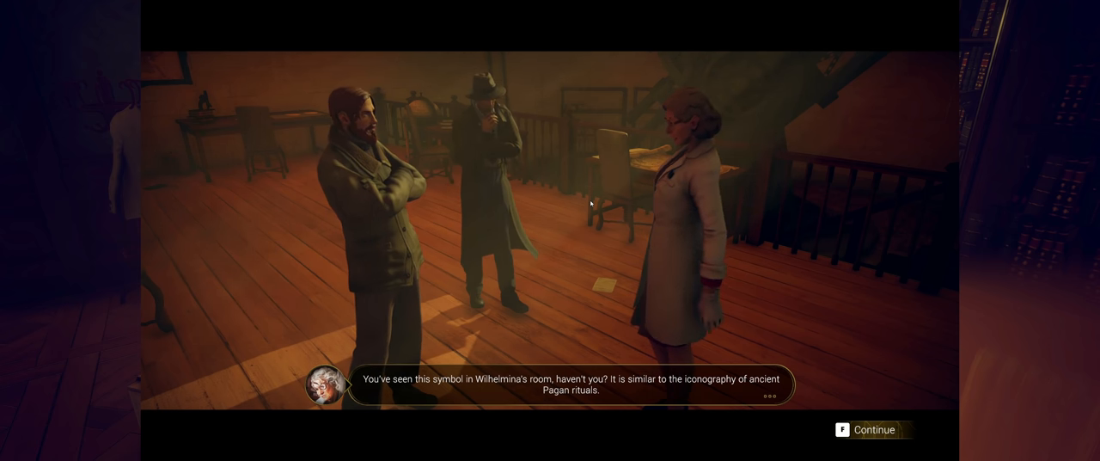
left_click(856, 429)
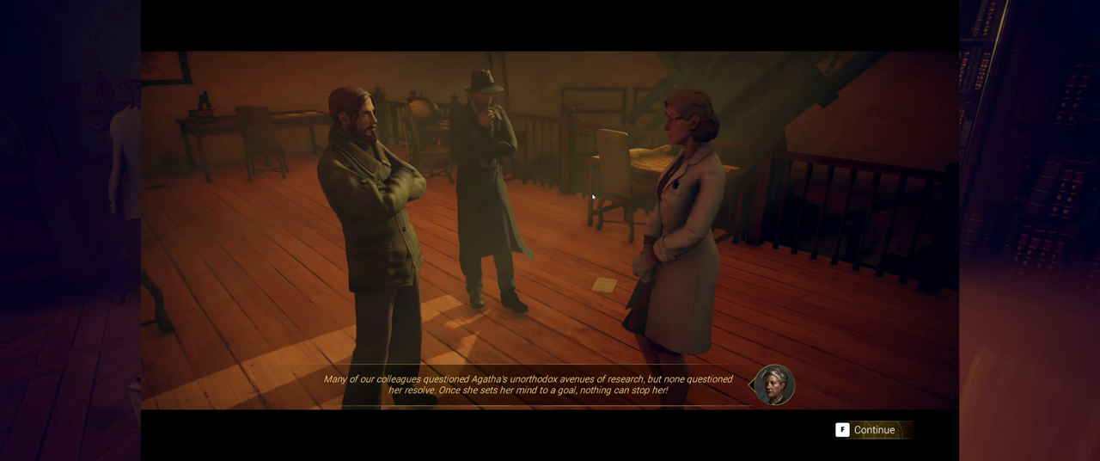
mouse_move(792, 202)
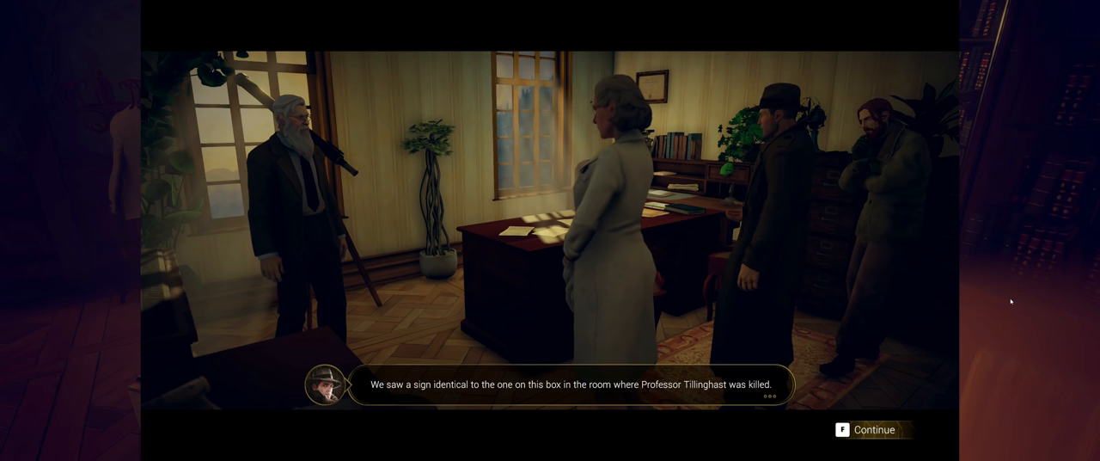
Step: Advance the dialogue about Wilhelmina's travel and notes until someone approaches the office
left_click(872, 429)
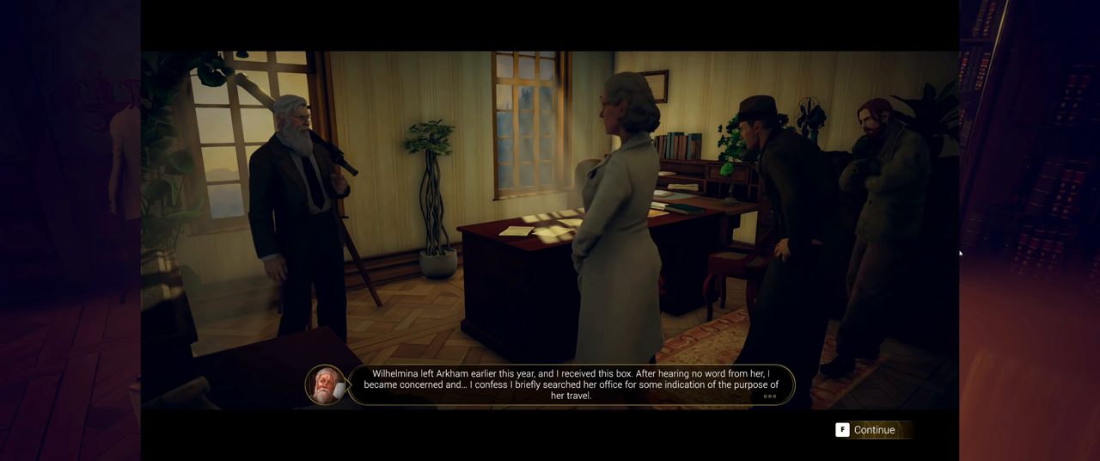
left_click(874, 429)
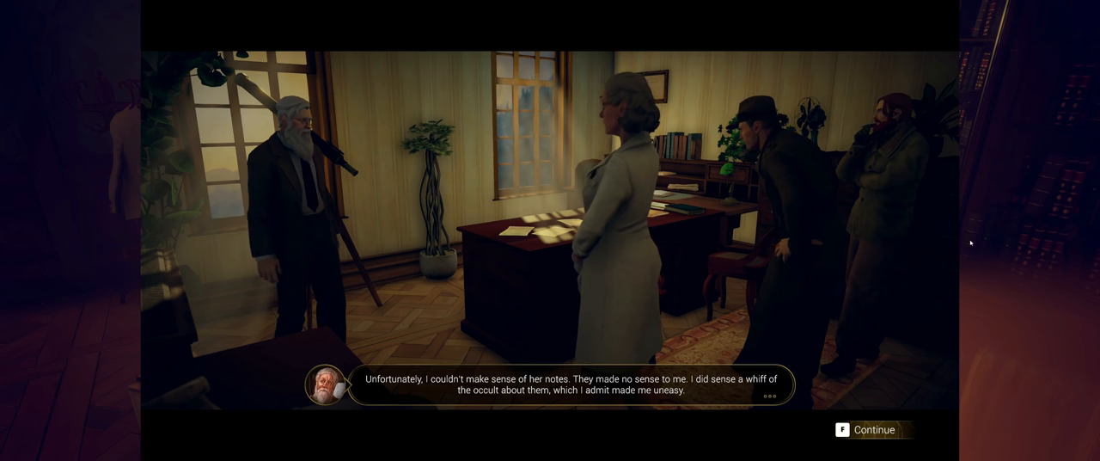
left_click(867, 428)
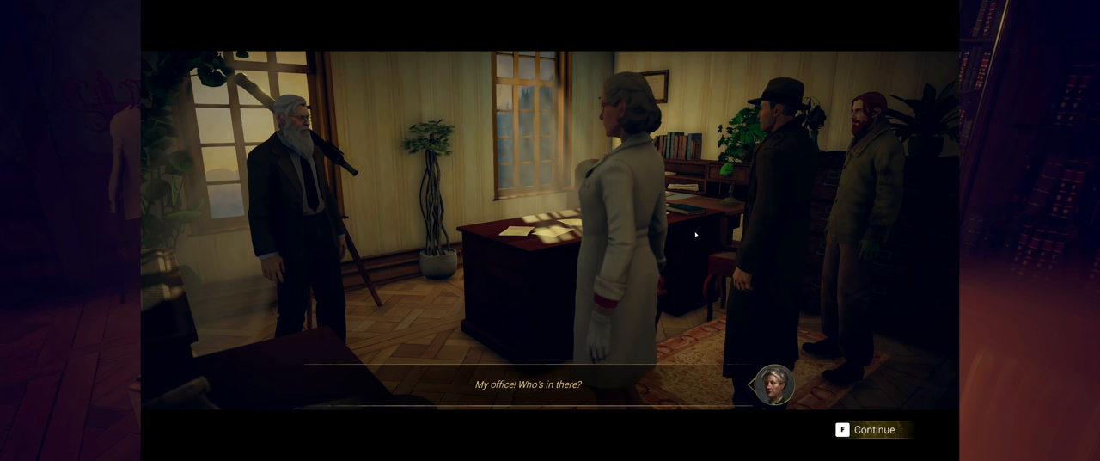
mouse_move(979, 225)
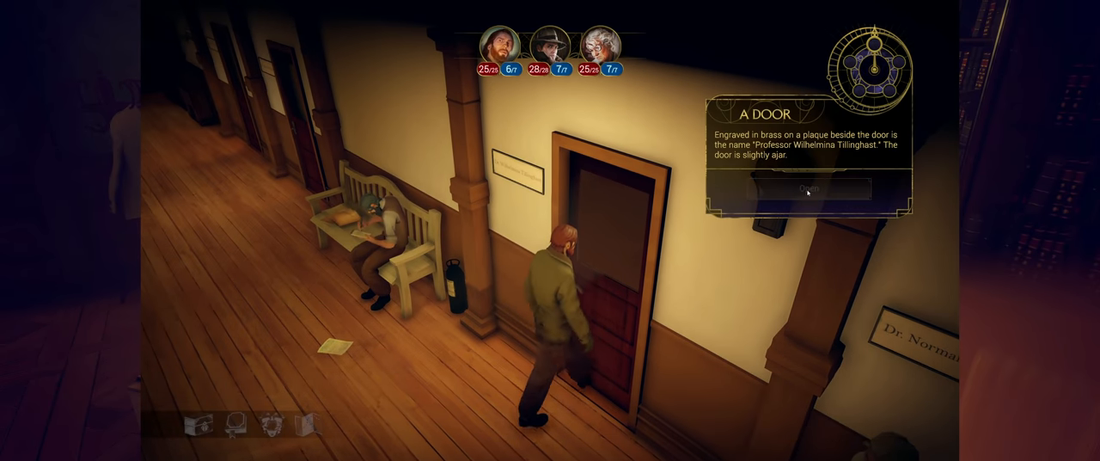
Step: Open Professor Wilhelmina Tillinghast's ajar office door, triggering a fight with two cultists
left_click(806, 187)
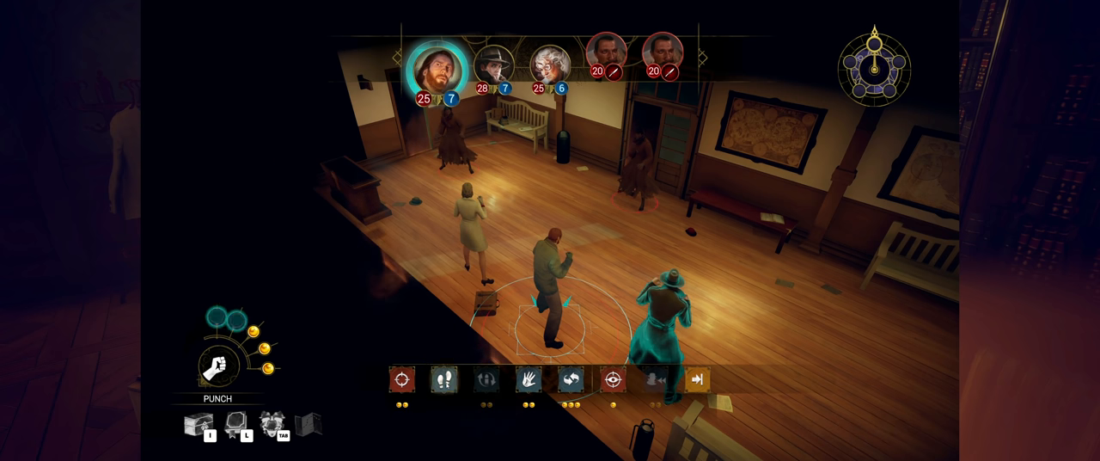
Step: Attack a cultist with the bearded investigator, dropping its health from 20 to 12
left_click(444, 380)
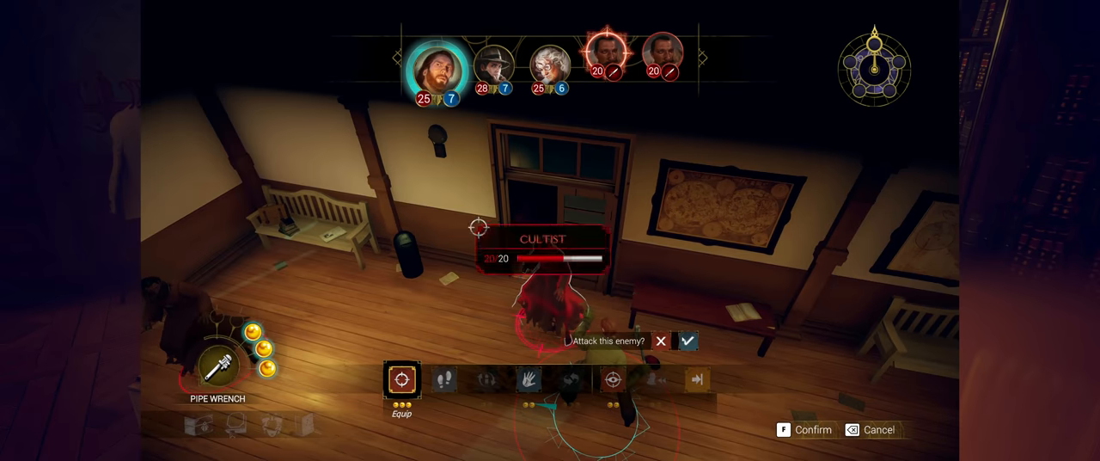
left_click(687, 340)
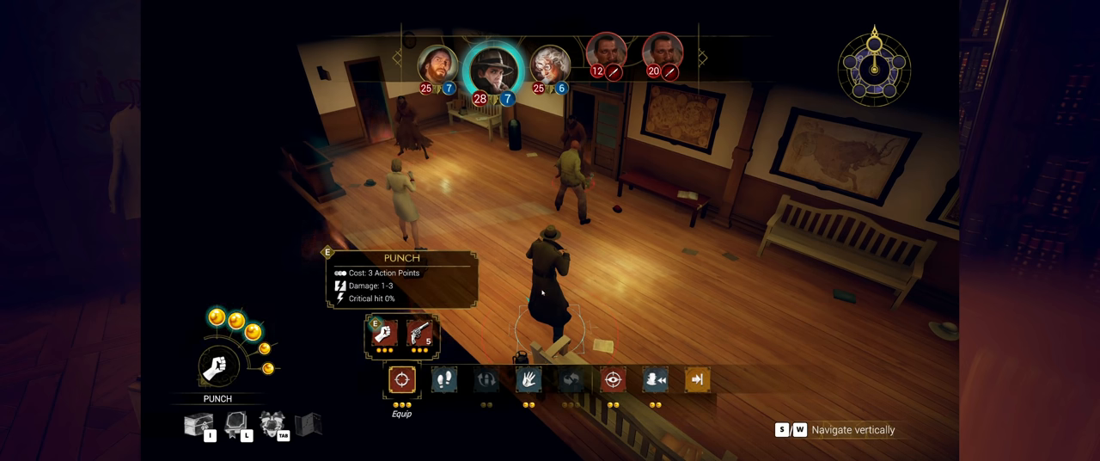
mouse_move(422, 338)
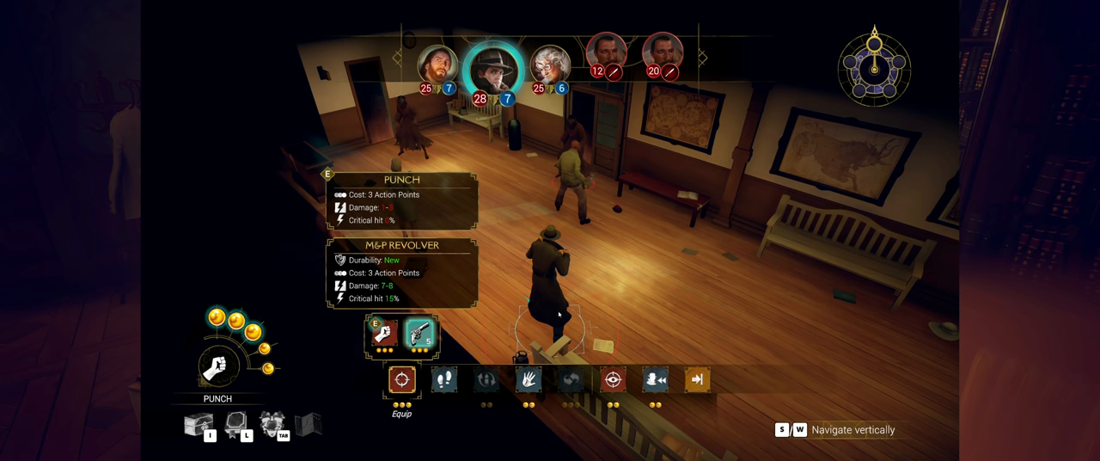
Step: Shoot the wounded cultist with Roland Banks's M&P Revolver, leaving it at 5 health
left_click(444, 380)
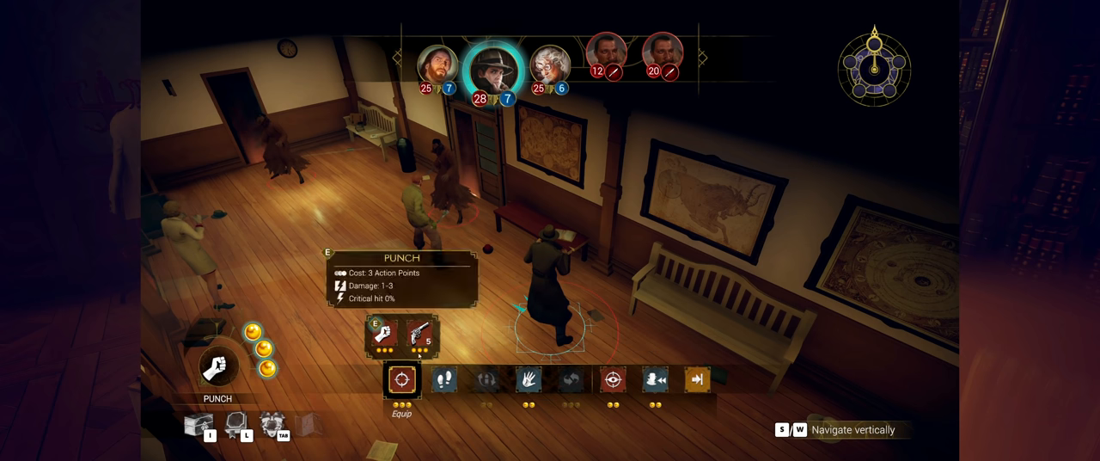
left_click(421, 335)
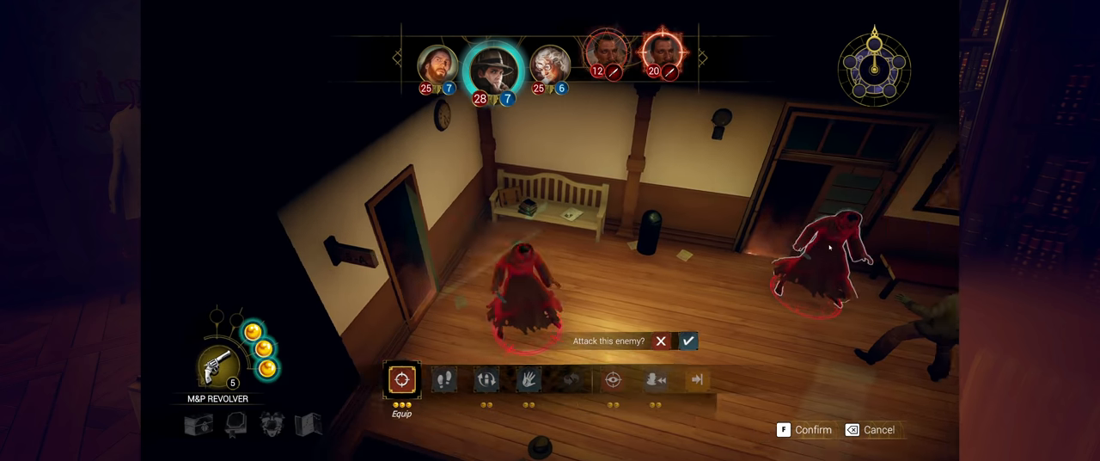
left_click(687, 340)
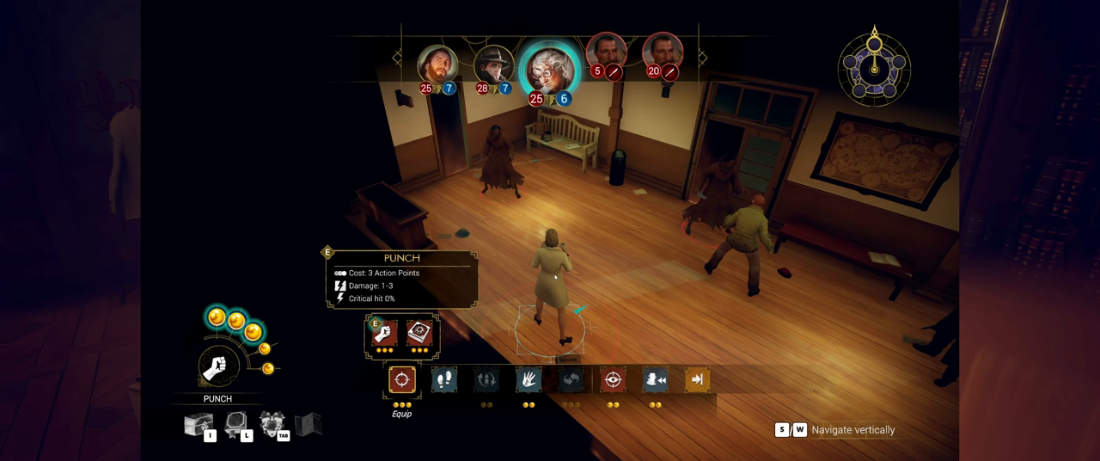
left_click(444, 379)
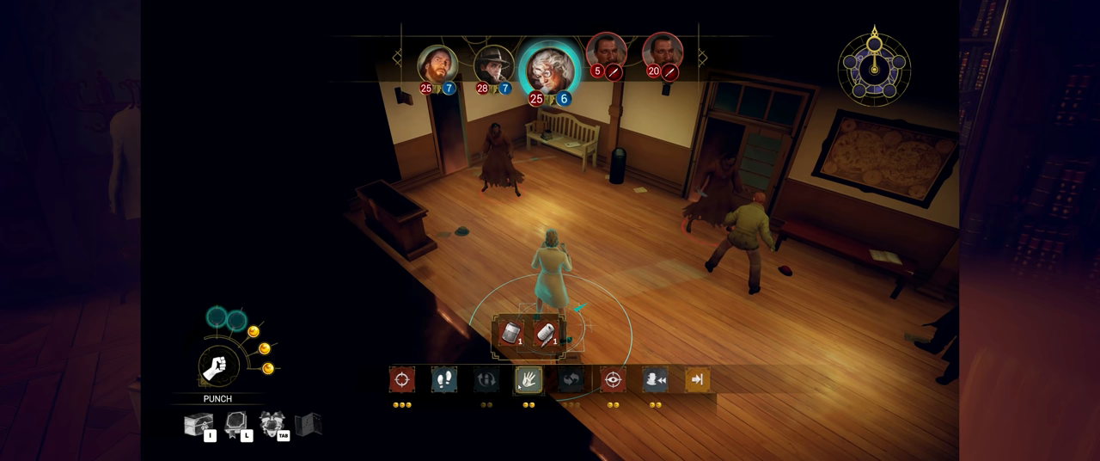
Step: Equip Agatha Crane with the Book of Restrain in place of her bare-fist punch
left_click(622, 378)
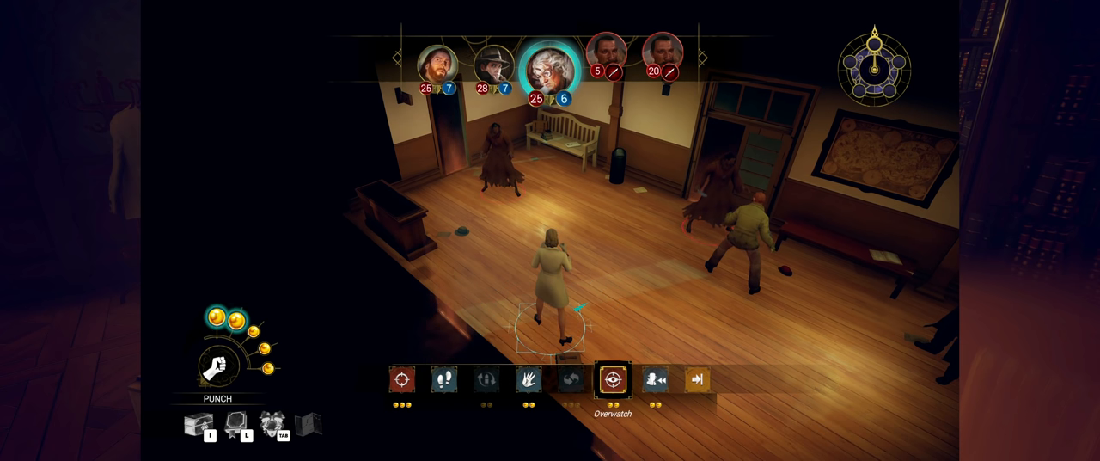
left_click(655, 380)
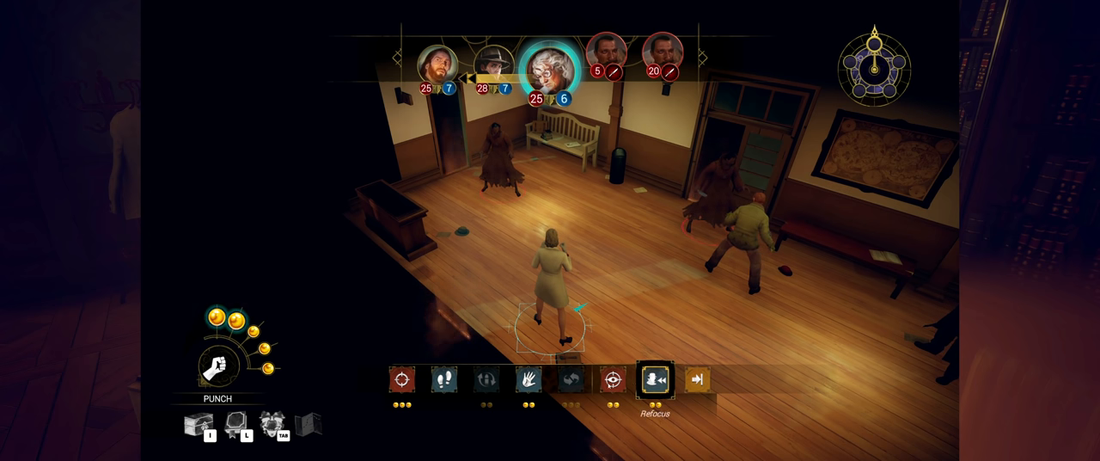
left_click(528, 381)
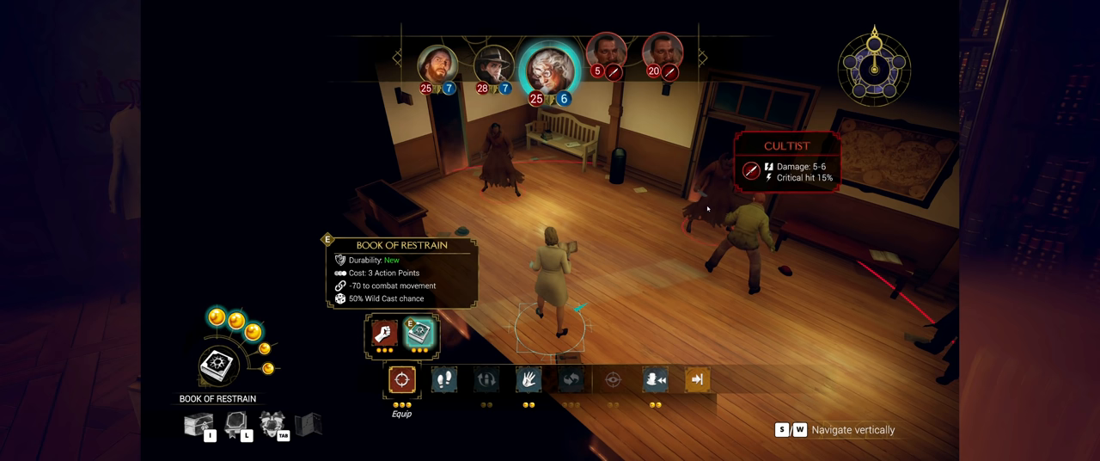
left_click(400, 378)
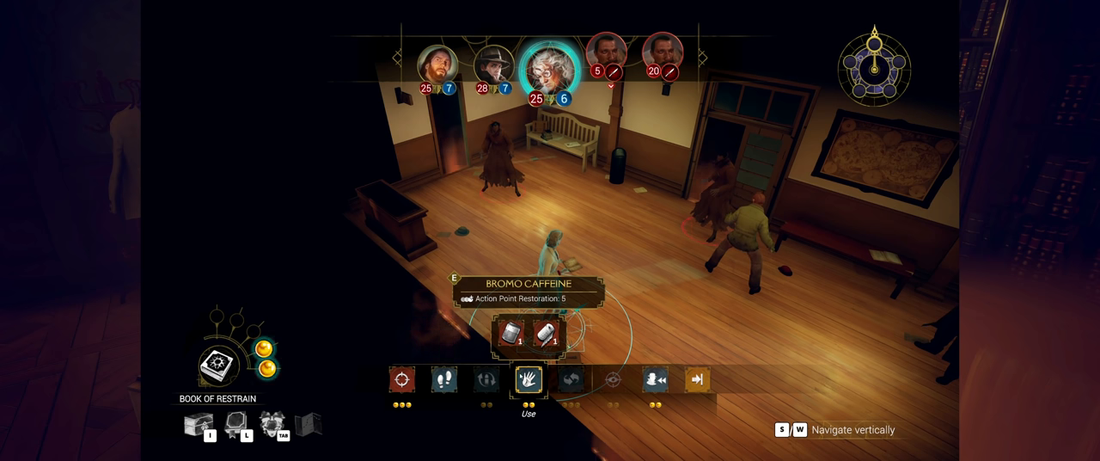
Step: End Agatha's turn and have William Yorick target the 5-health cultist with his Pipe Wrench
left_click(444, 379)
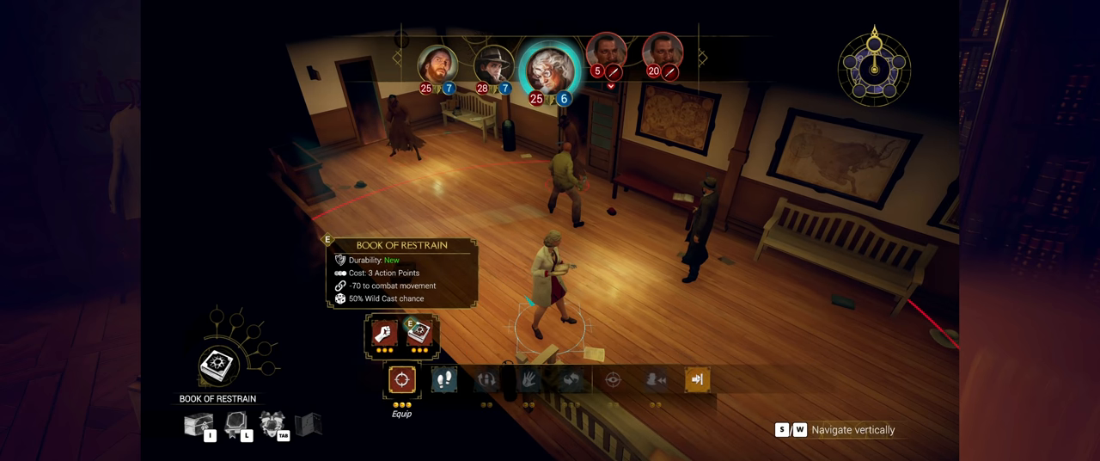
left_click(697, 379)
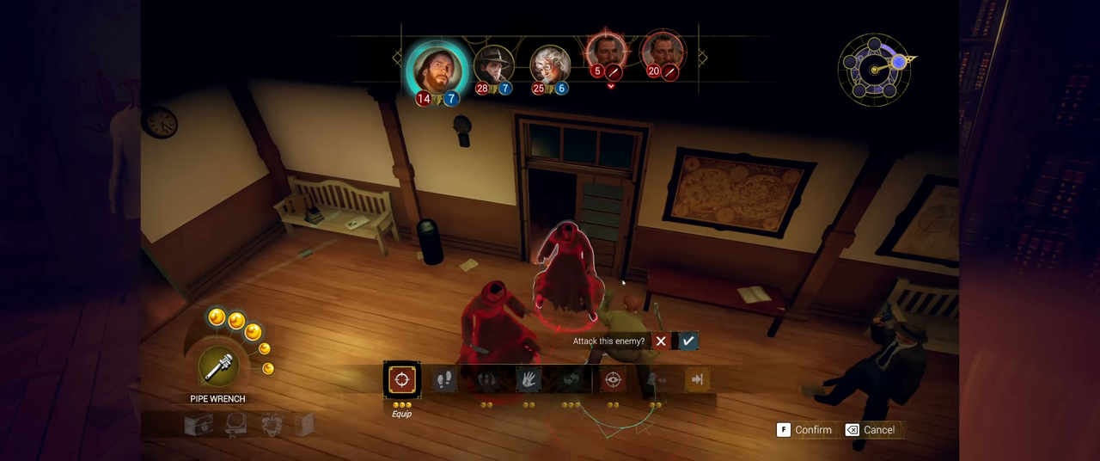
Step: Kill one cultist with the Pipe Wrench, then knife the other down to 13 health
left_click(687, 341)
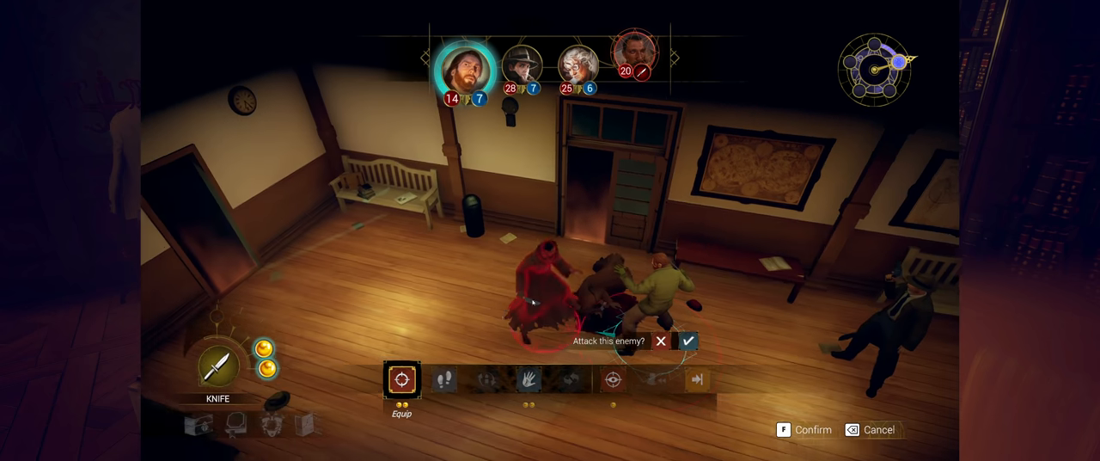
left_click(688, 341)
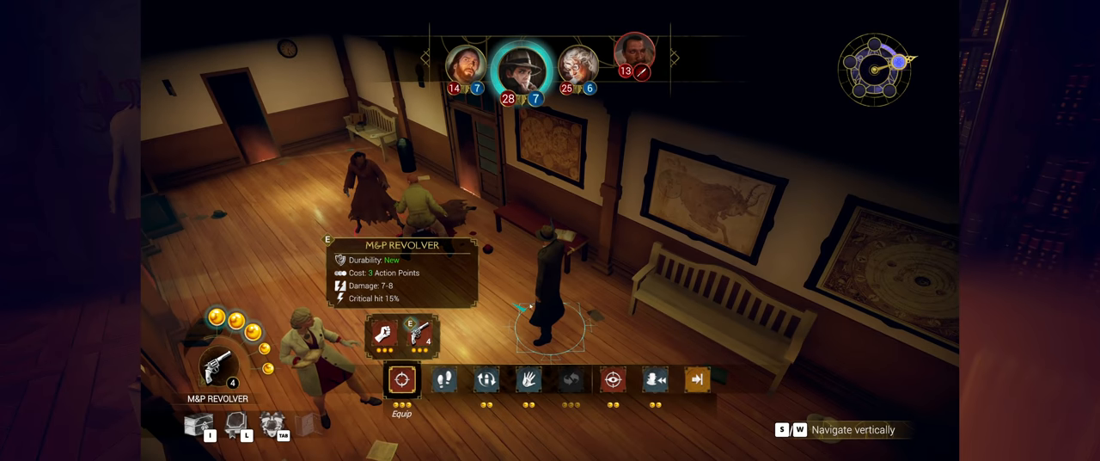
Step: Shoot the last cultist to 5 health with Roland's M&P Revolver, move closer, and end his turn
left_click(444, 380)
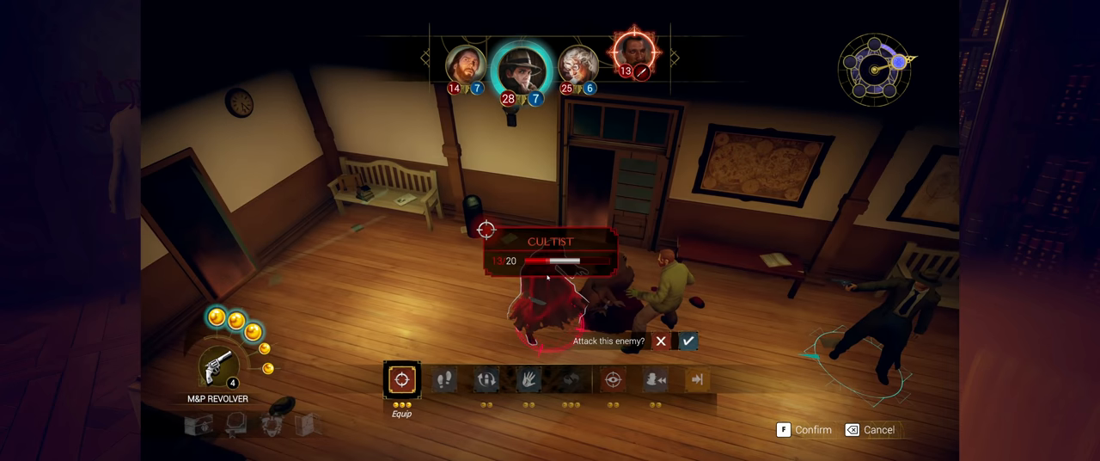
left_click(687, 341)
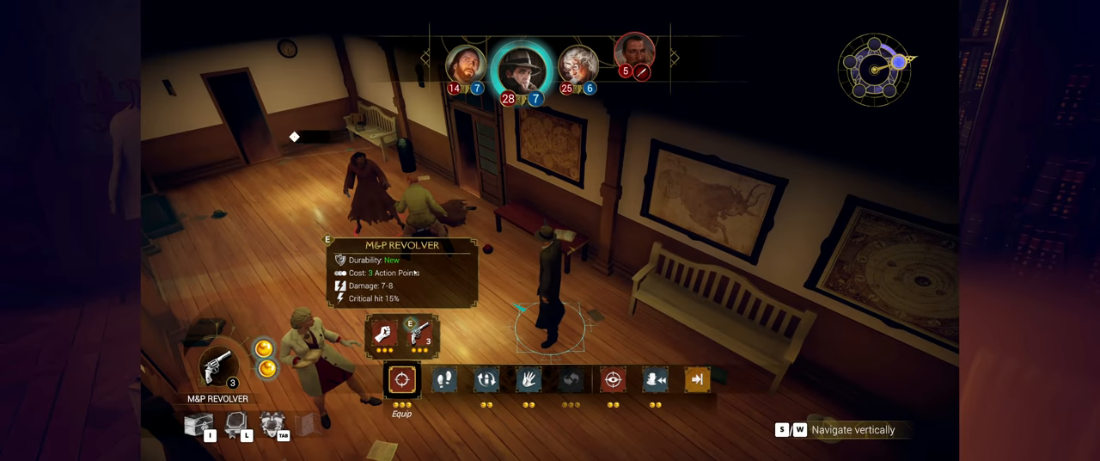
left_click(444, 381)
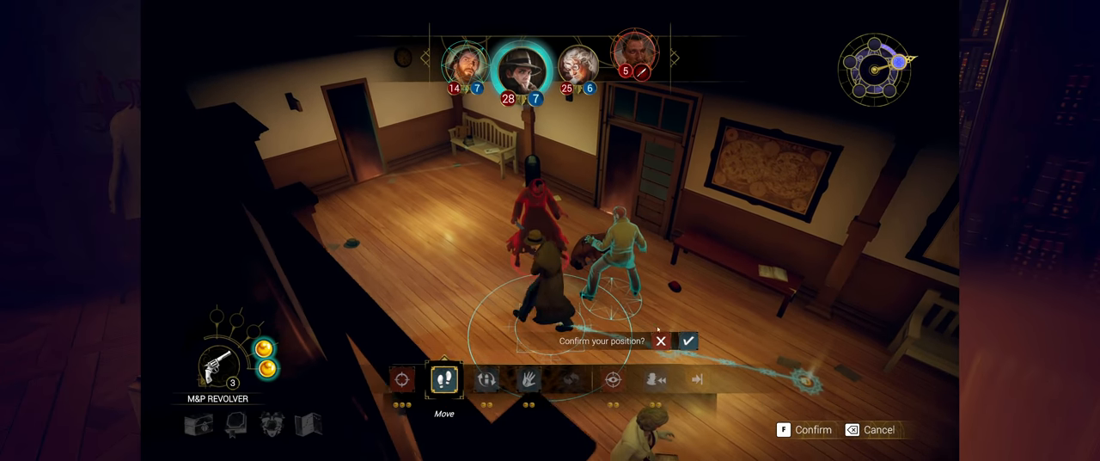
left_click(688, 341)
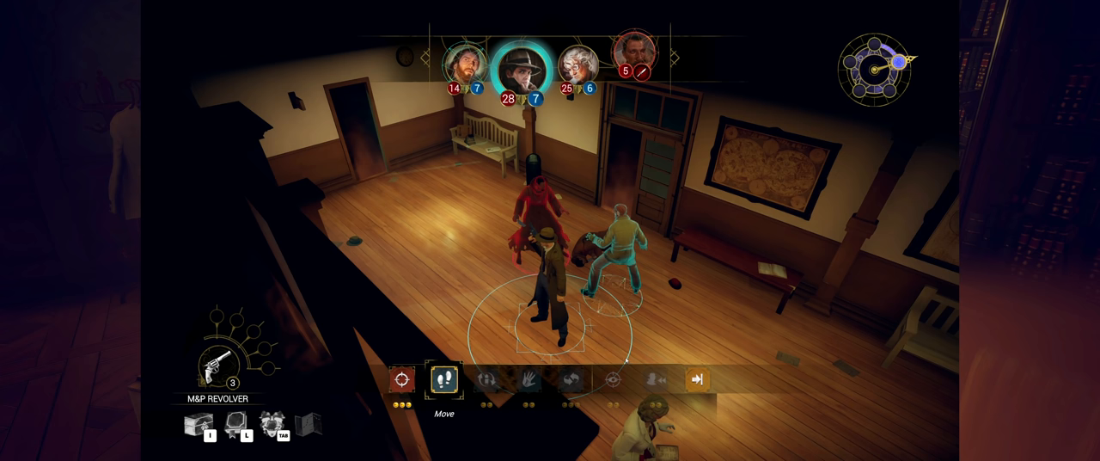
left_click(696, 380)
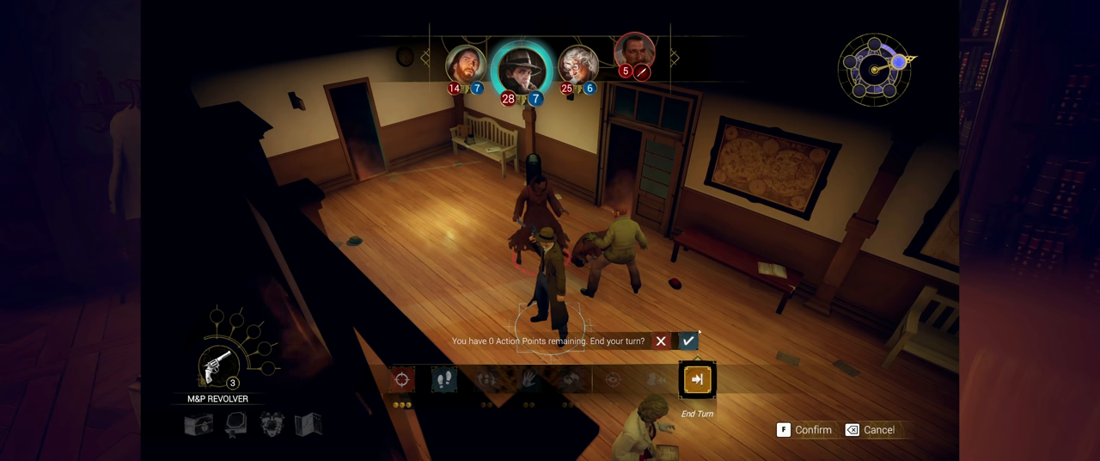
left_click(687, 341)
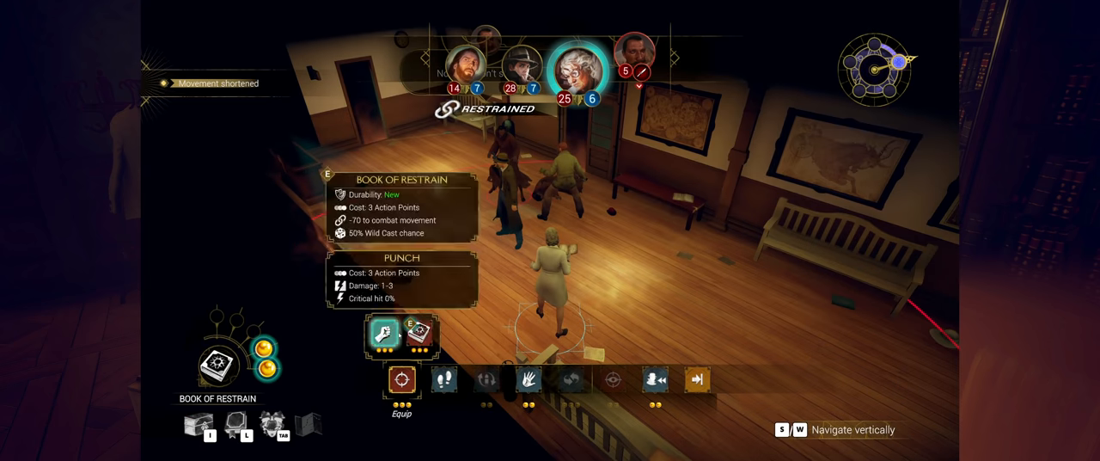
Step: Cast the Book of Restrain on the last cultist to end the hallway combat
left_click(443, 380)
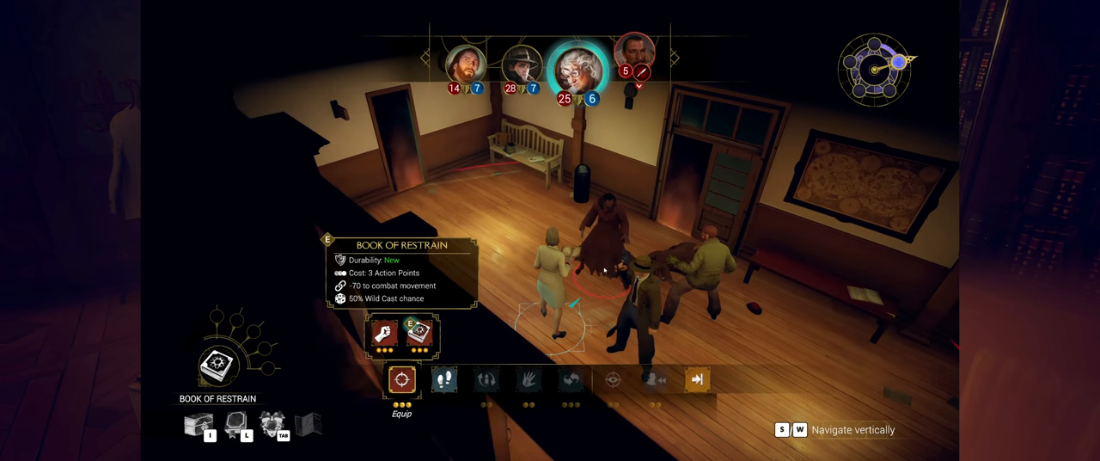
left_click(697, 378)
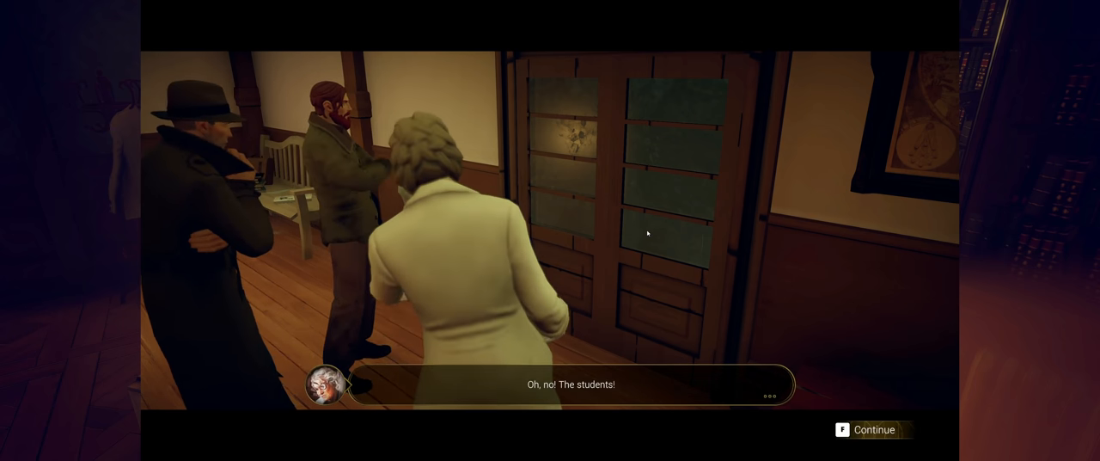
Step: Advance the students cutscene dialogue until exploration resumes at the hallway door
left_click(873, 429)
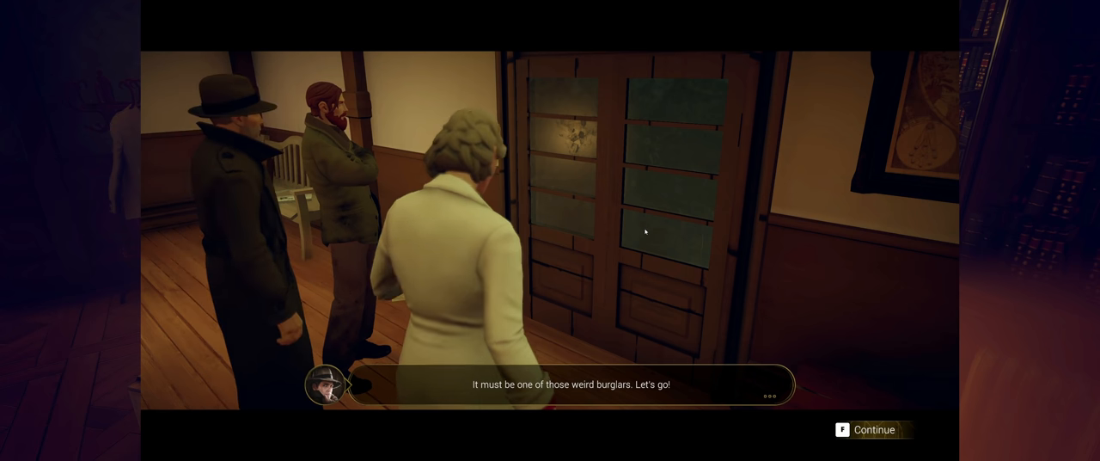
left_click(873, 429)
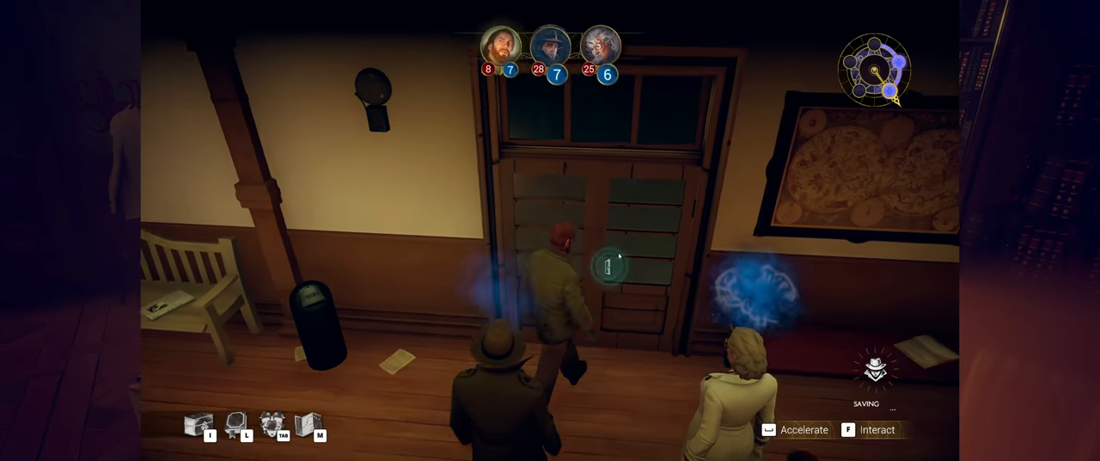